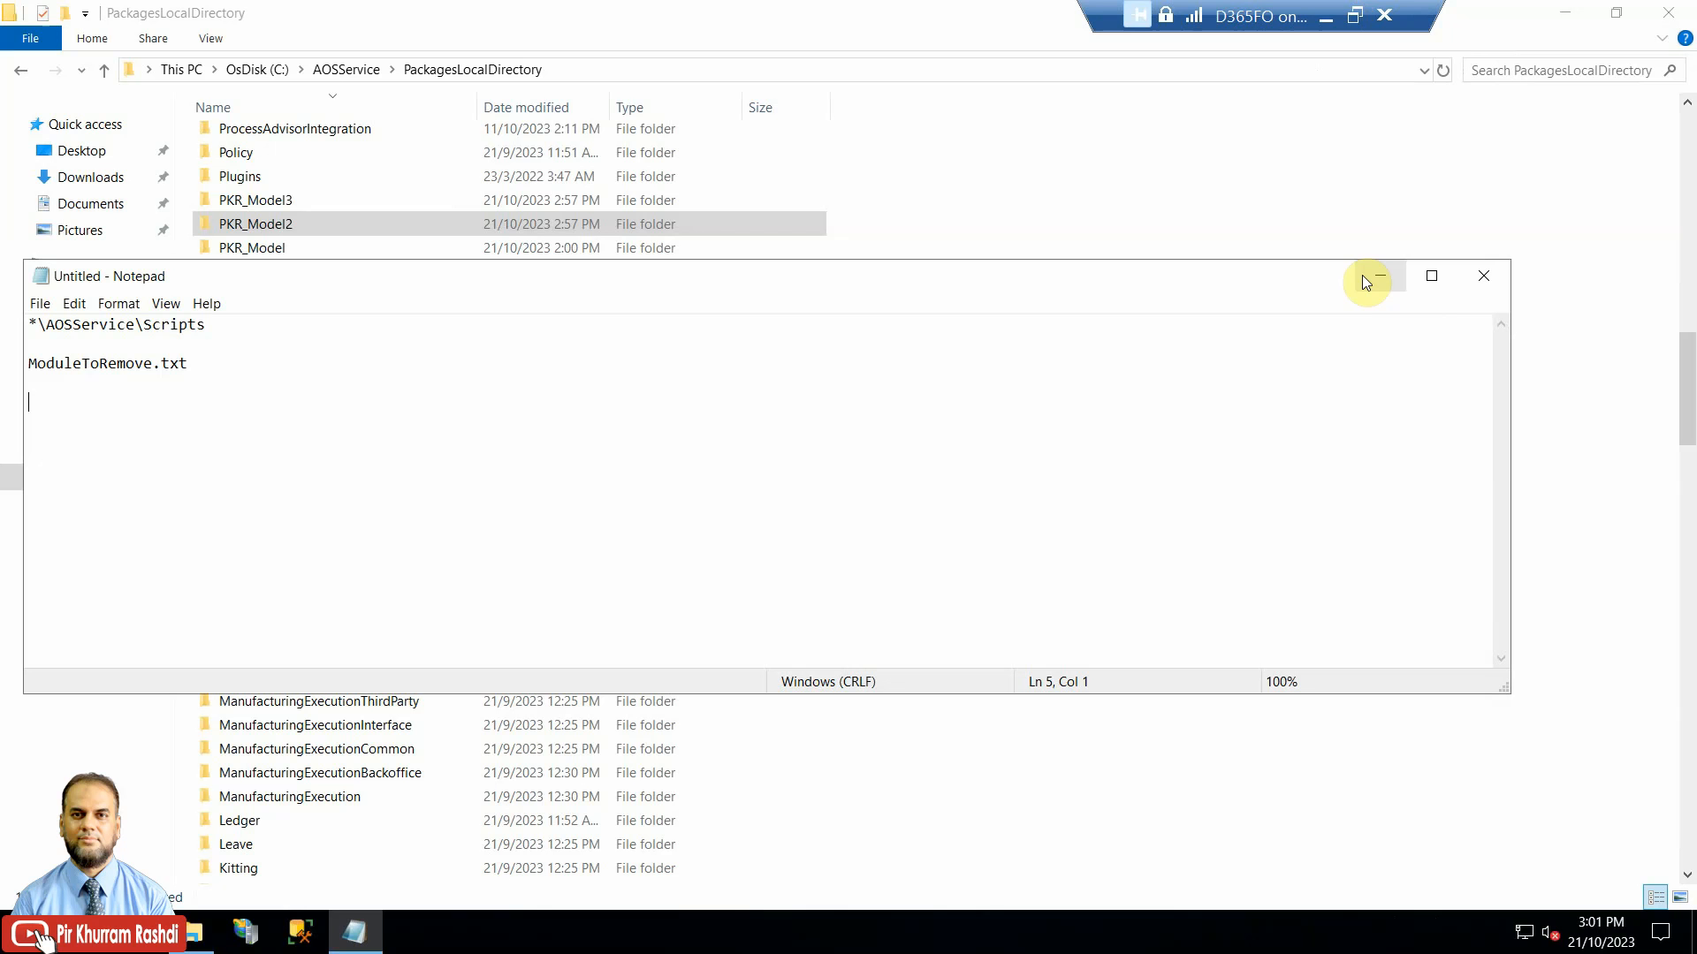
mouse_move(1563, 11)
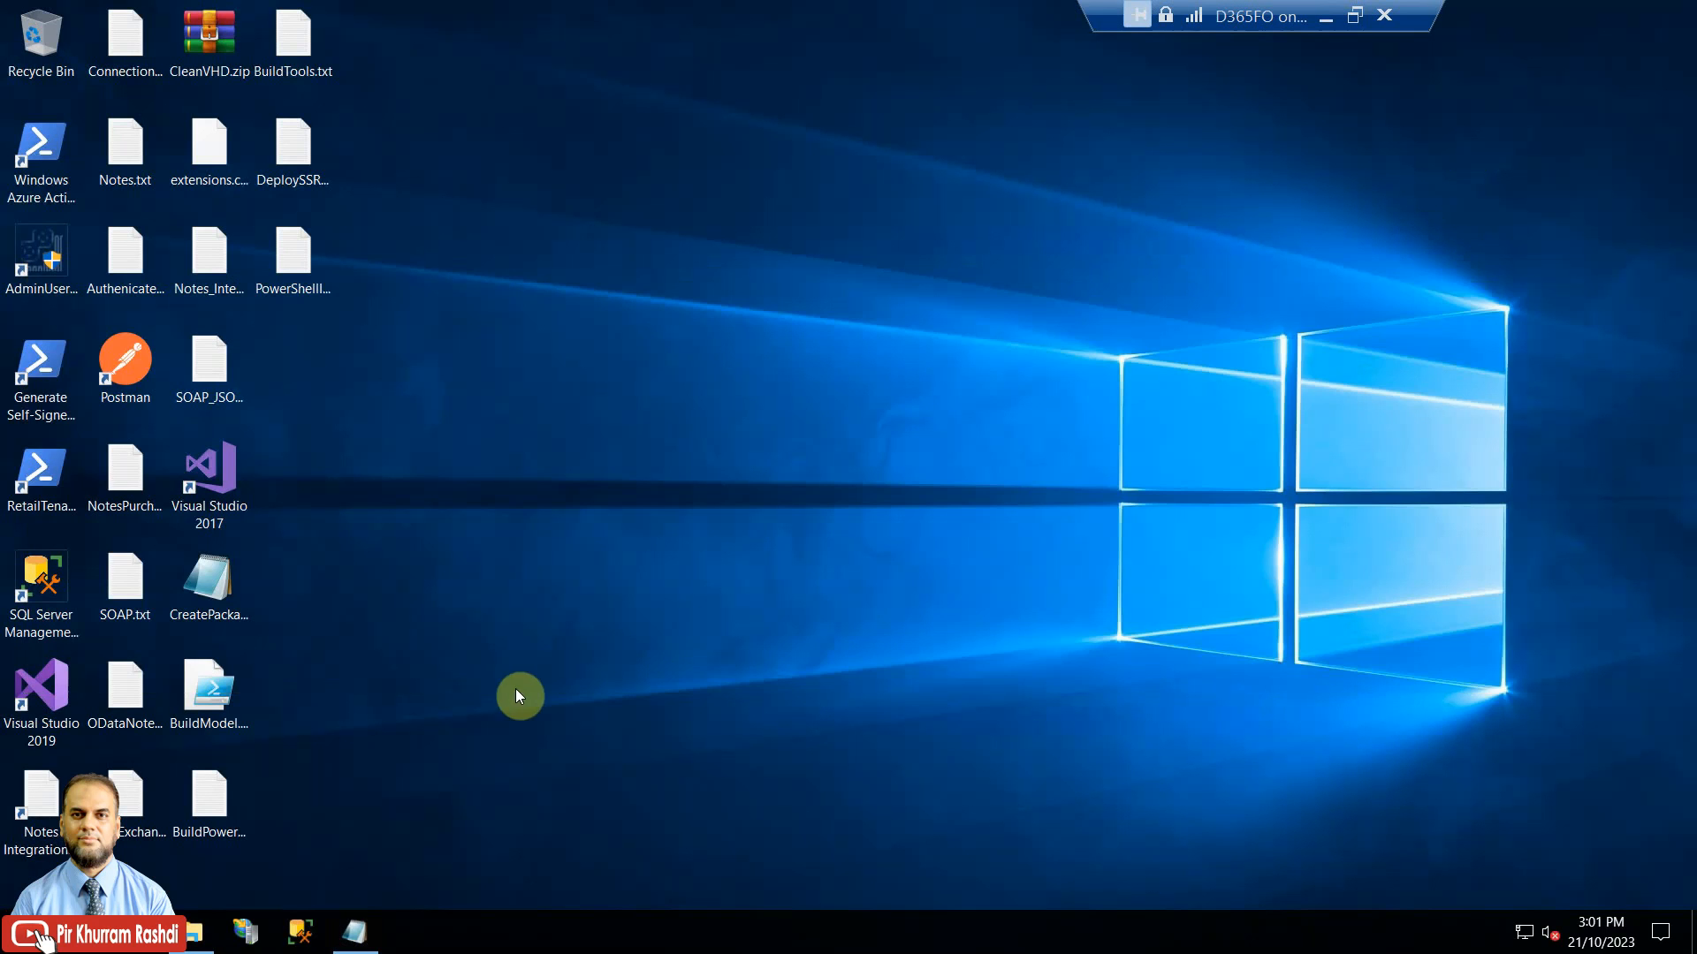
Step: Launch Visual Studio 2019 from its desktop shortcut
double_click(42, 688)
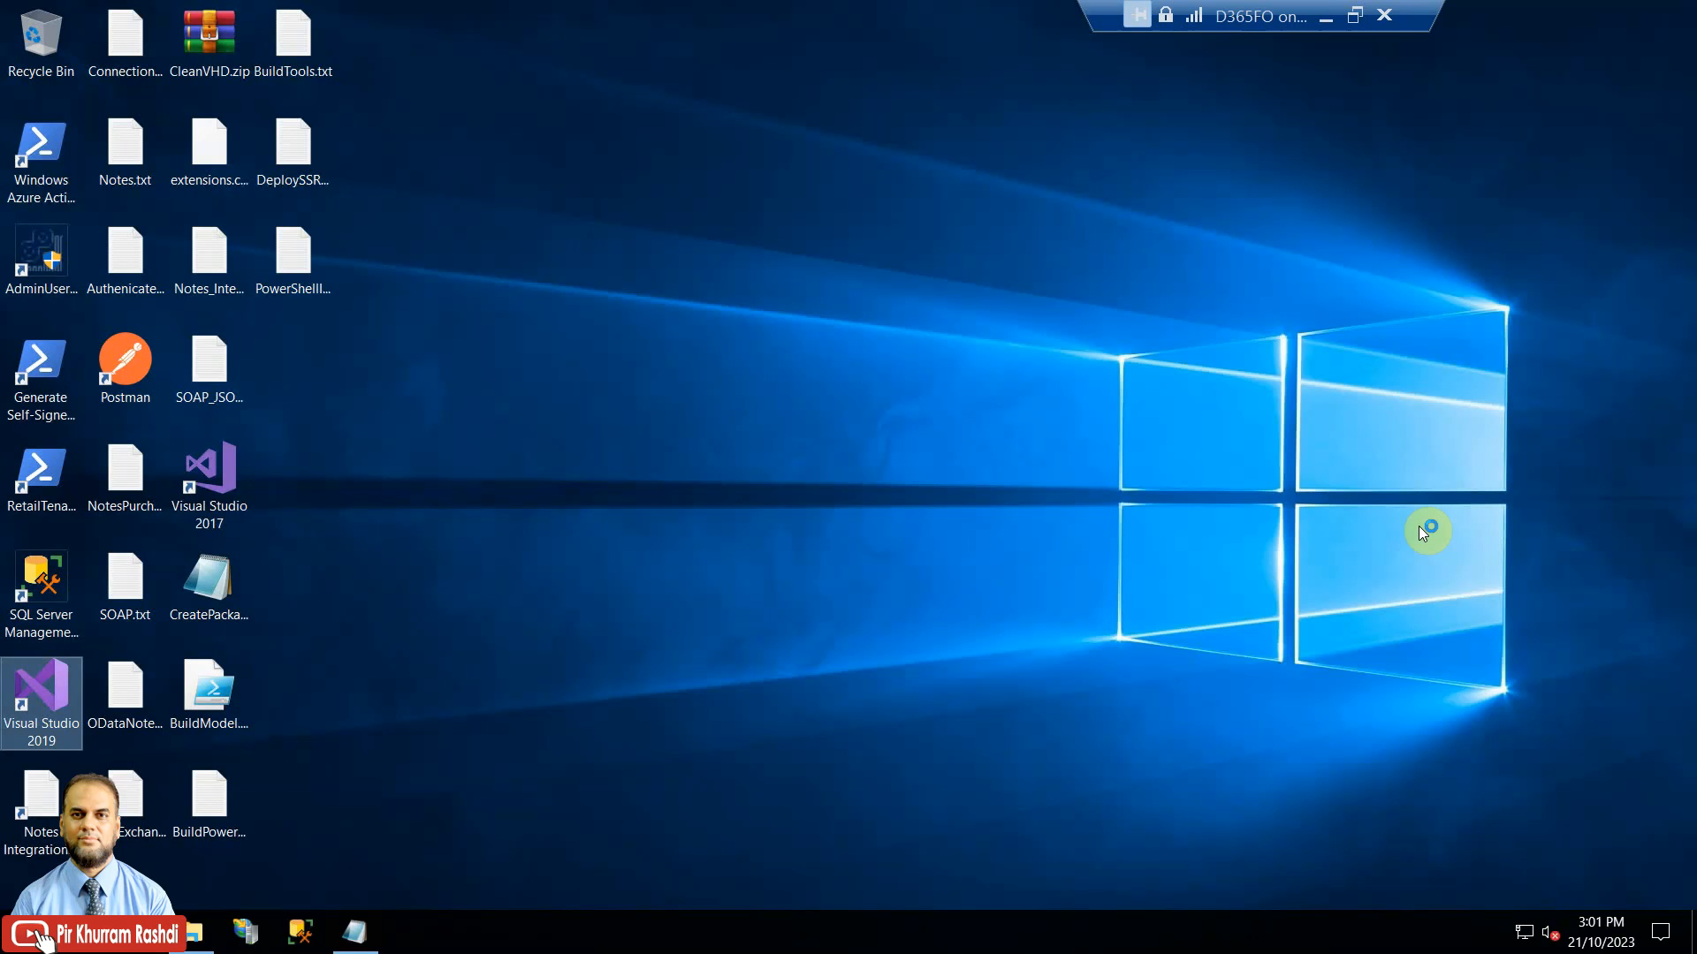
Step: Open Visual Studio 2019's Dynamics 365 Model Management 'Update model parameters' option
double_click(41, 701)
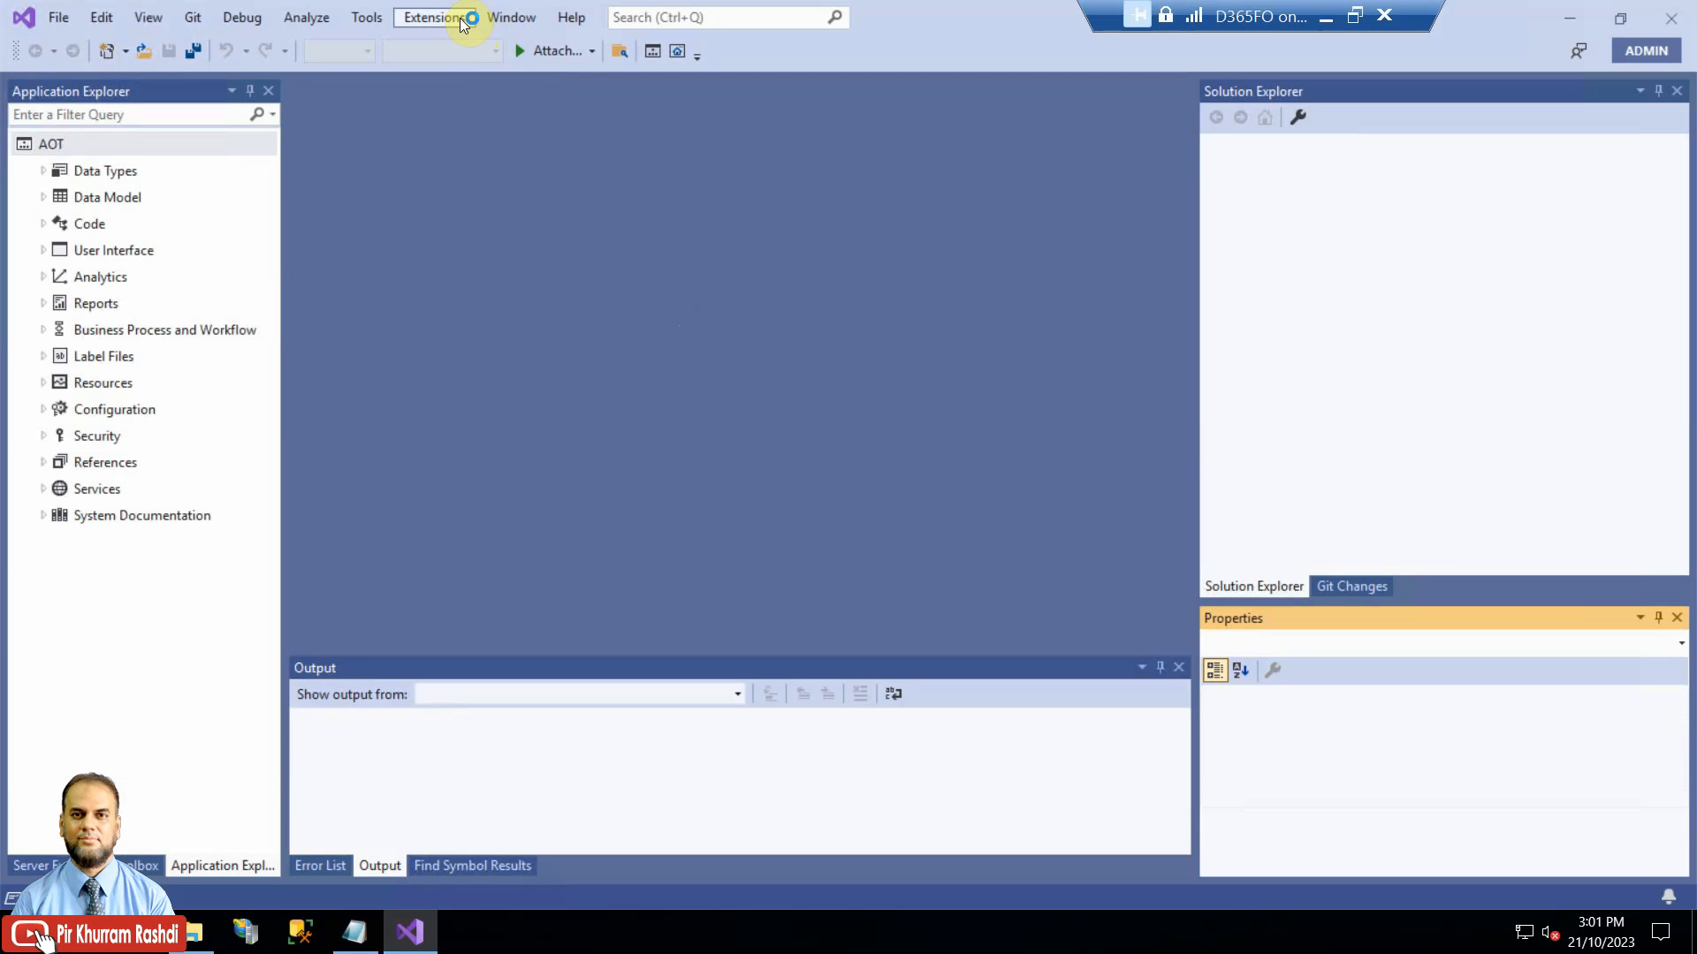
left_click(434, 18)
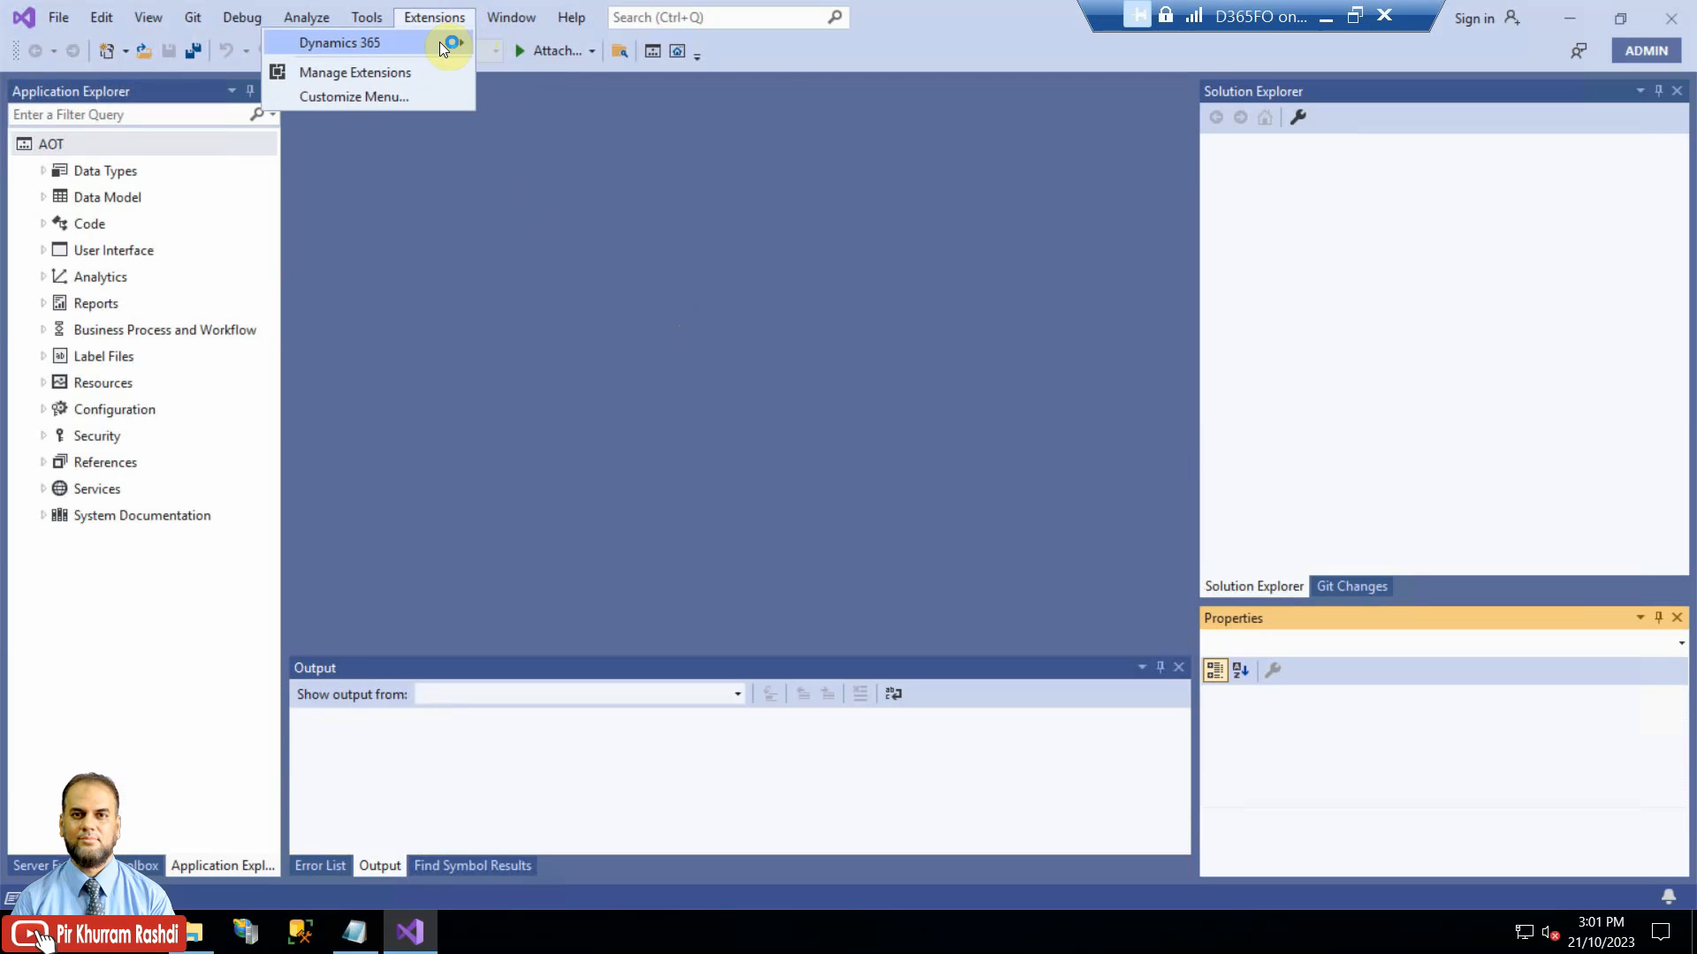
left_click(341, 42)
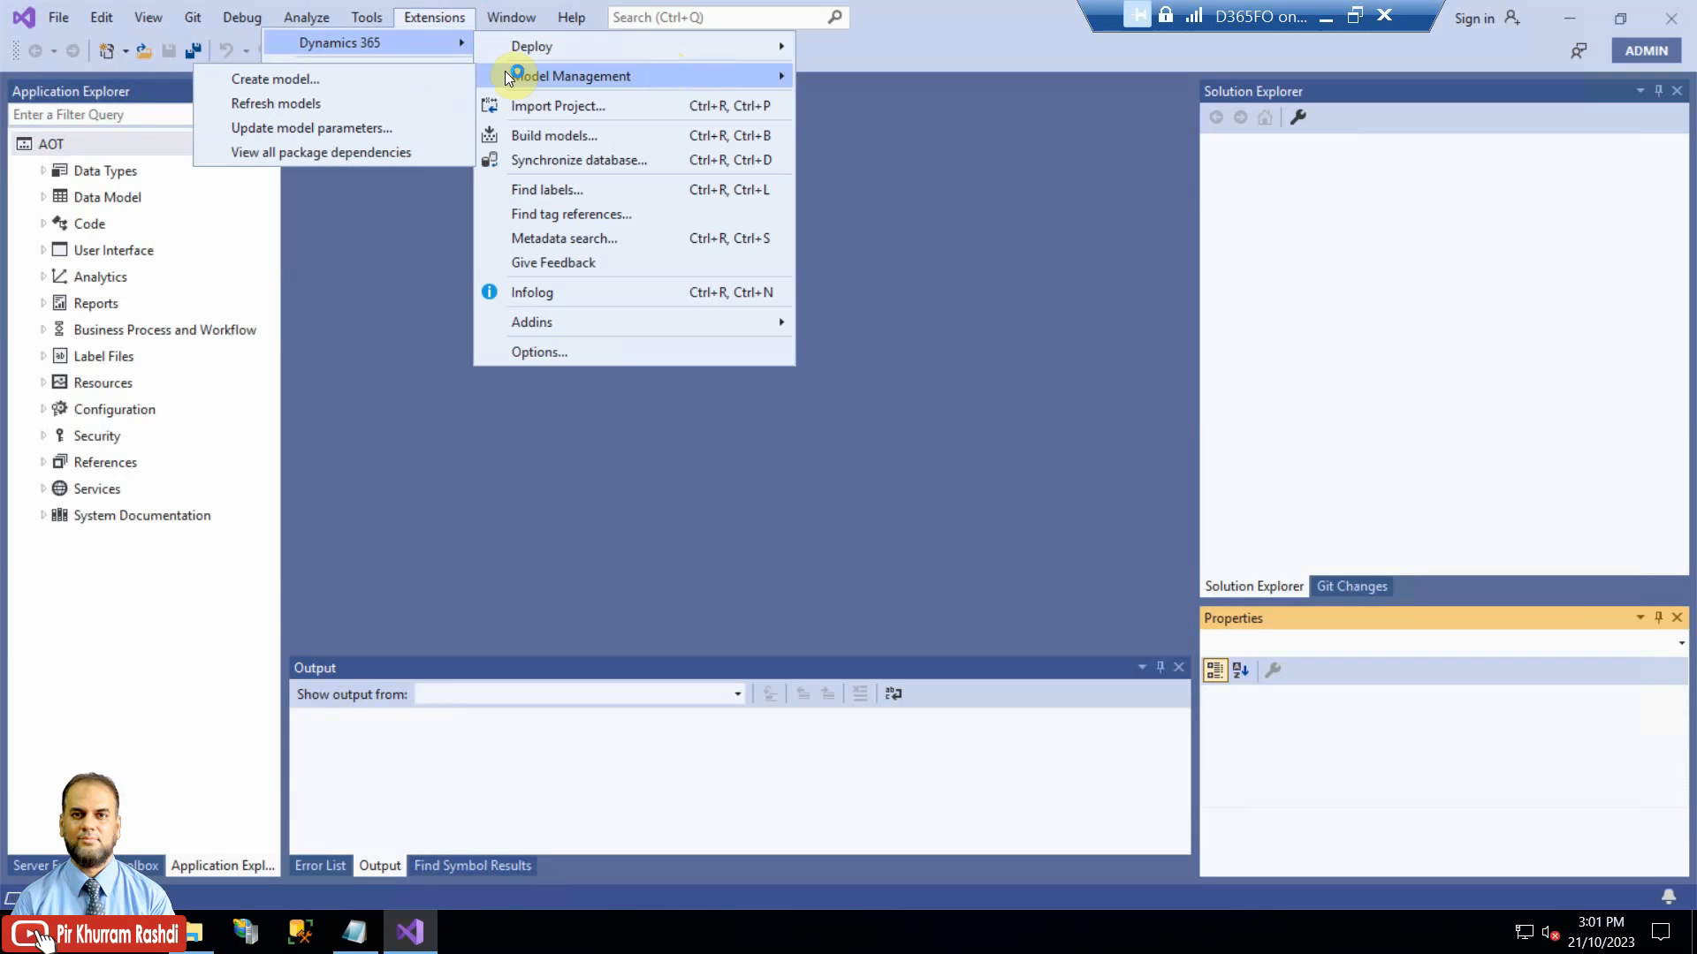
mouse_move(310, 128)
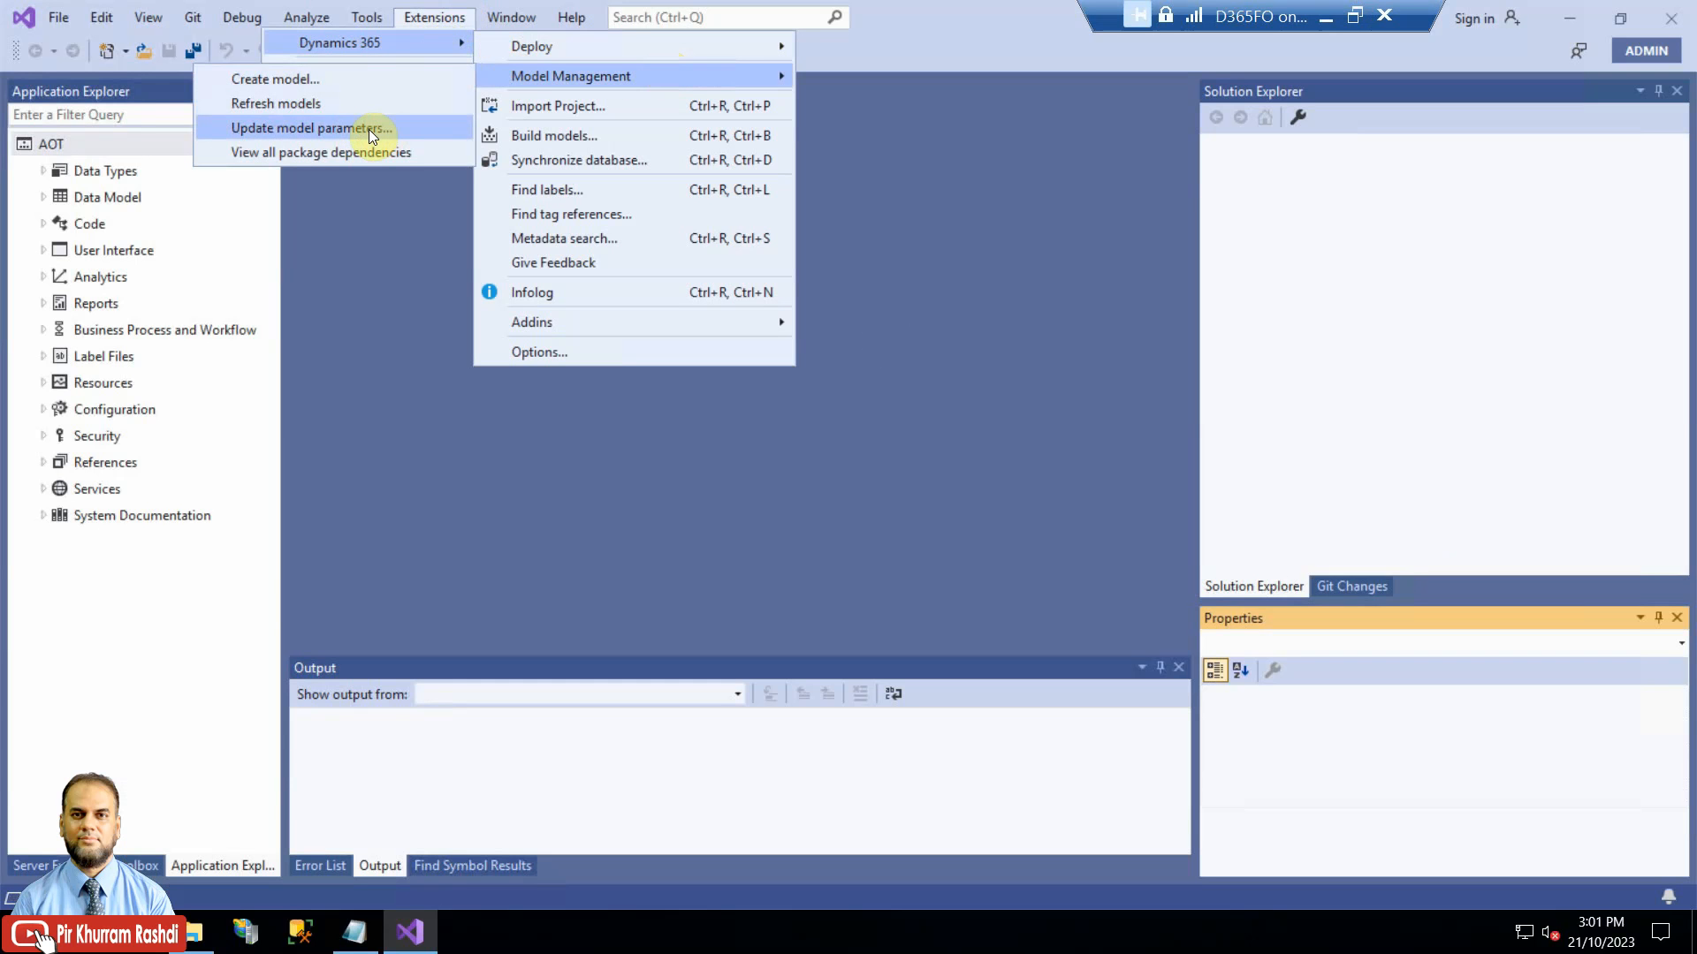
left_click(308, 128)
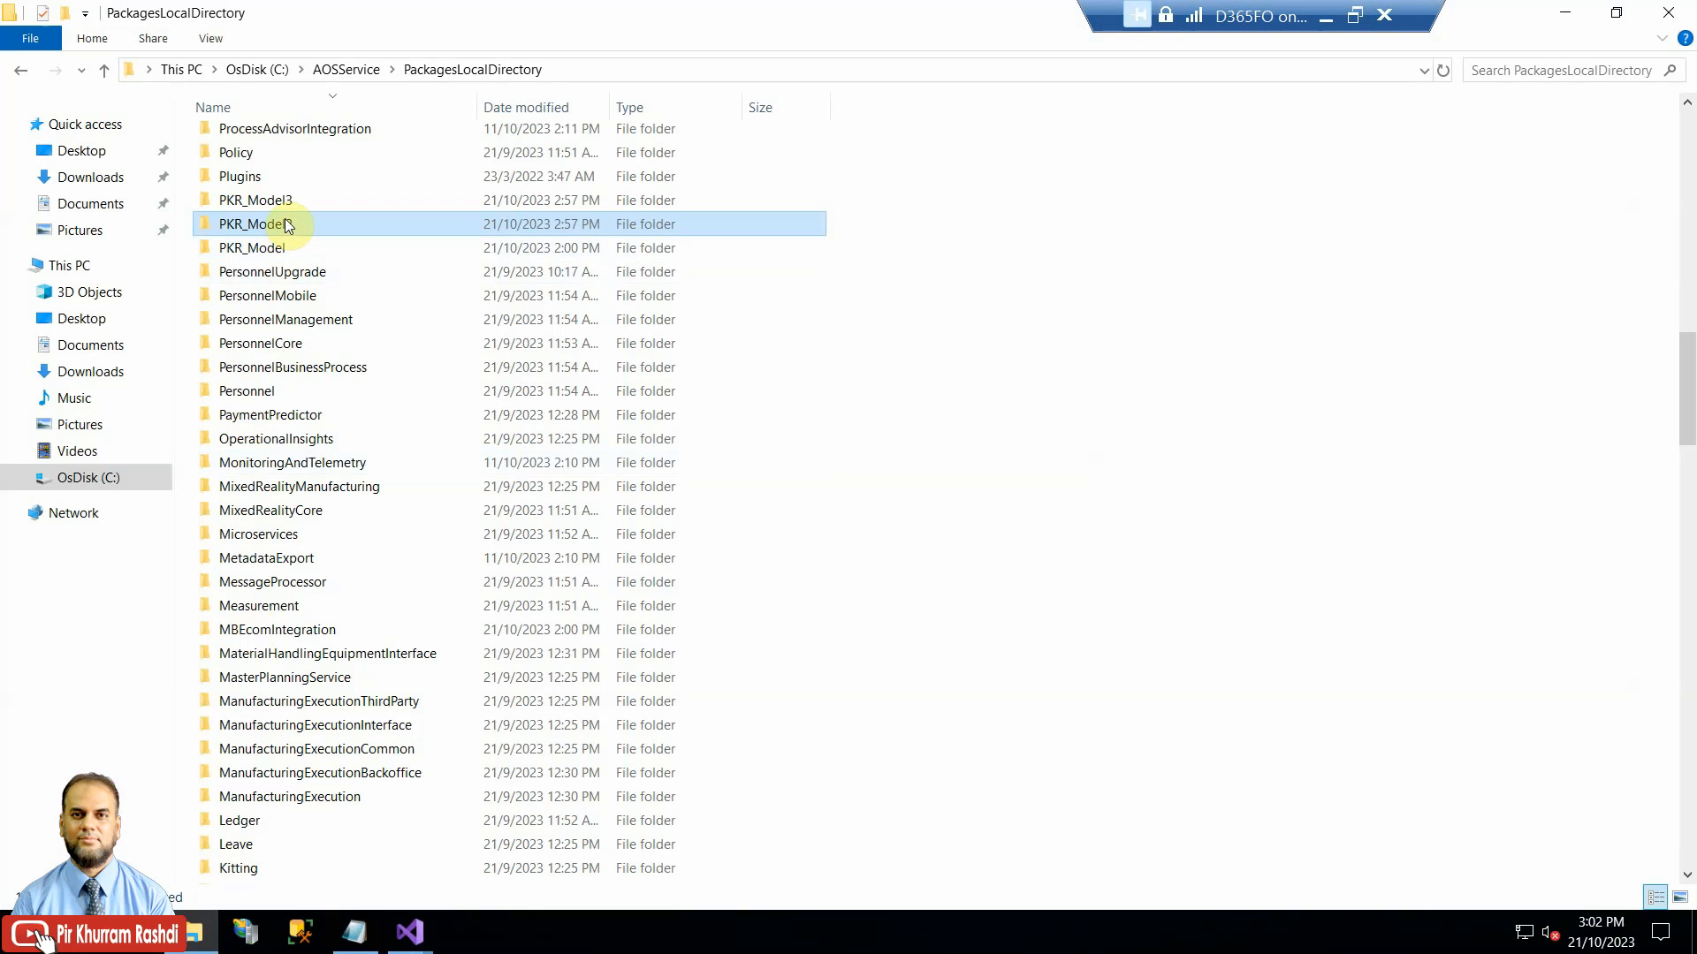
Step: Select both PKR_Model2 and PKR_Model3 folders in PackagesLocalDirectory, leaving PKR_Model unselected
left_click(257, 201)
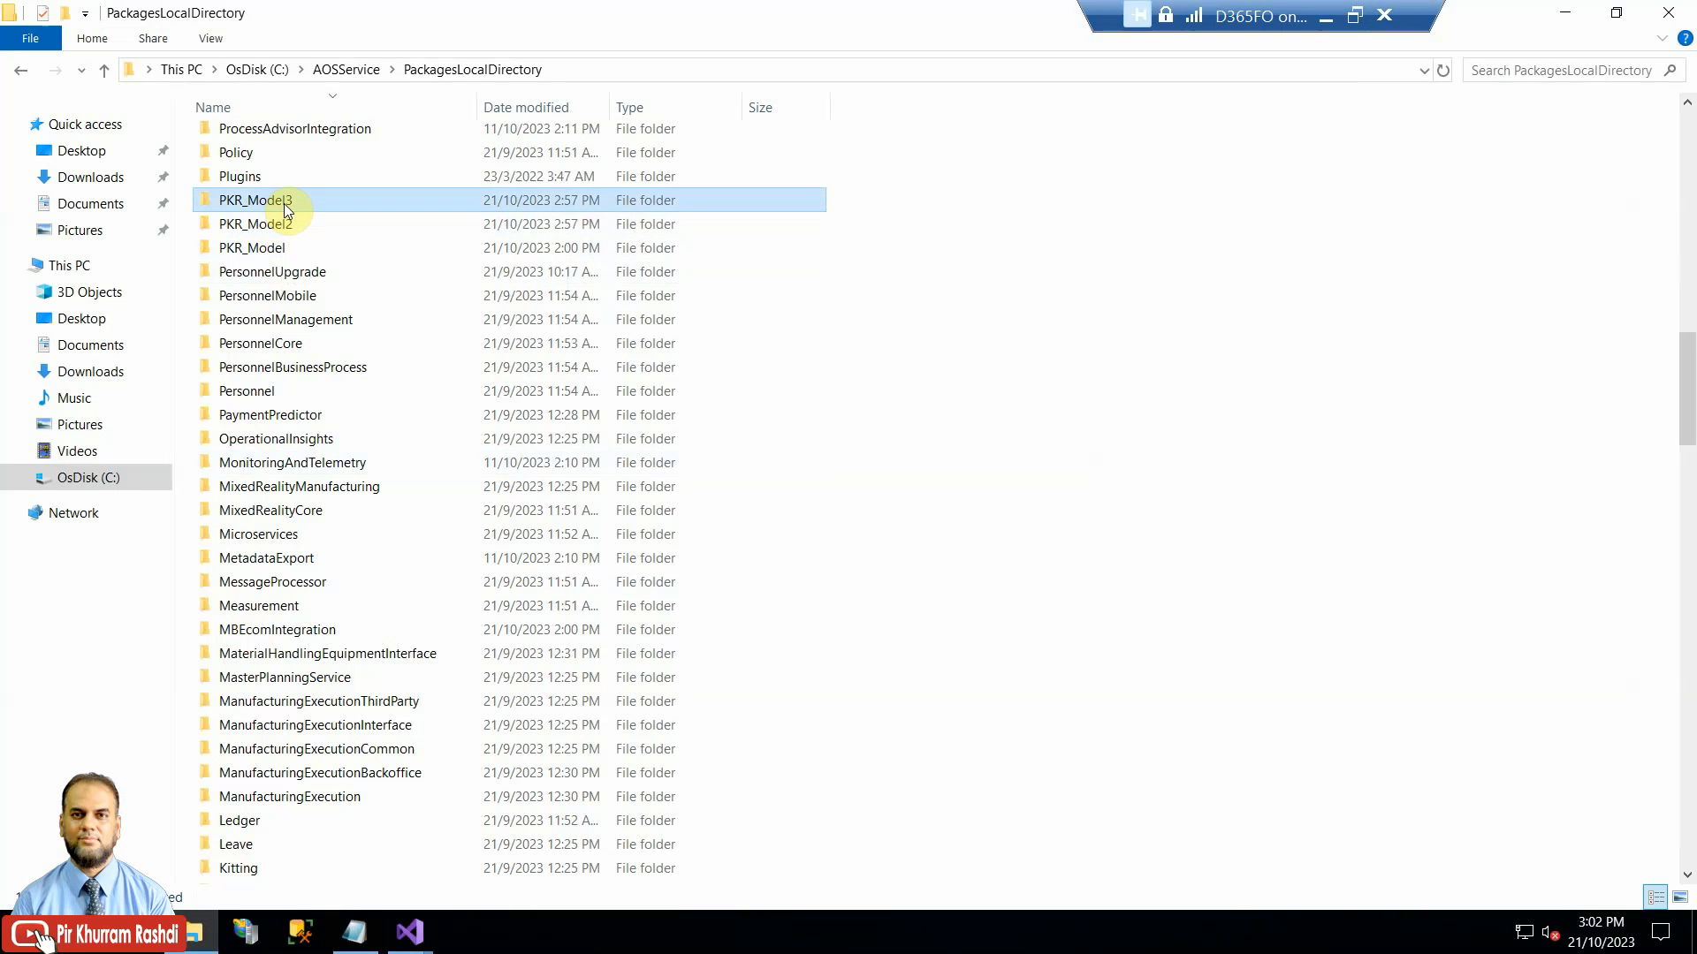
left_click(255, 224)
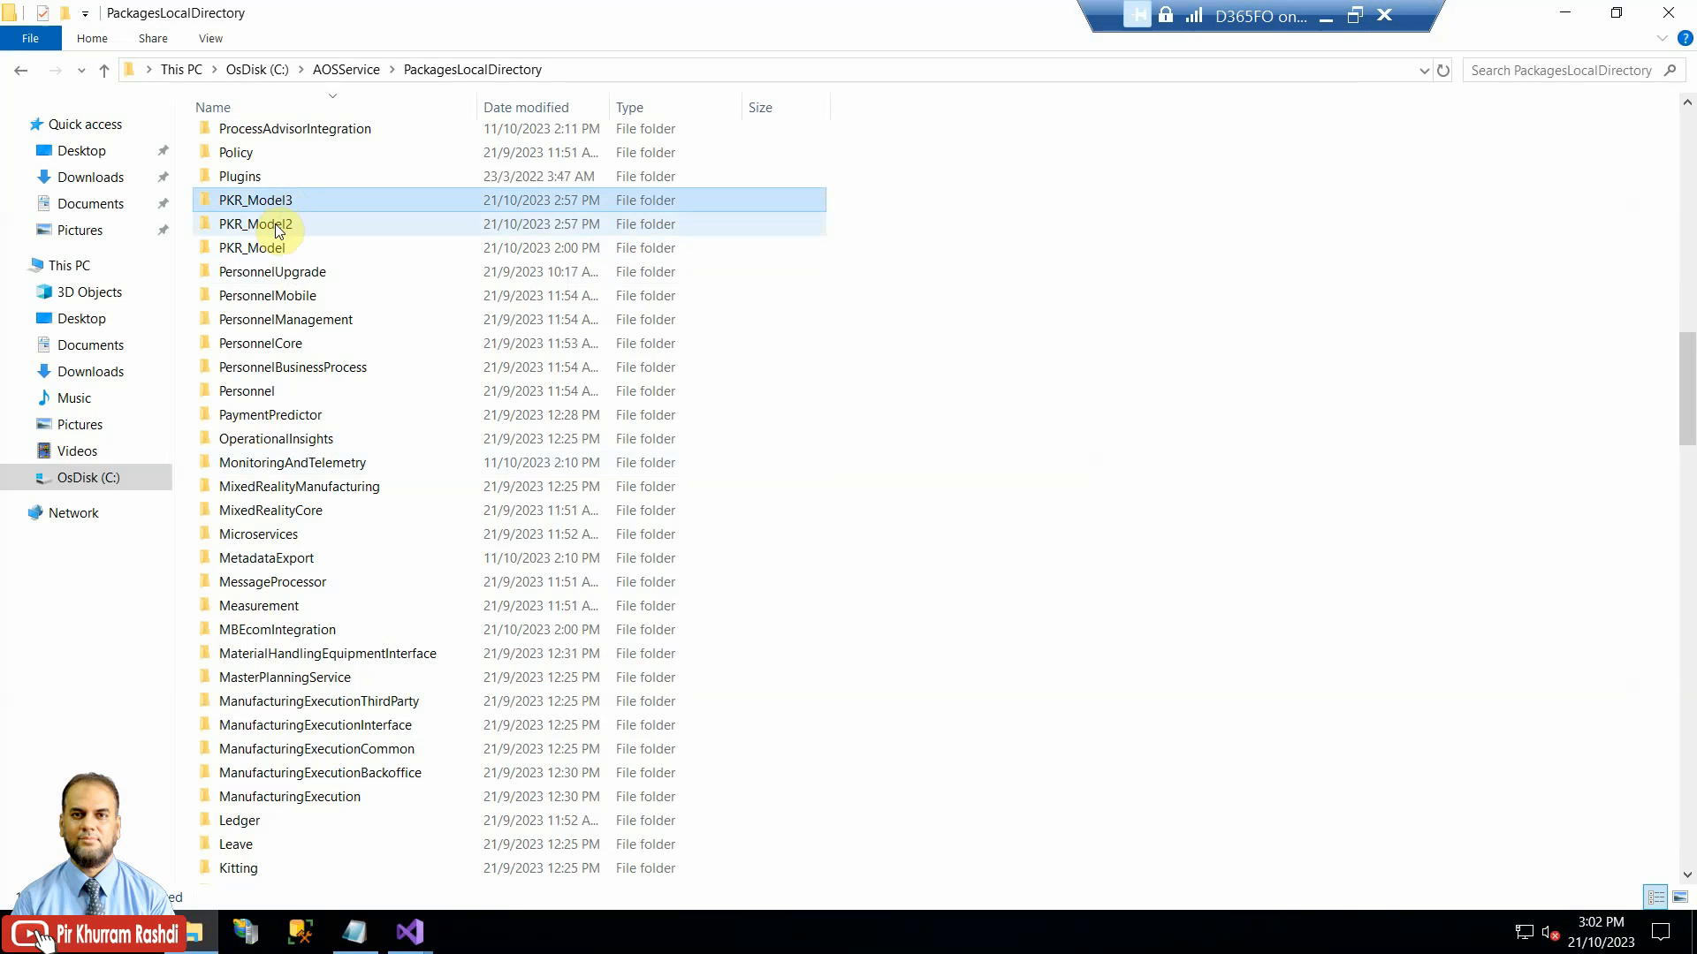
left_click(256, 224)
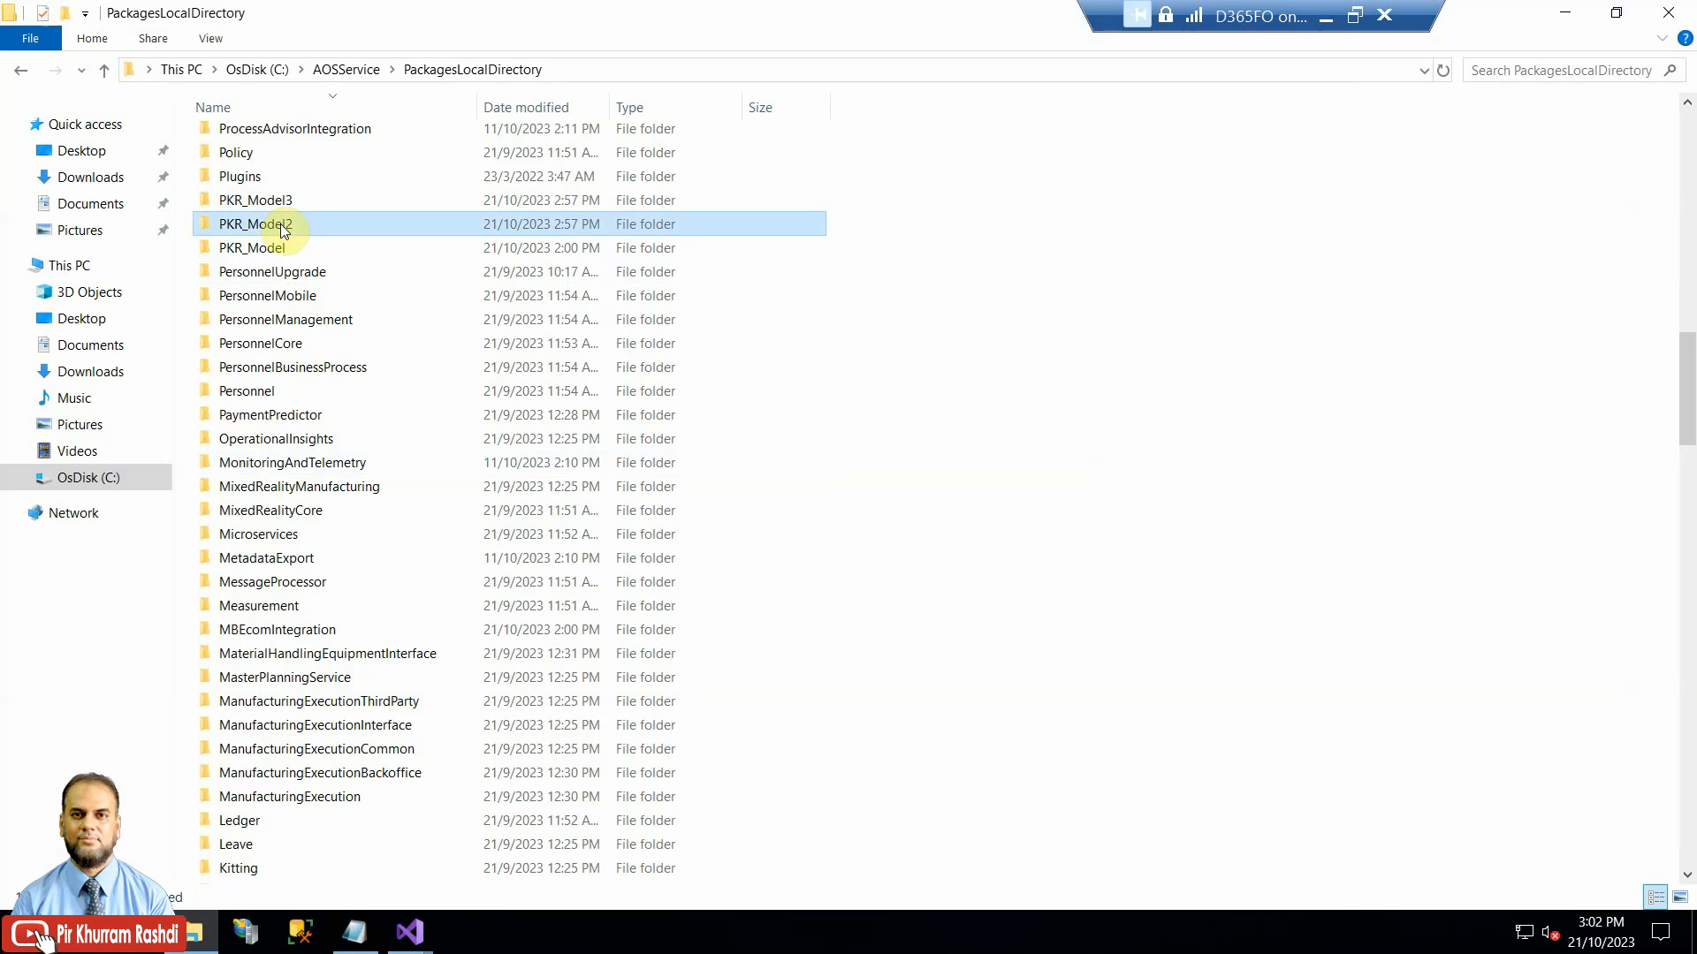
left_click(256, 199)
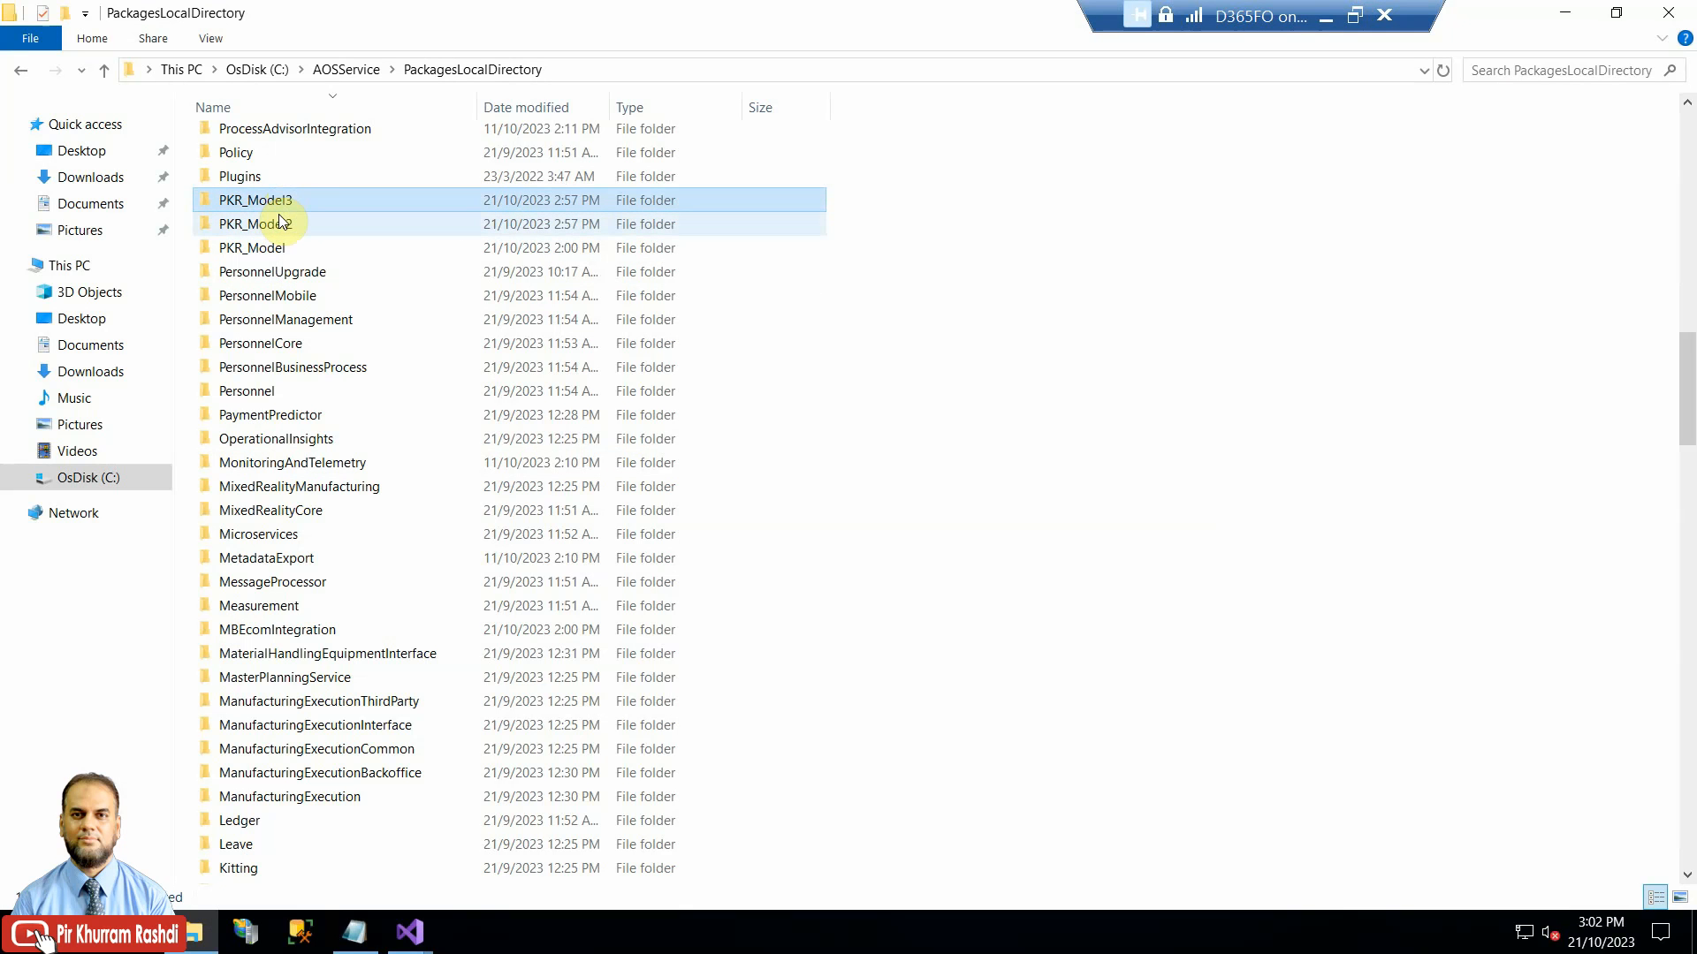
left_click(254, 224)
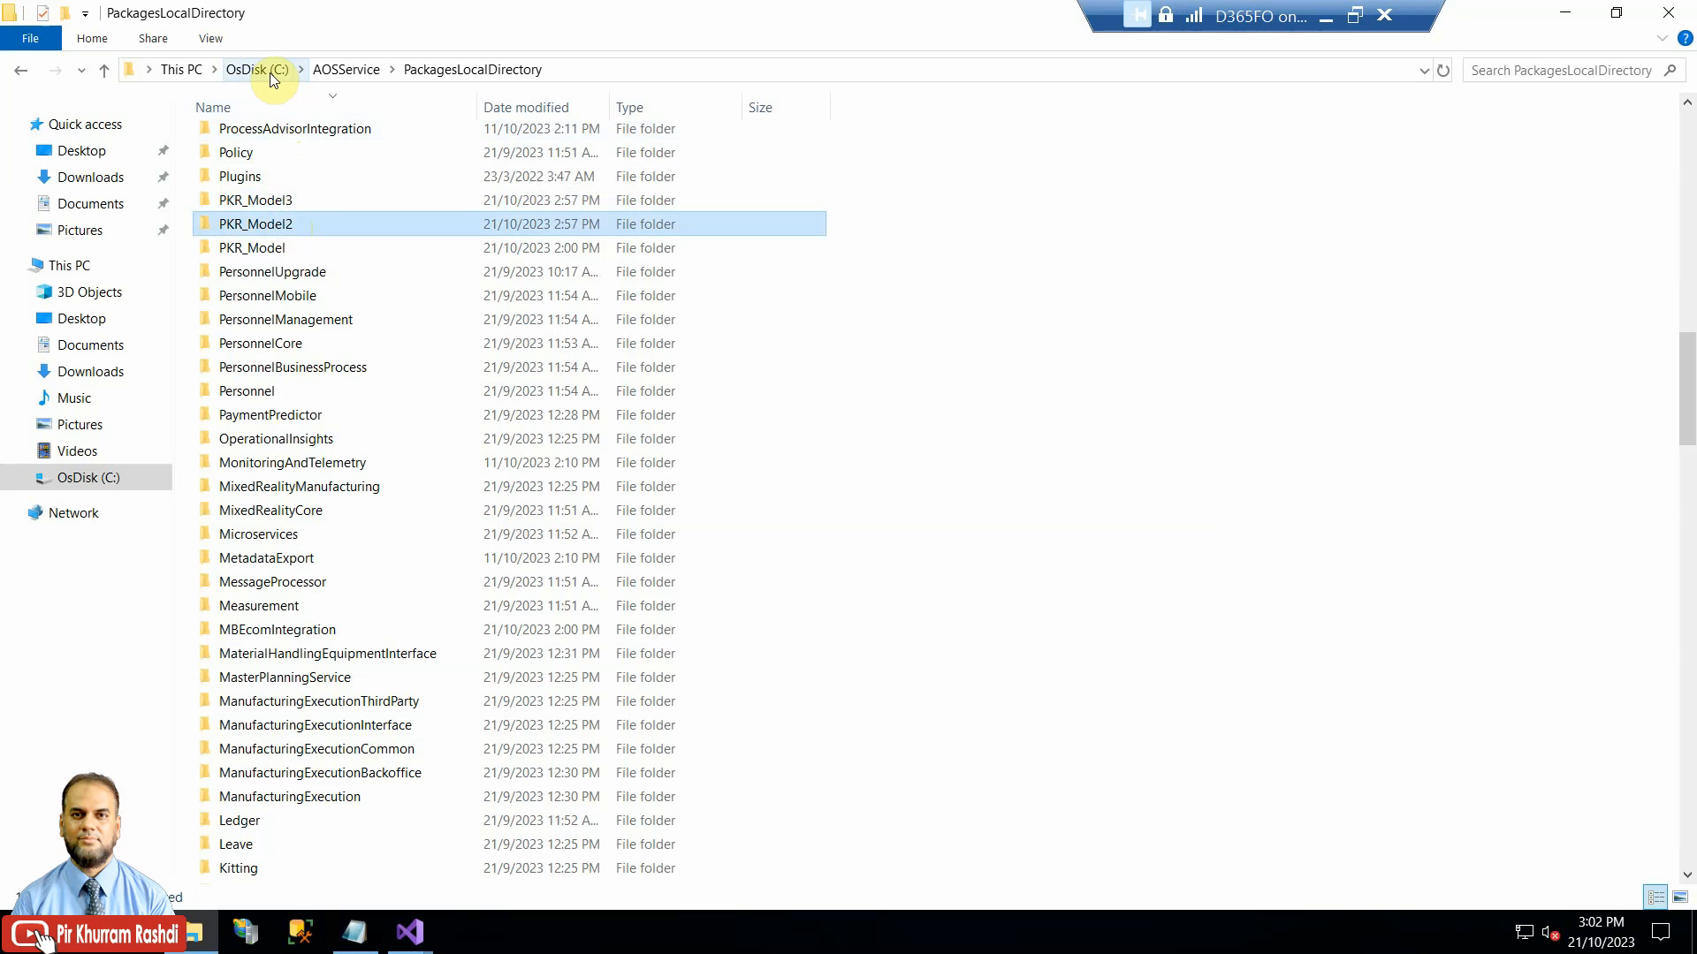
mouse_move(346, 69)
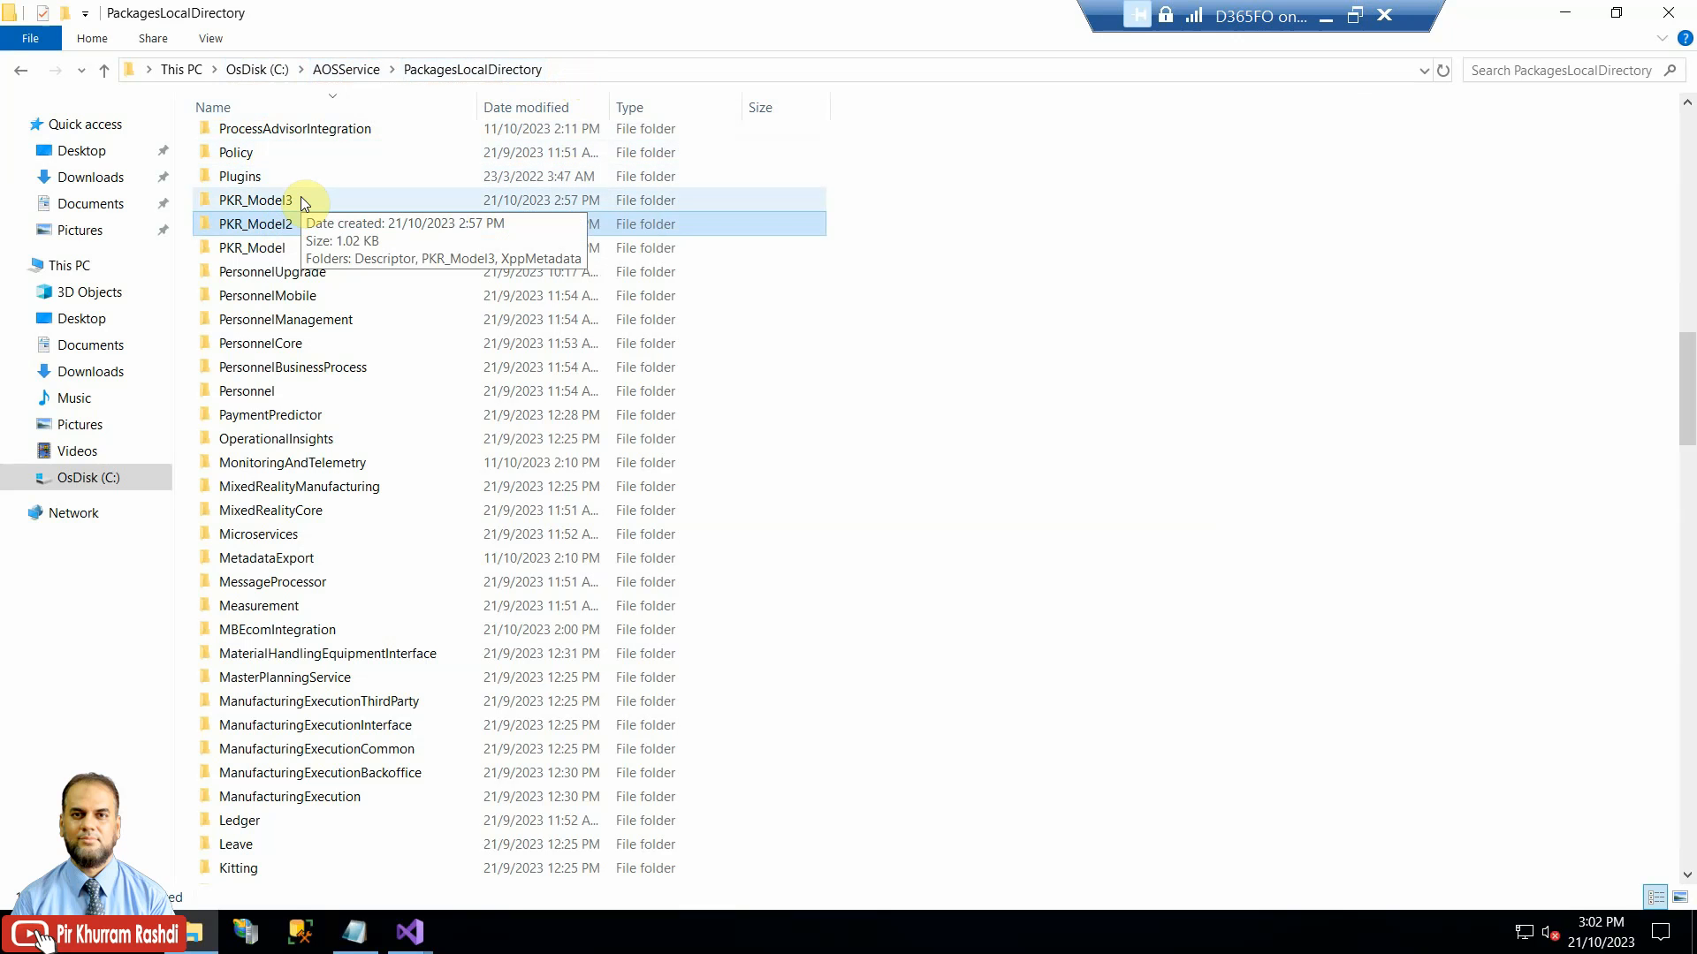
left_click(256, 223)
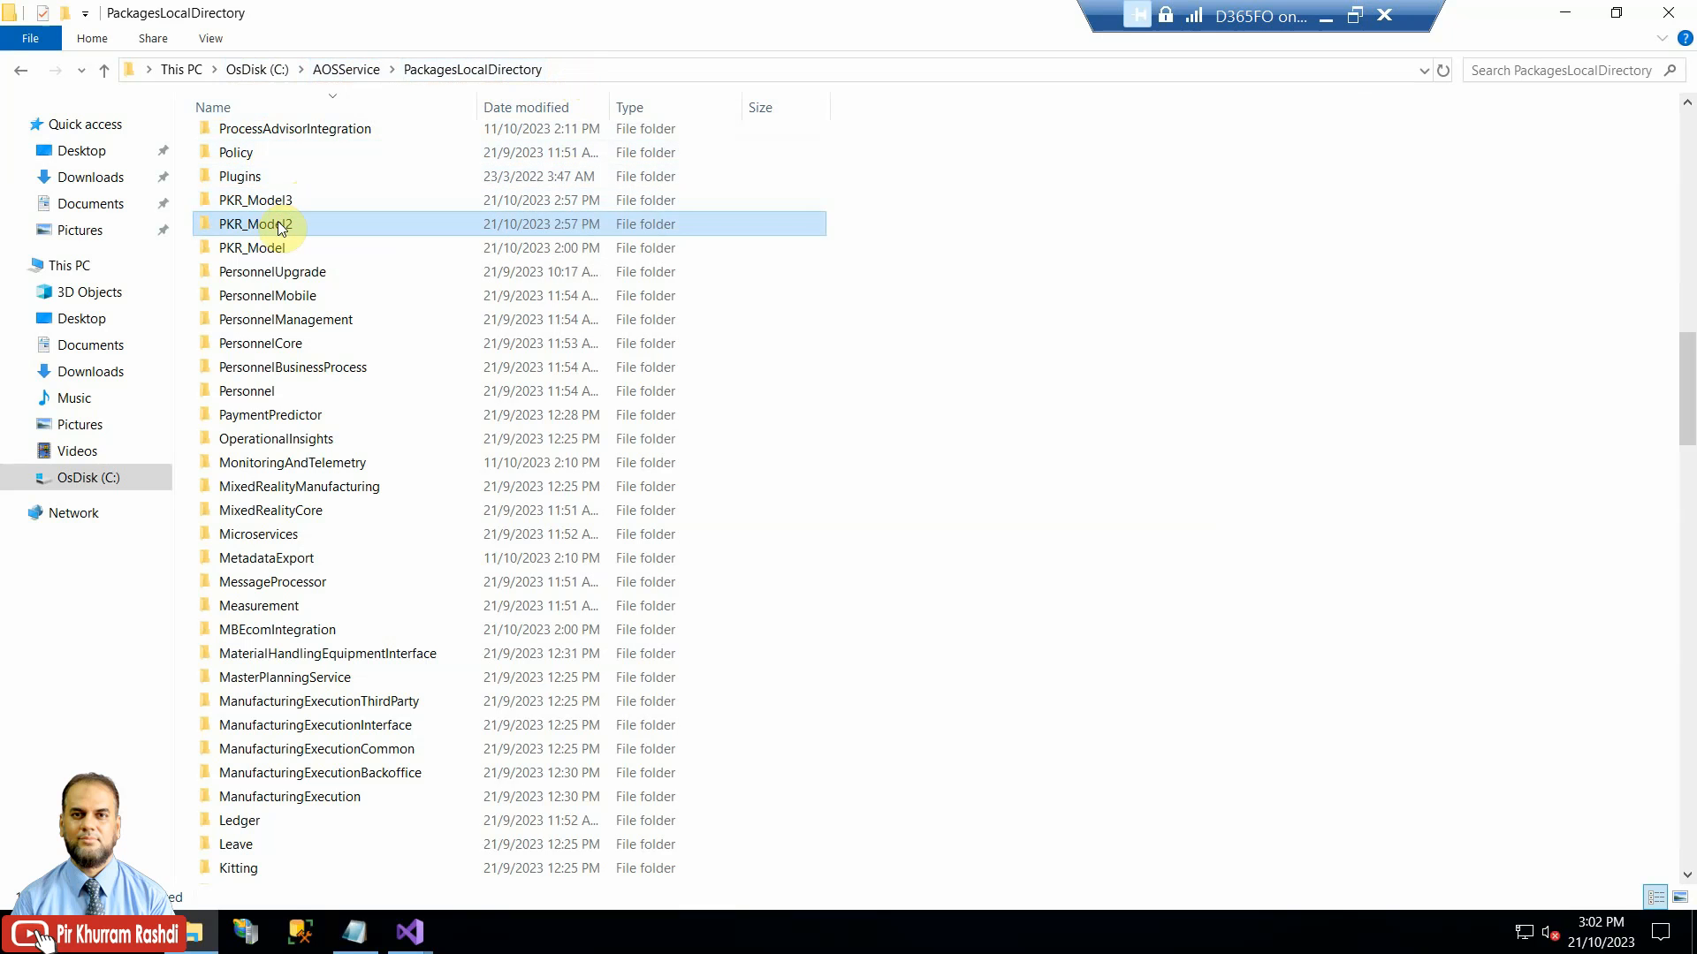
left_click(257, 201)
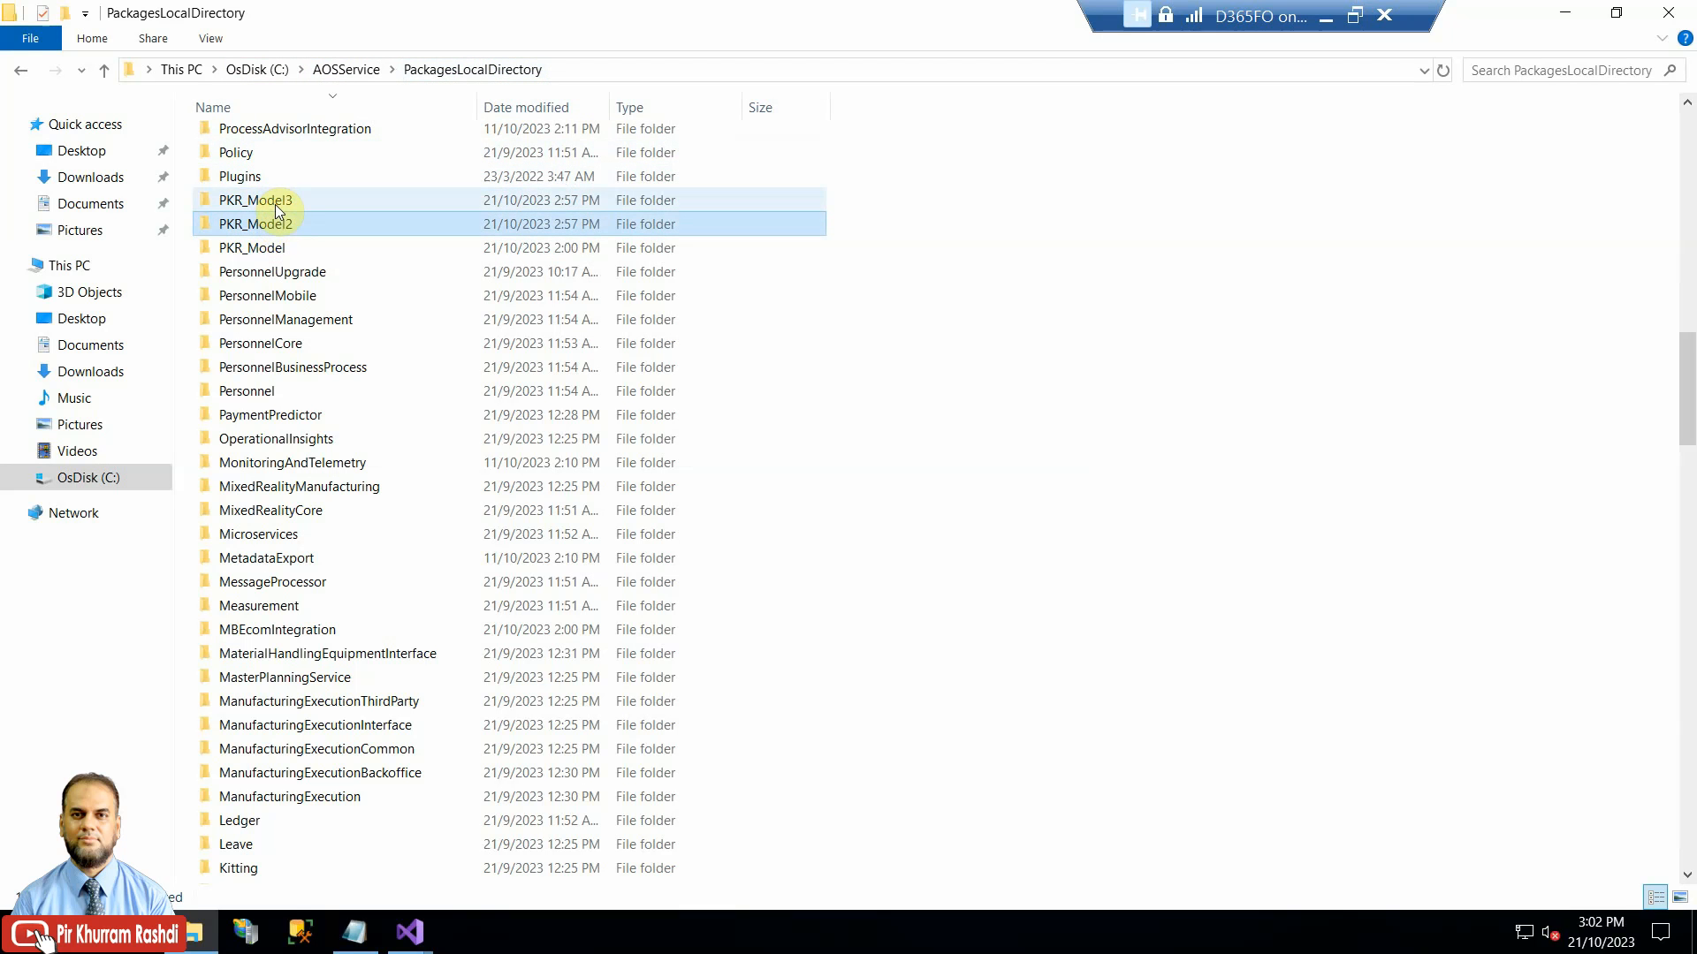
left_click(254, 201)
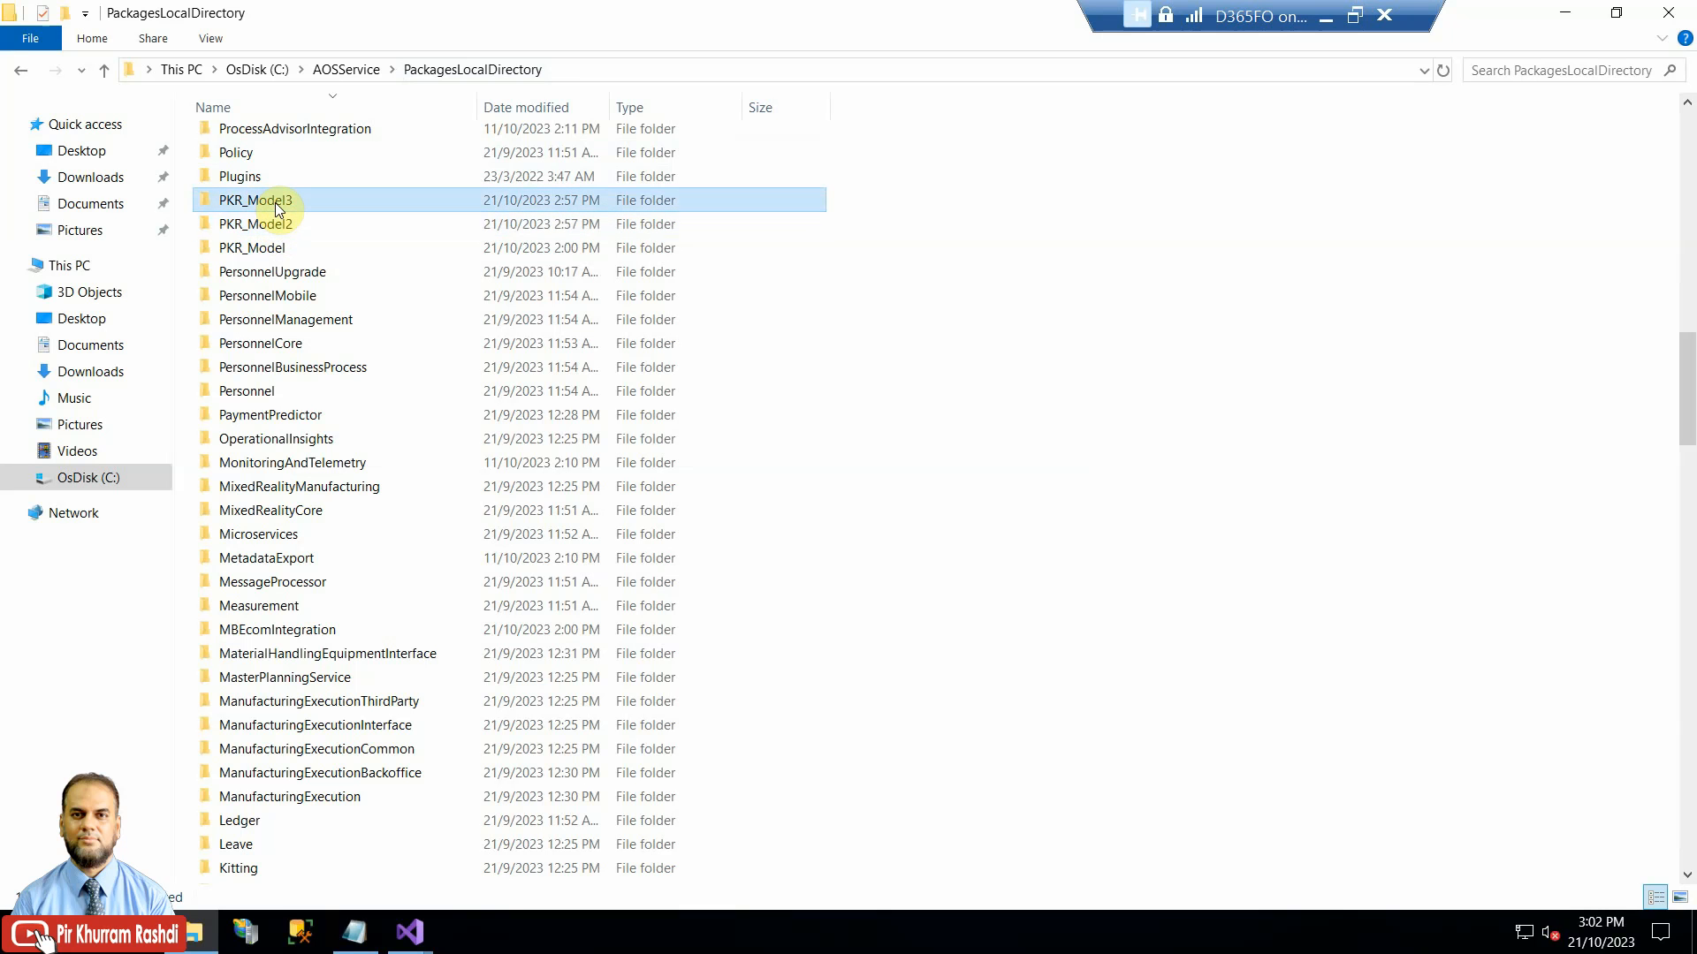
left_click(255, 223)
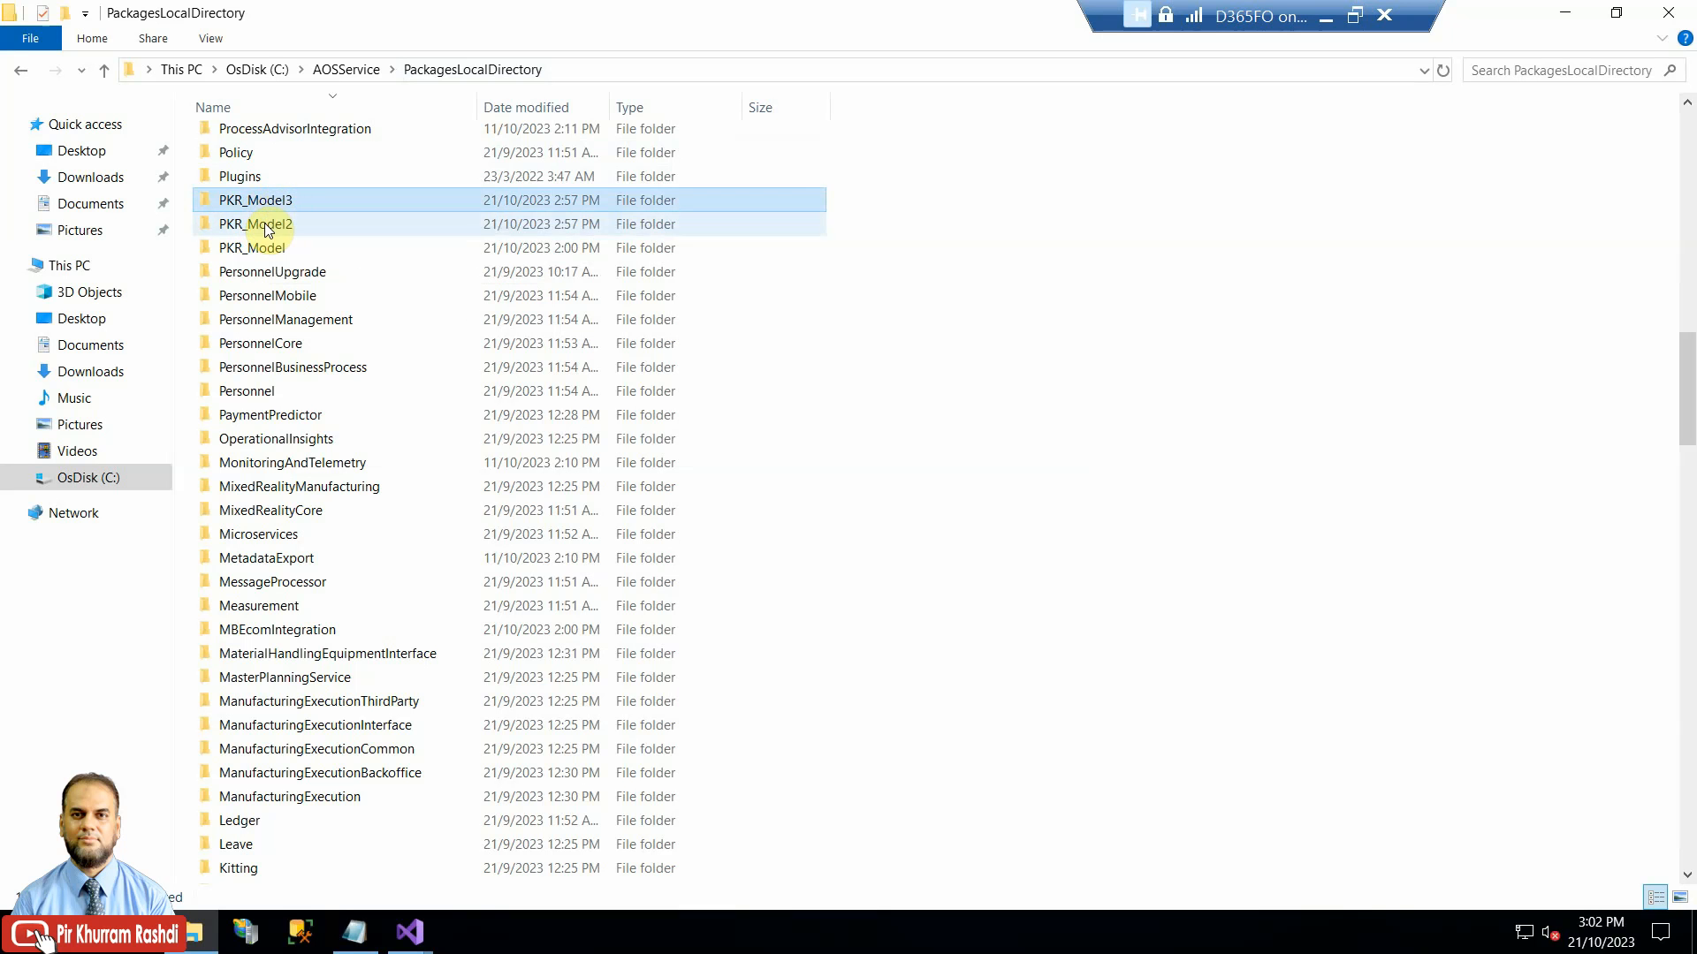
left_click(254, 224)
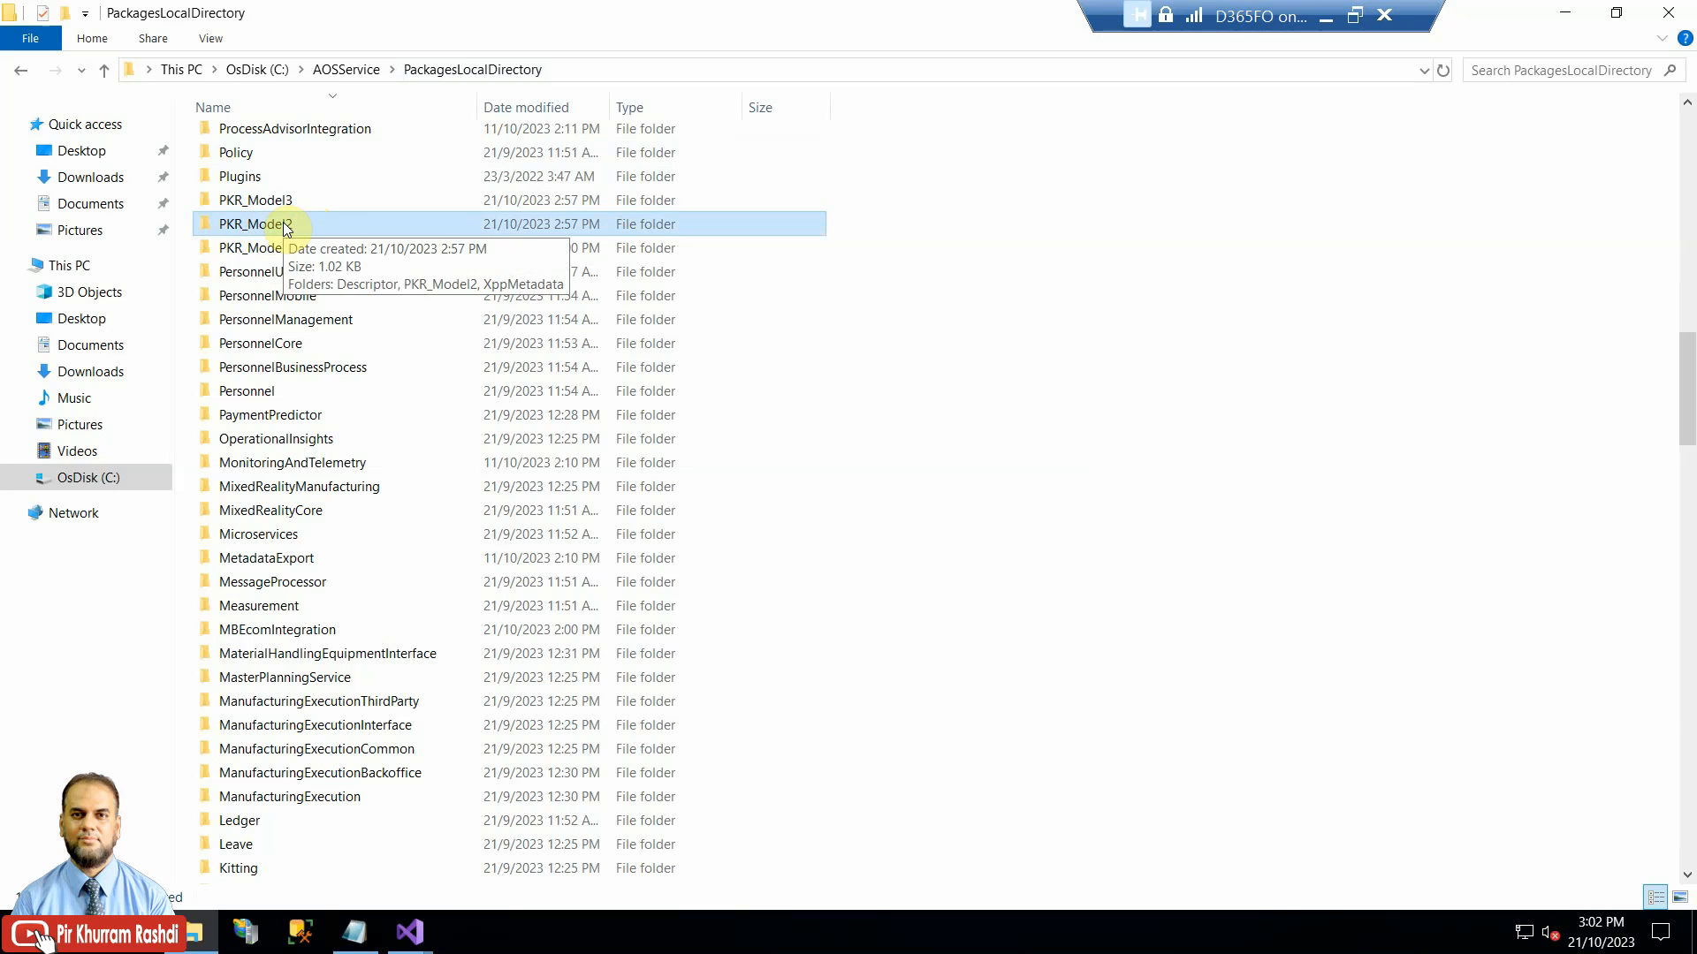
left_click(257, 198)
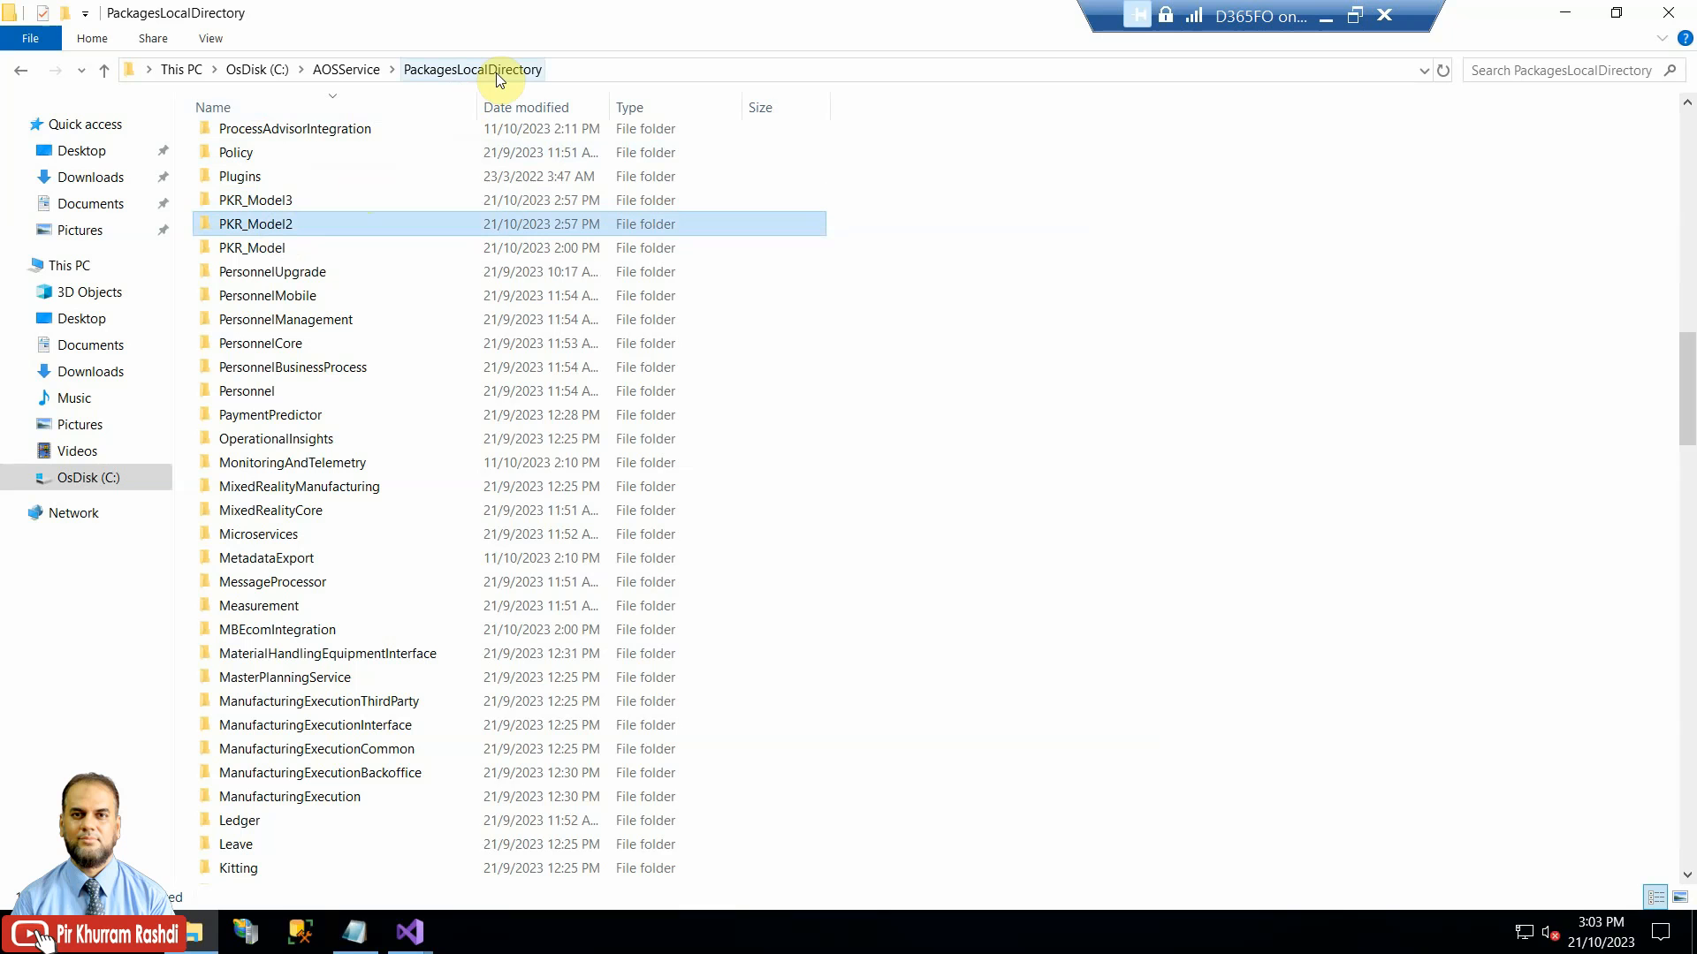
mouse_move(433, 119)
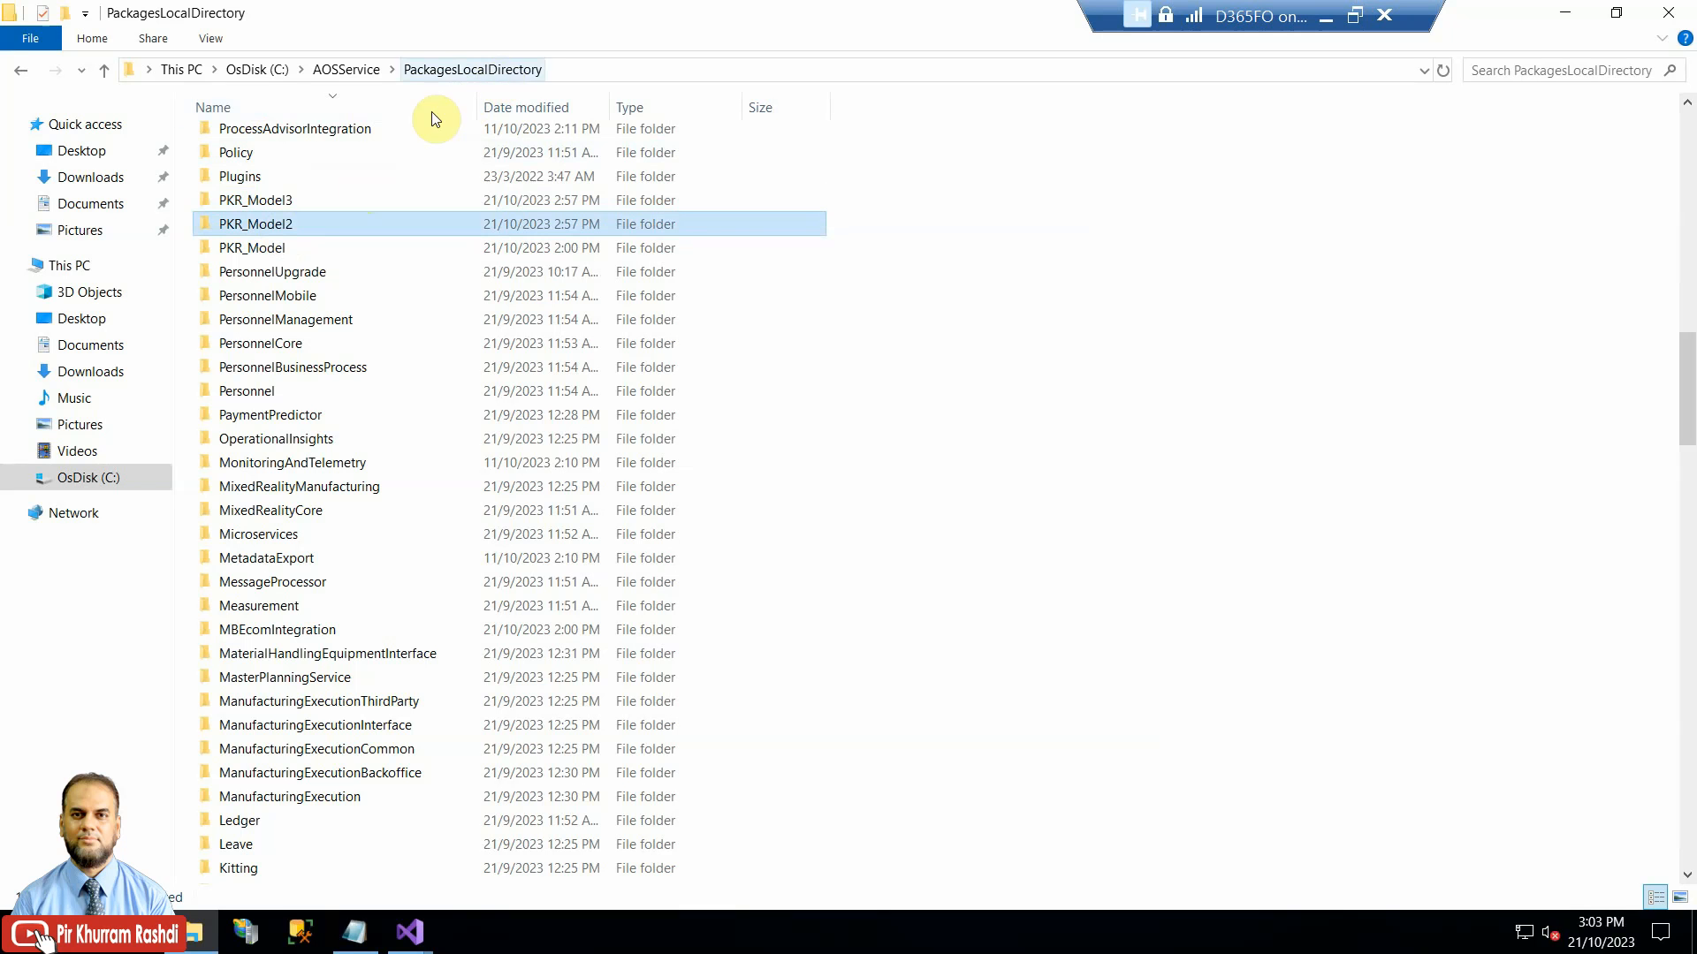
left_click(255, 199)
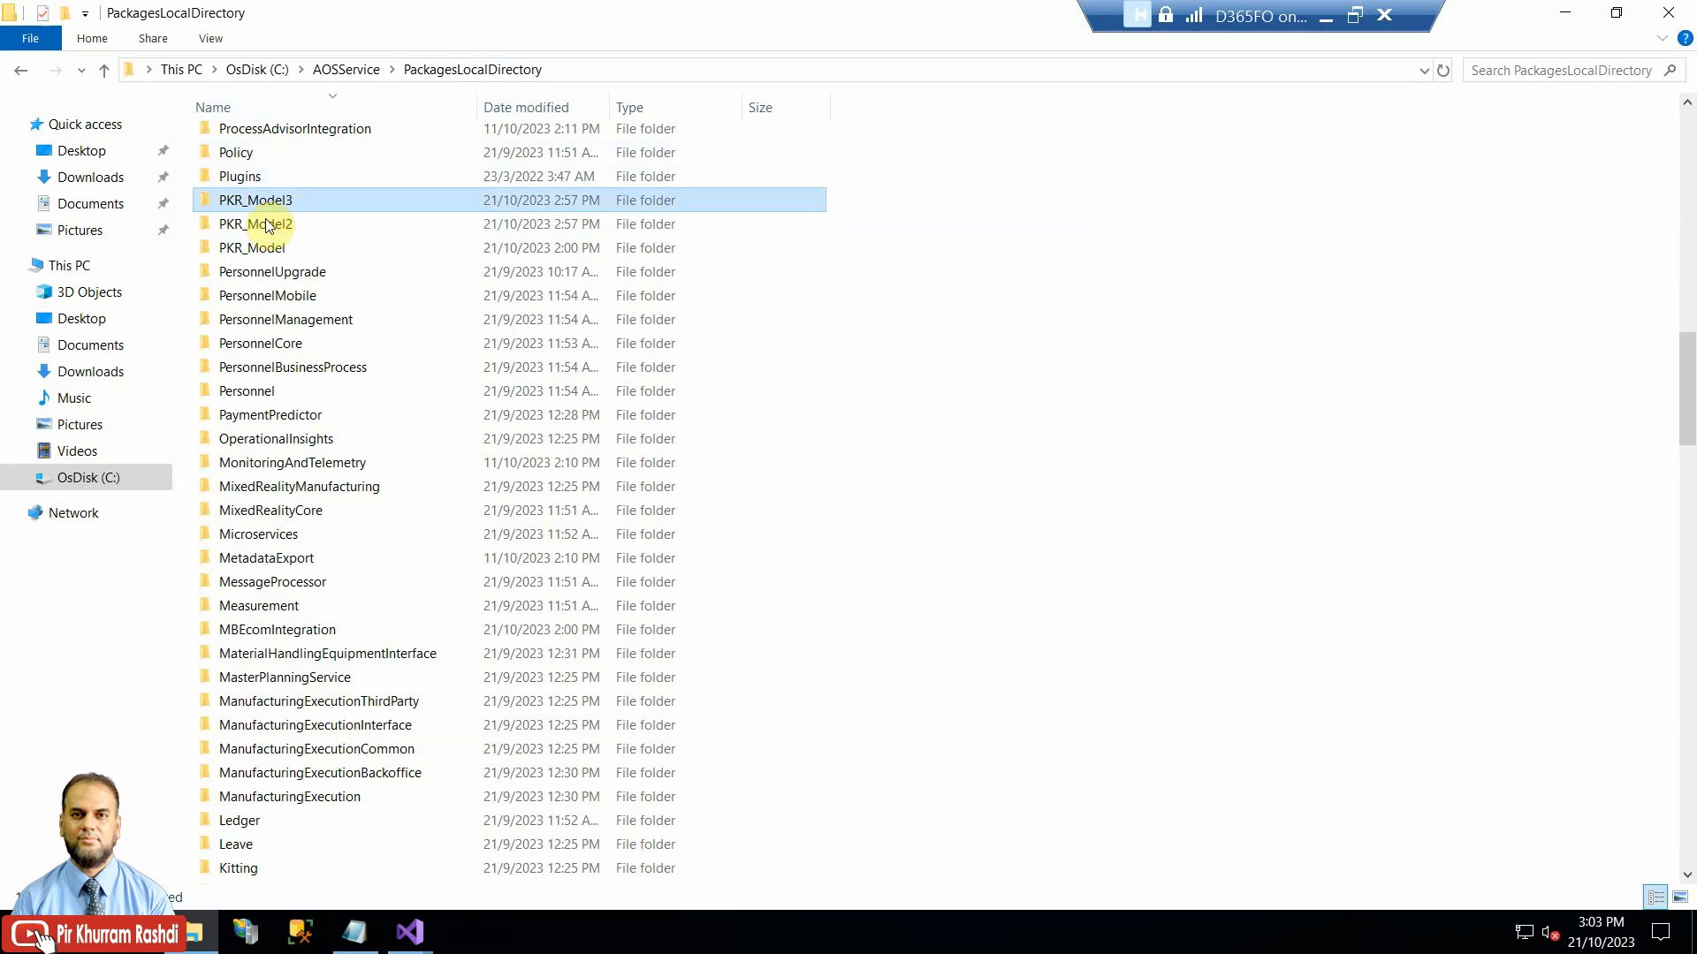
left_click(254, 223)
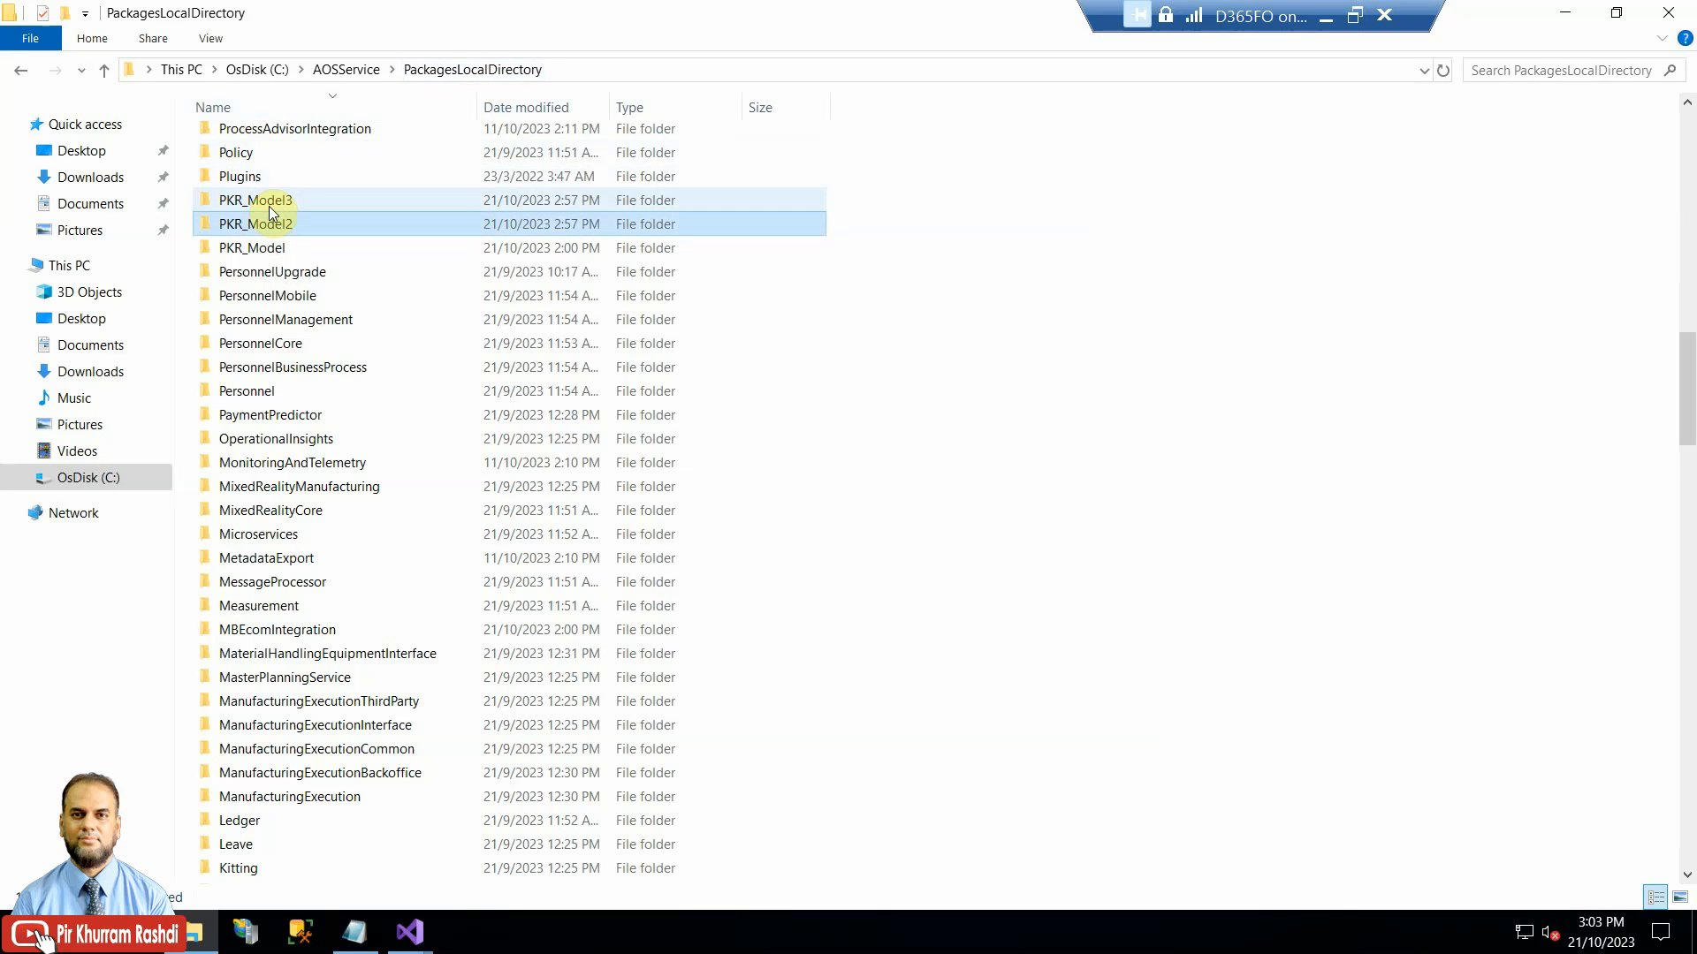
left_click(255, 200)
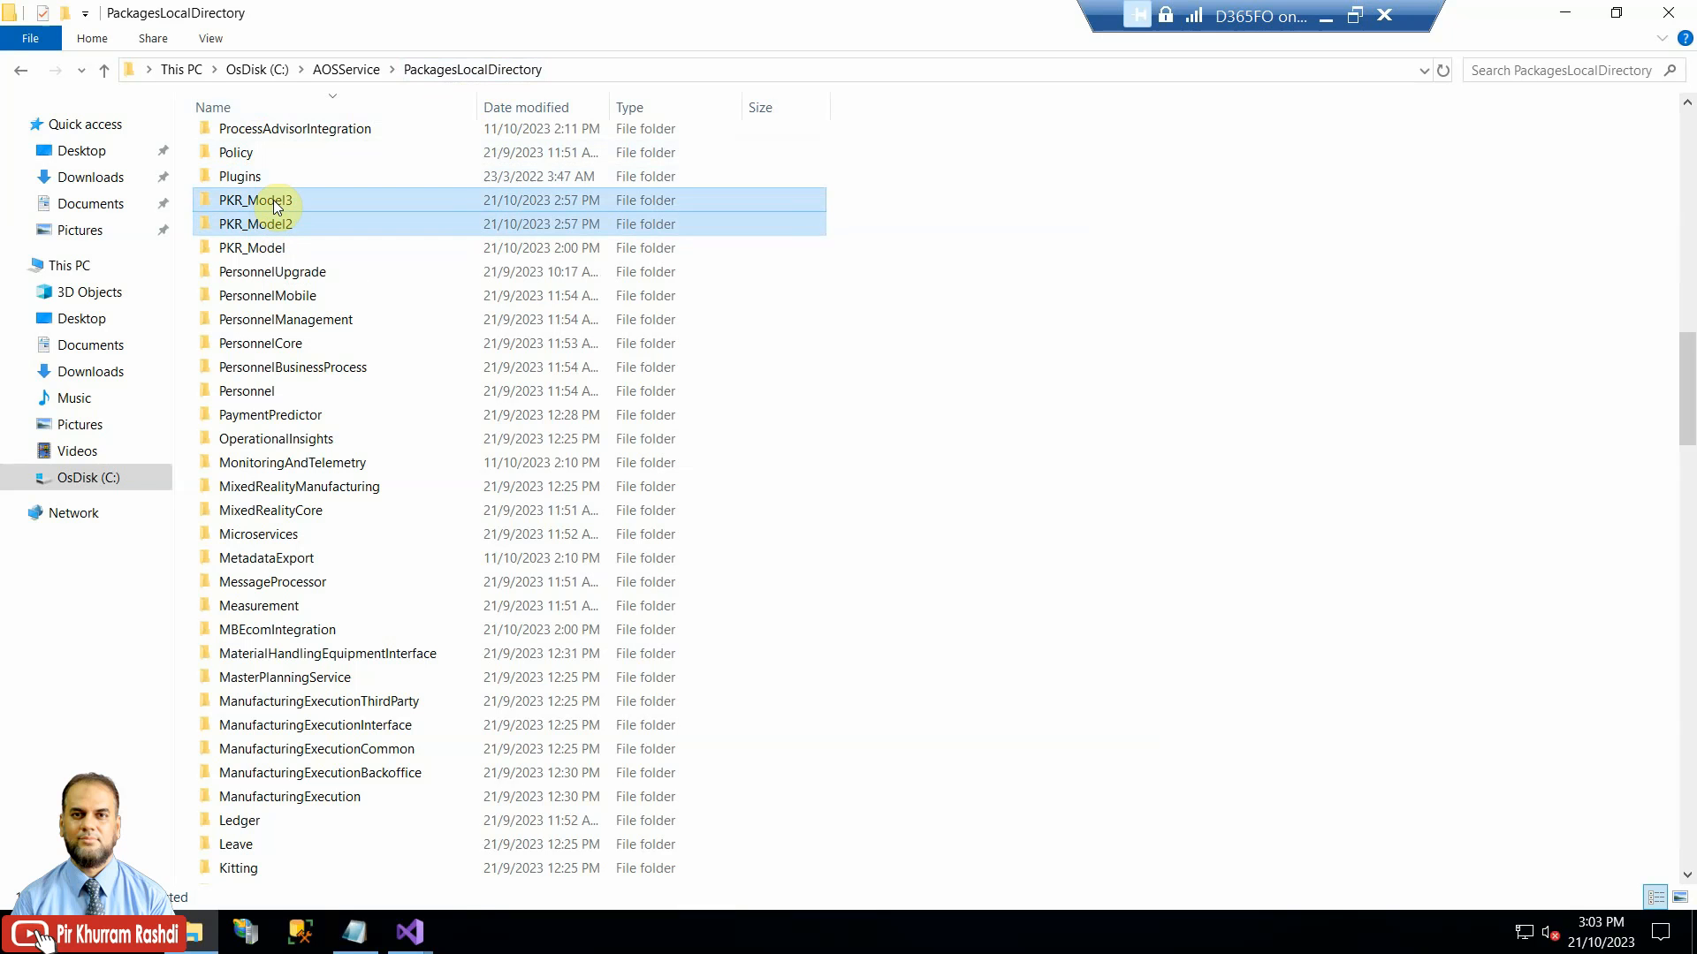
left_click(254, 246)
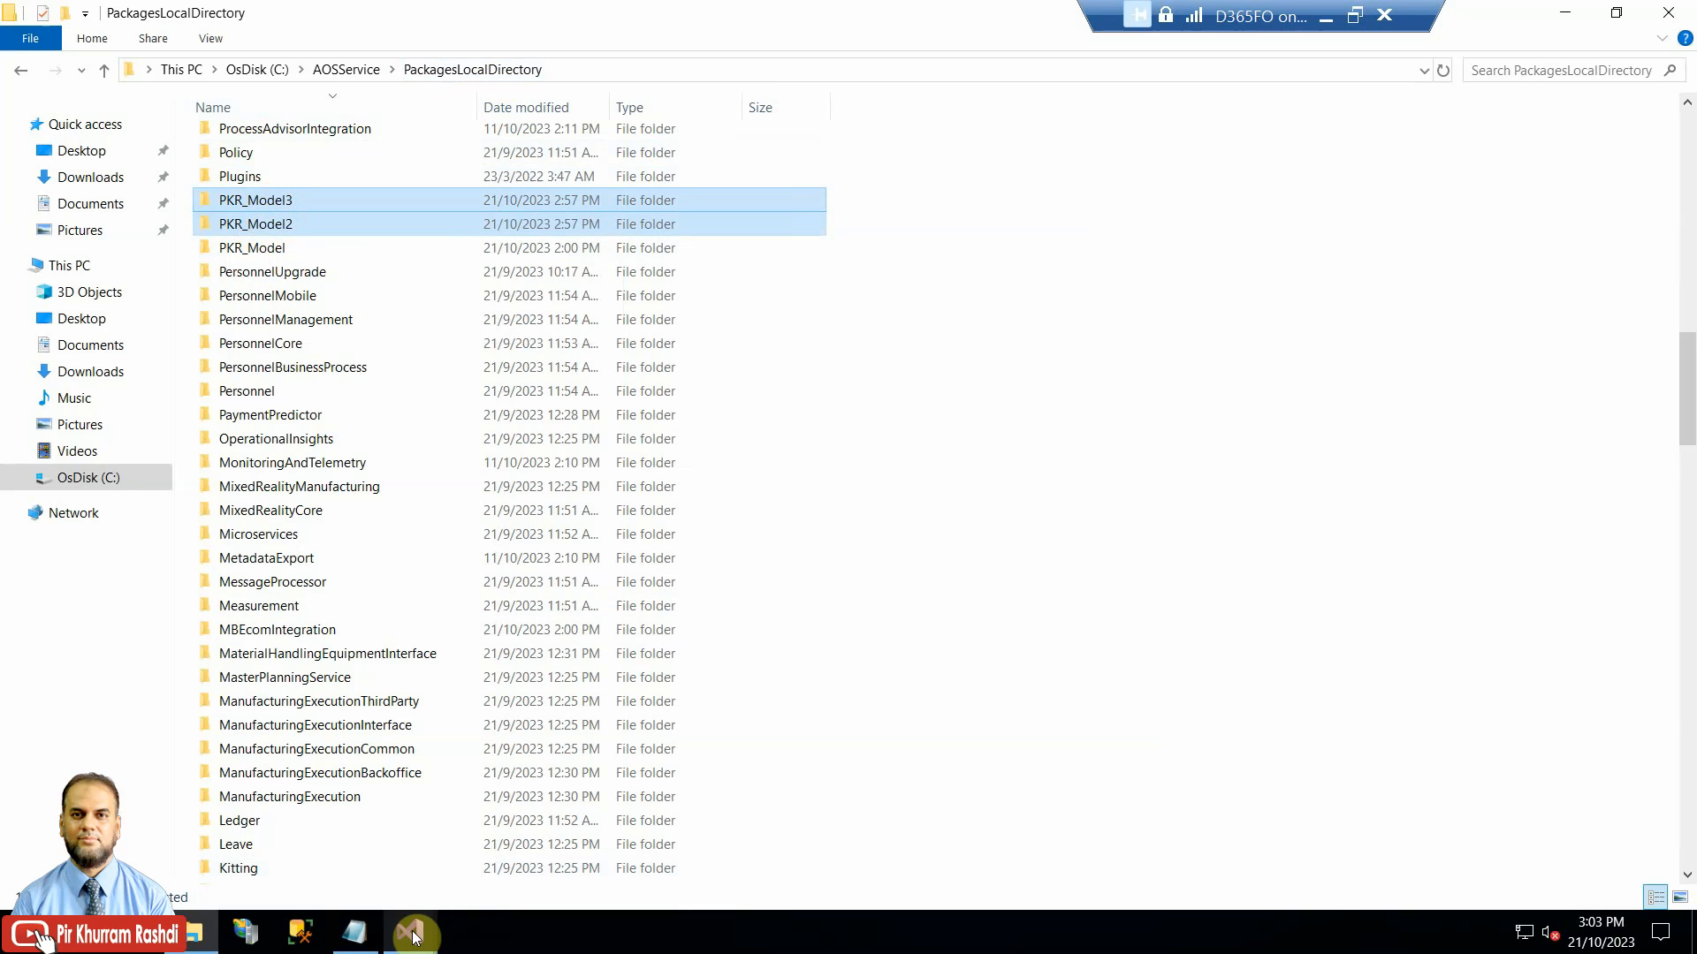
Step: Update PKR_Model's parameters, unchecking the PKRModel2 and PKRModel3 references through Summary
left_click(410, 932)
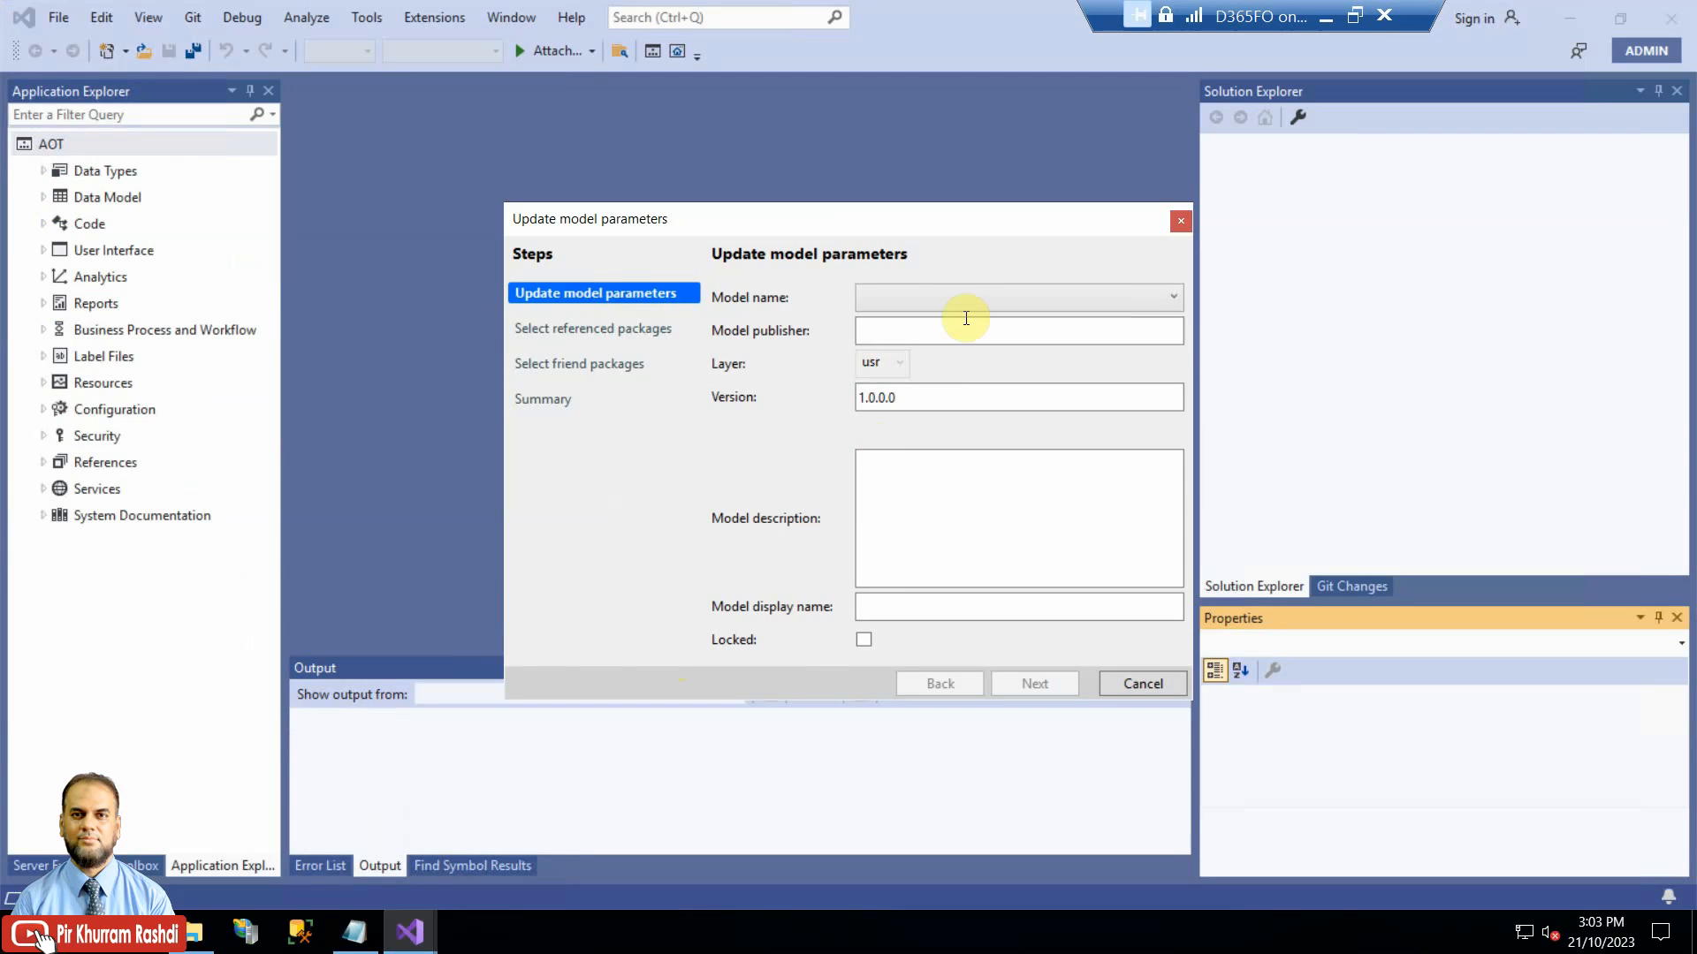
left_click(1171, 297)
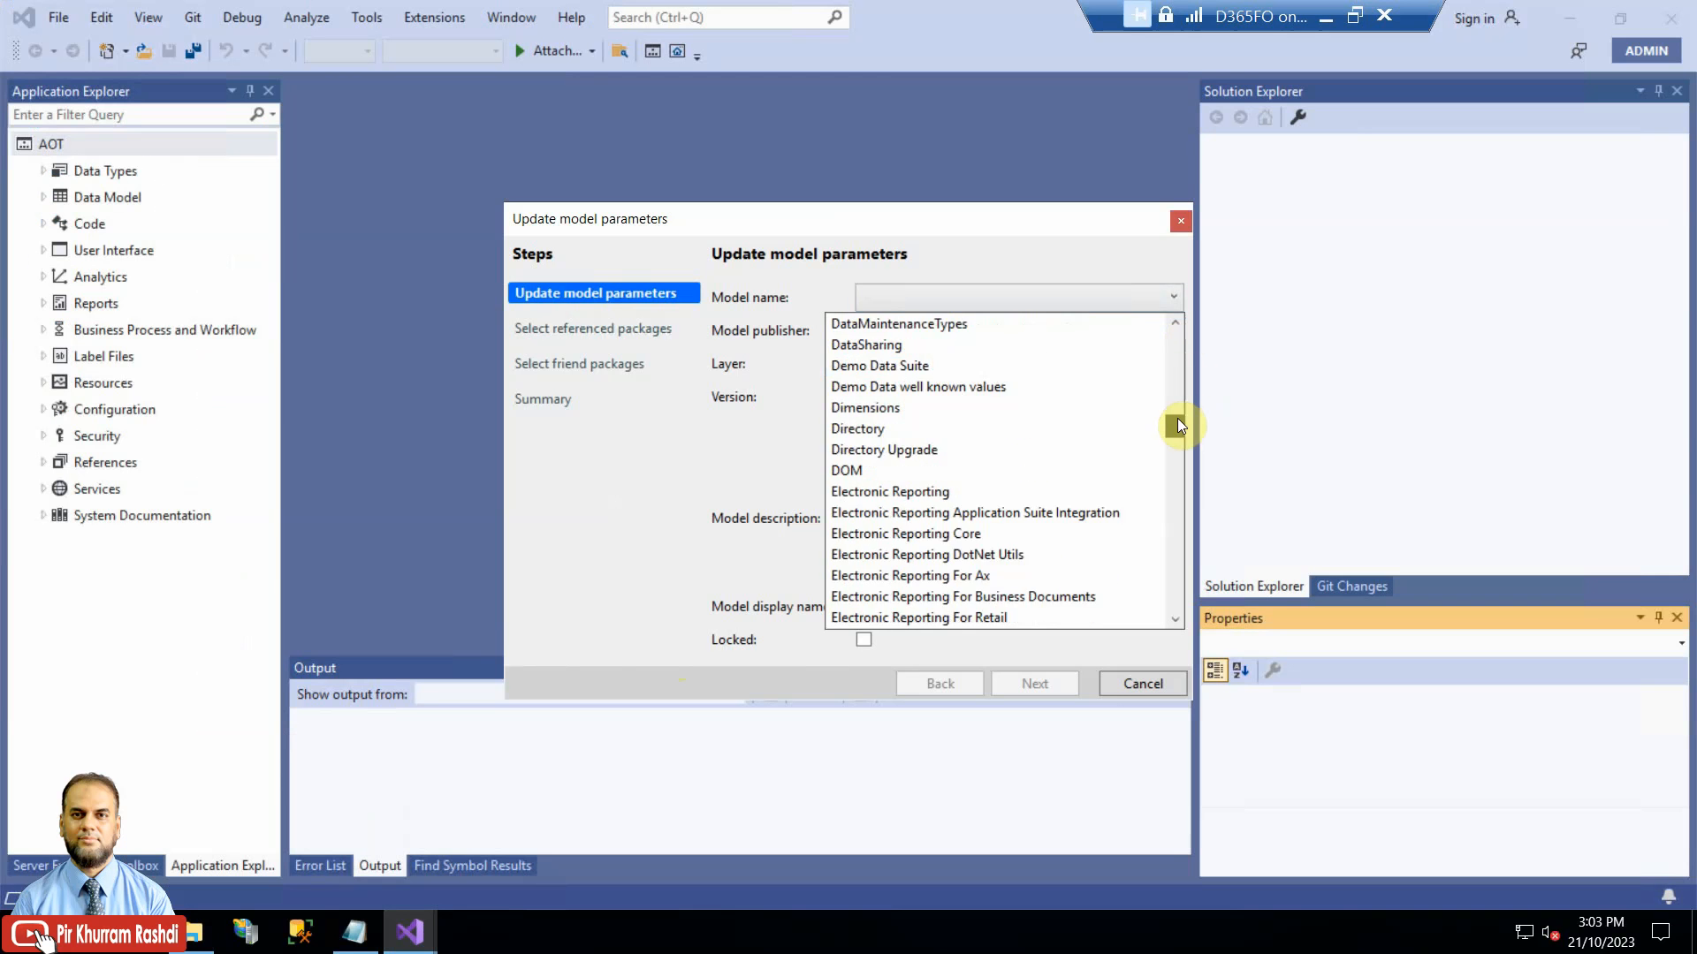
scroll("down", 3)
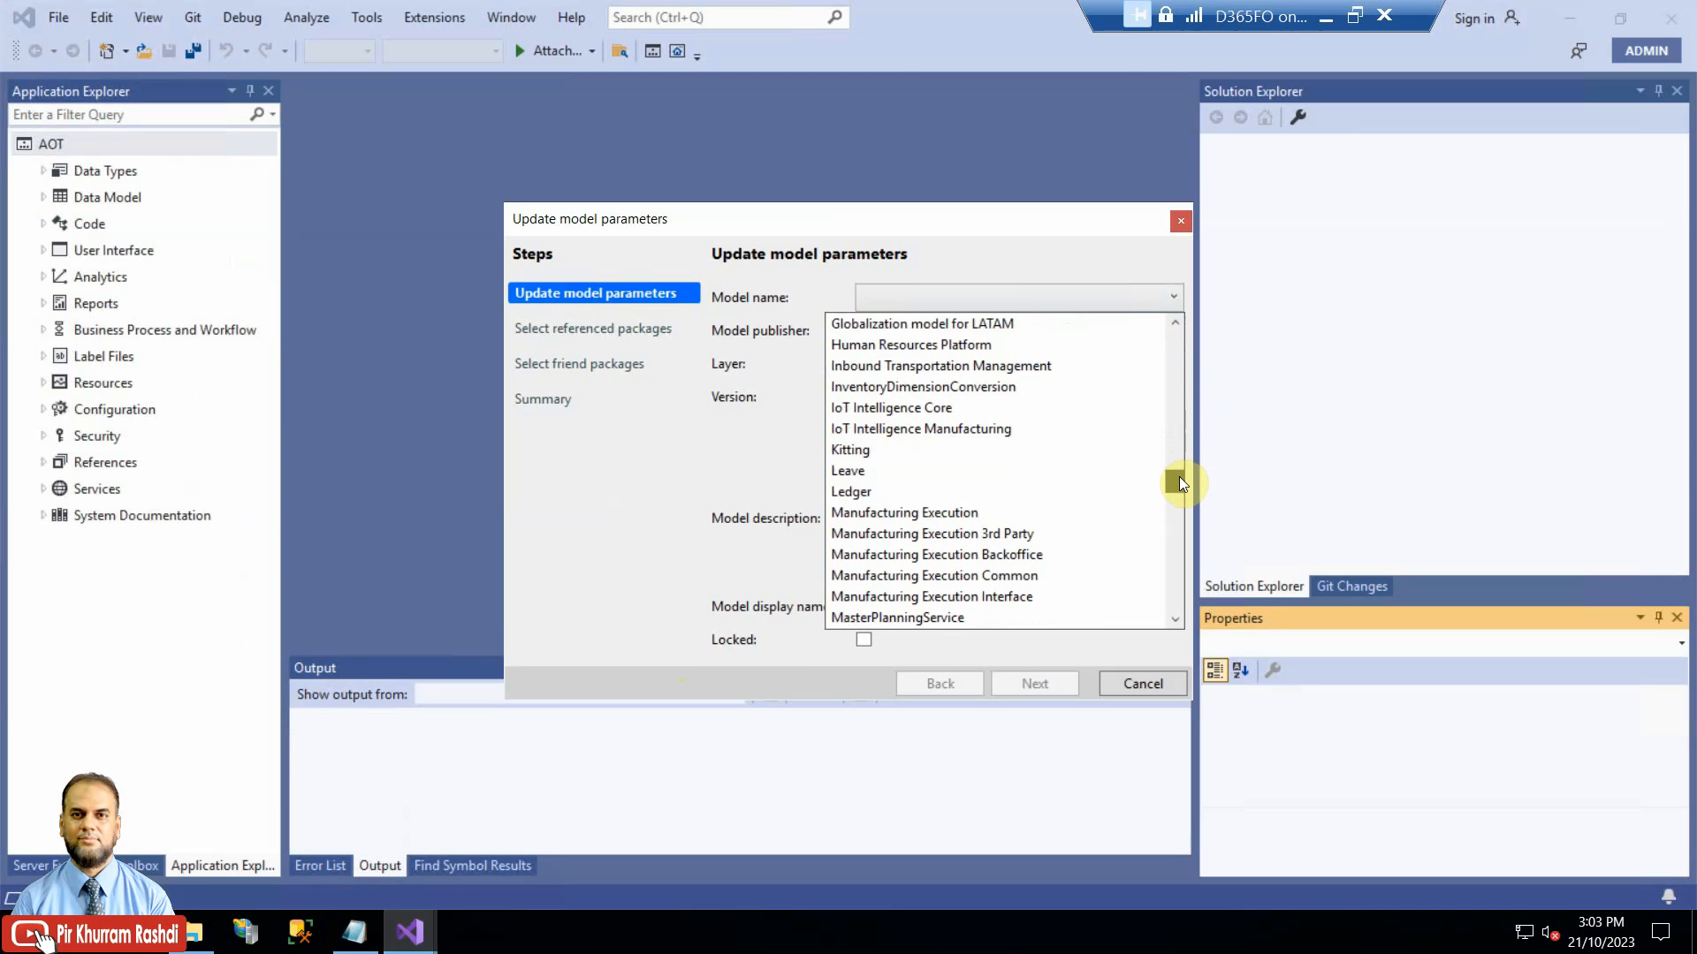
scroll("down", 3)
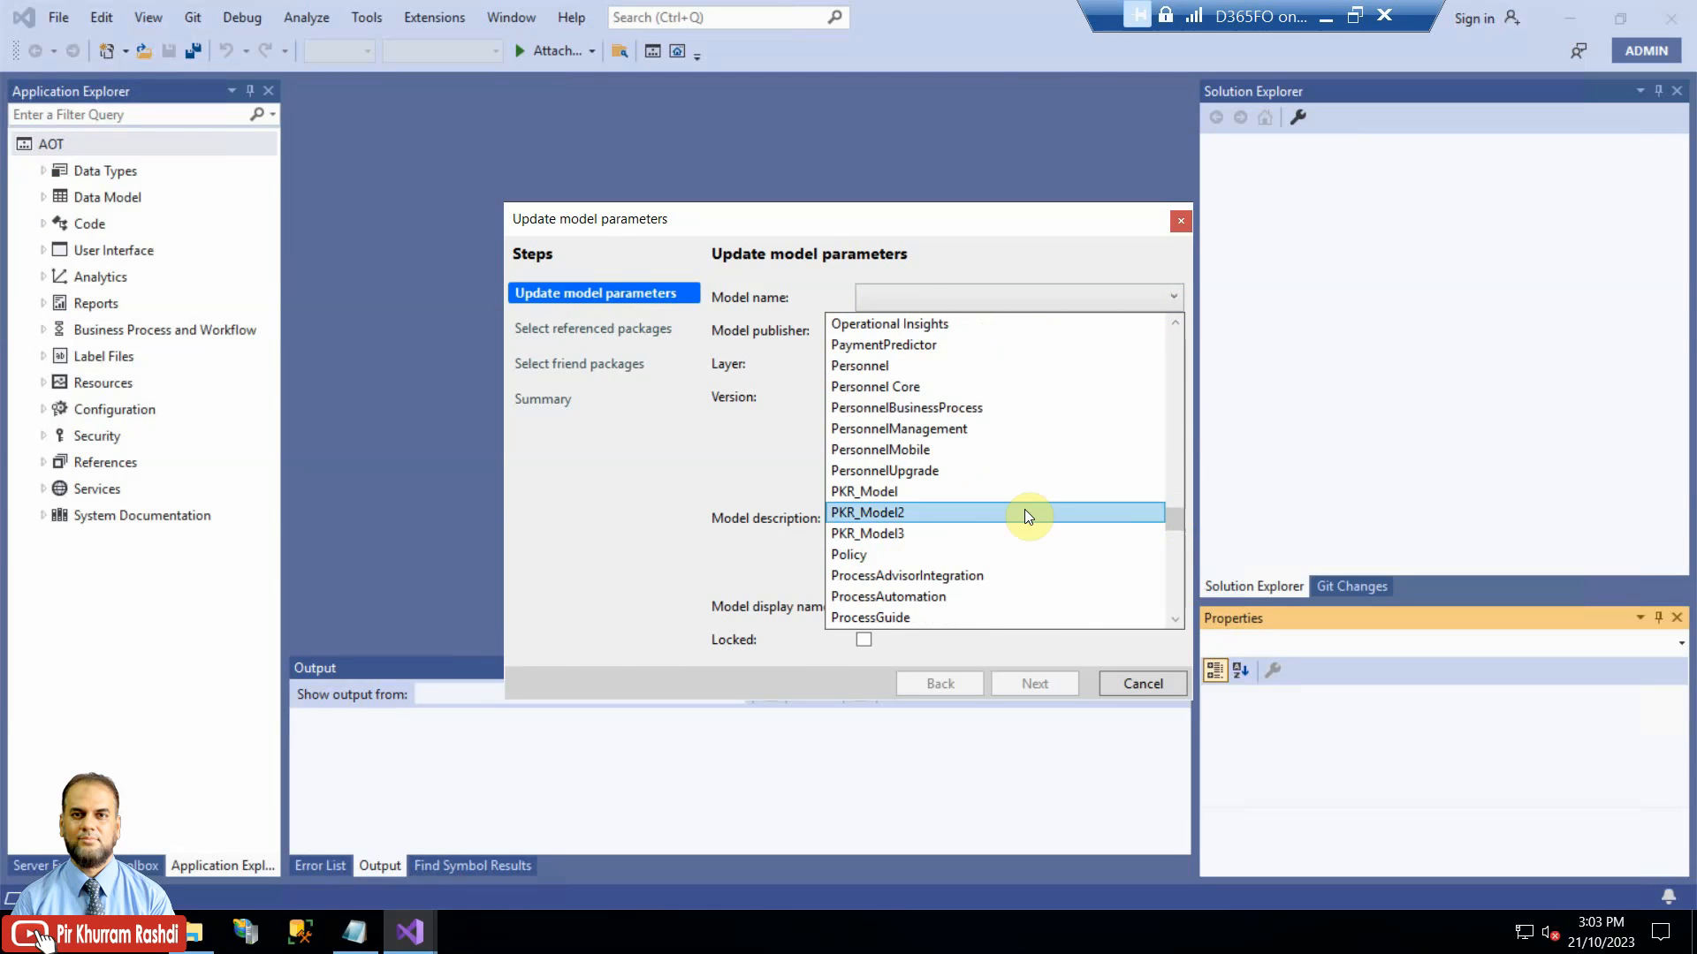
left_click(864, 492)
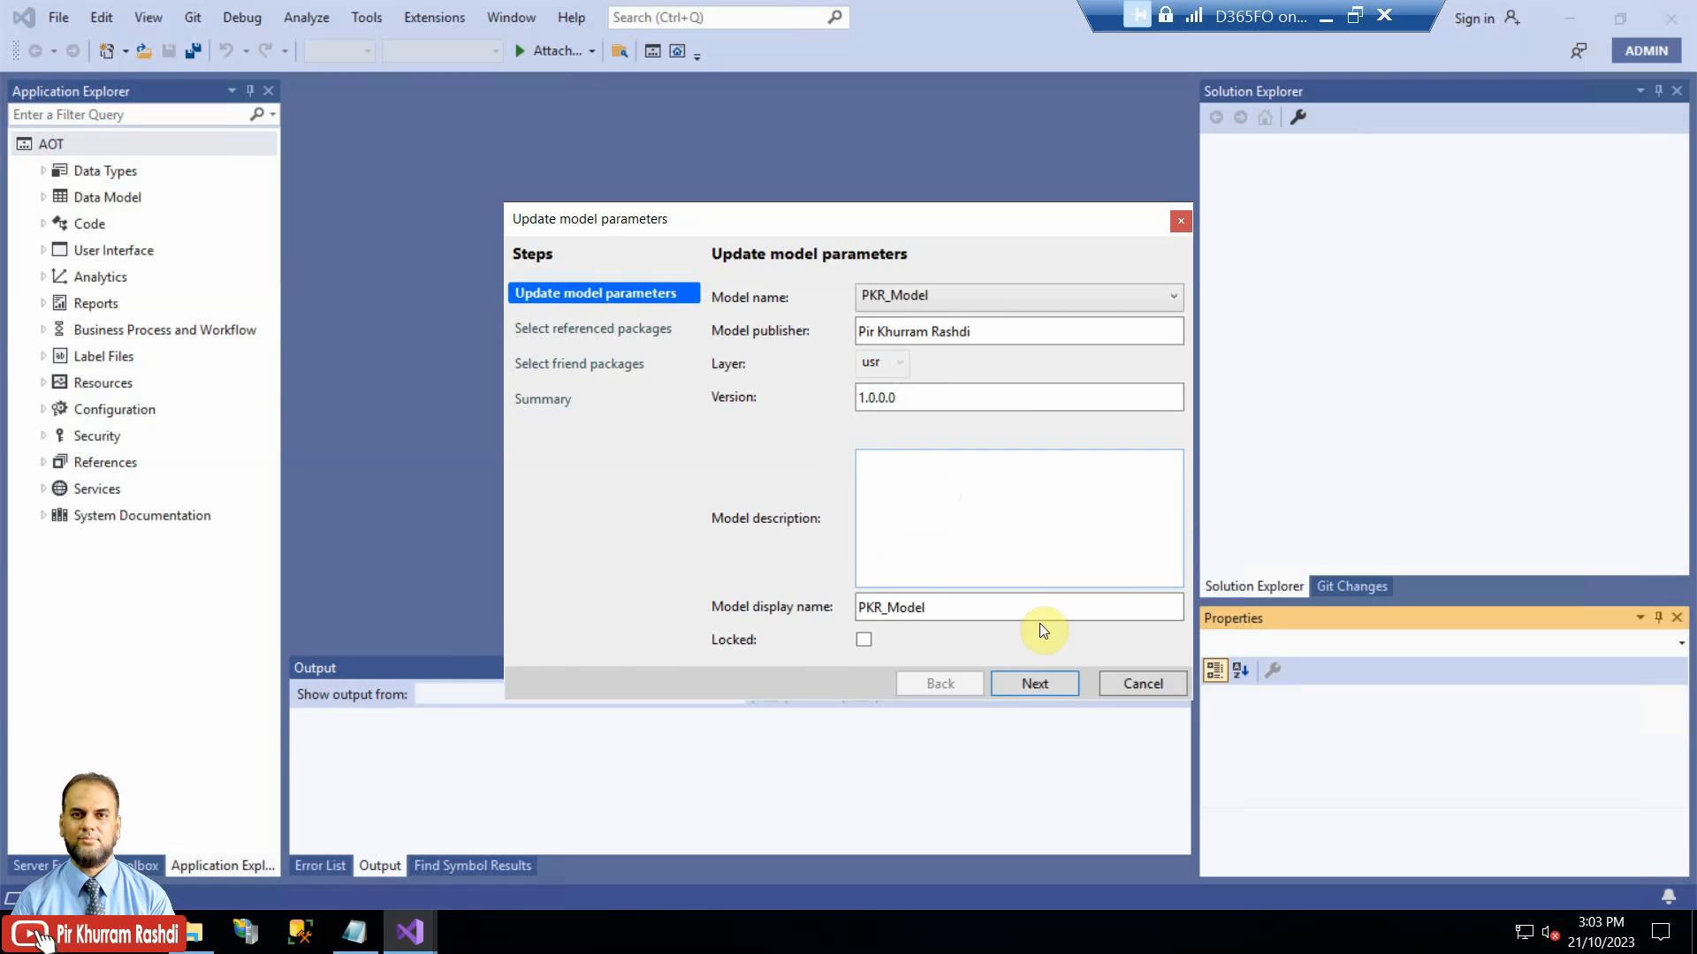
left_click(1032, 683)
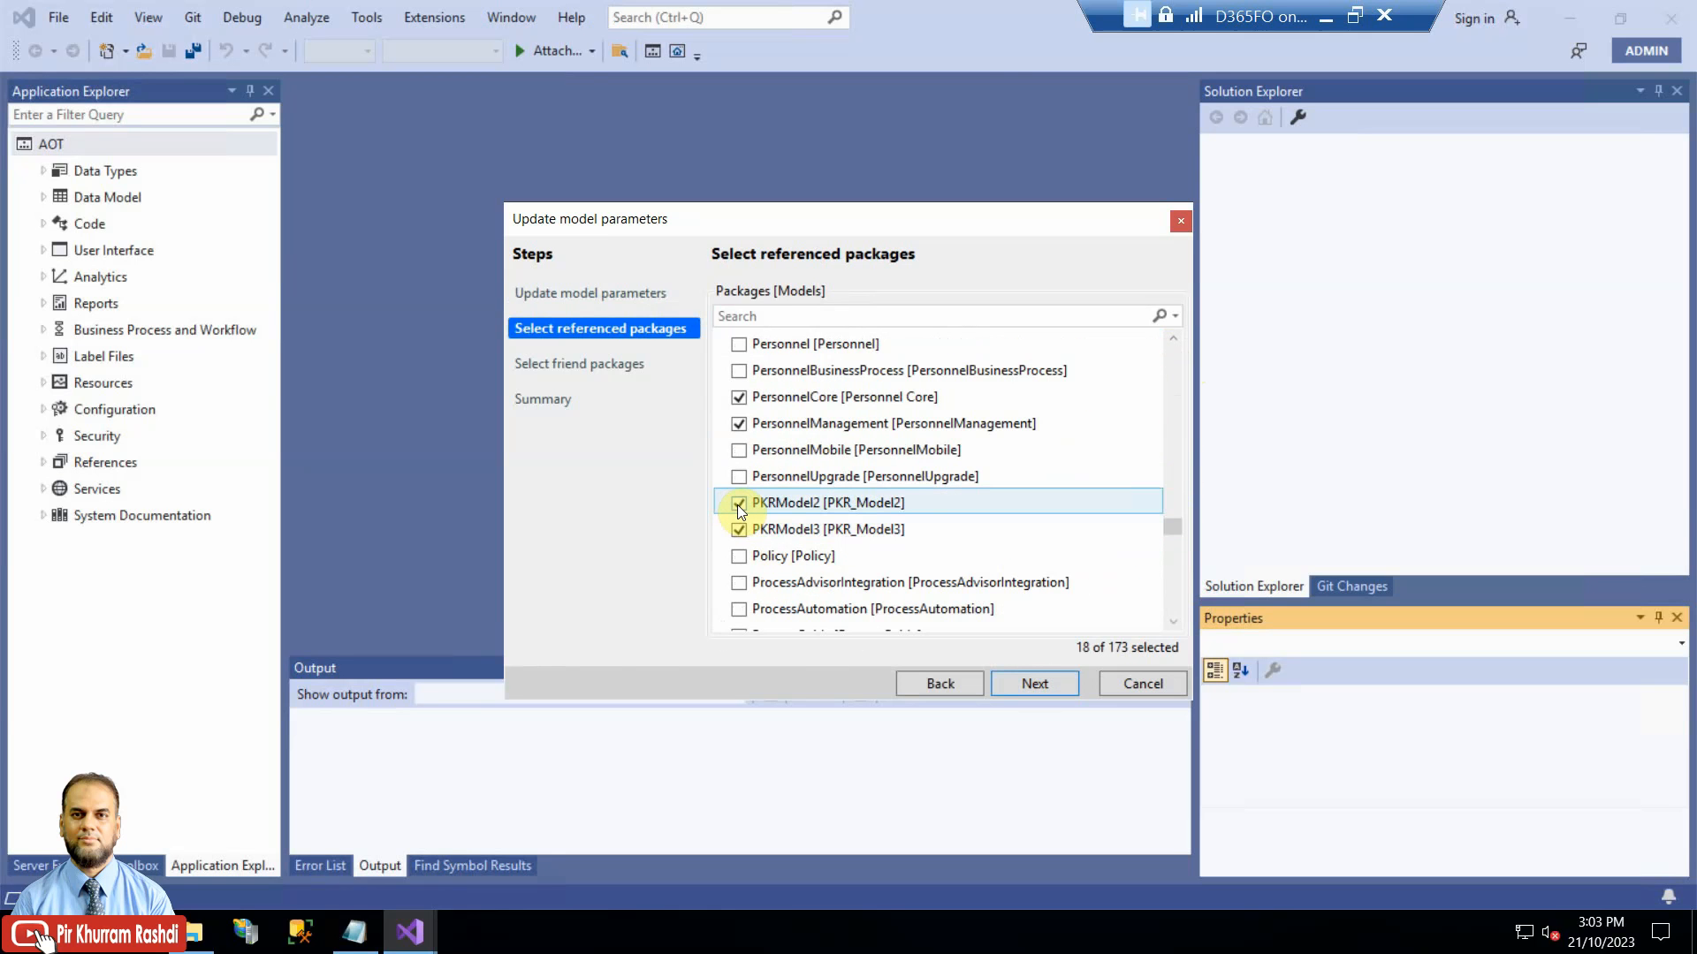
left_click(738, 502)
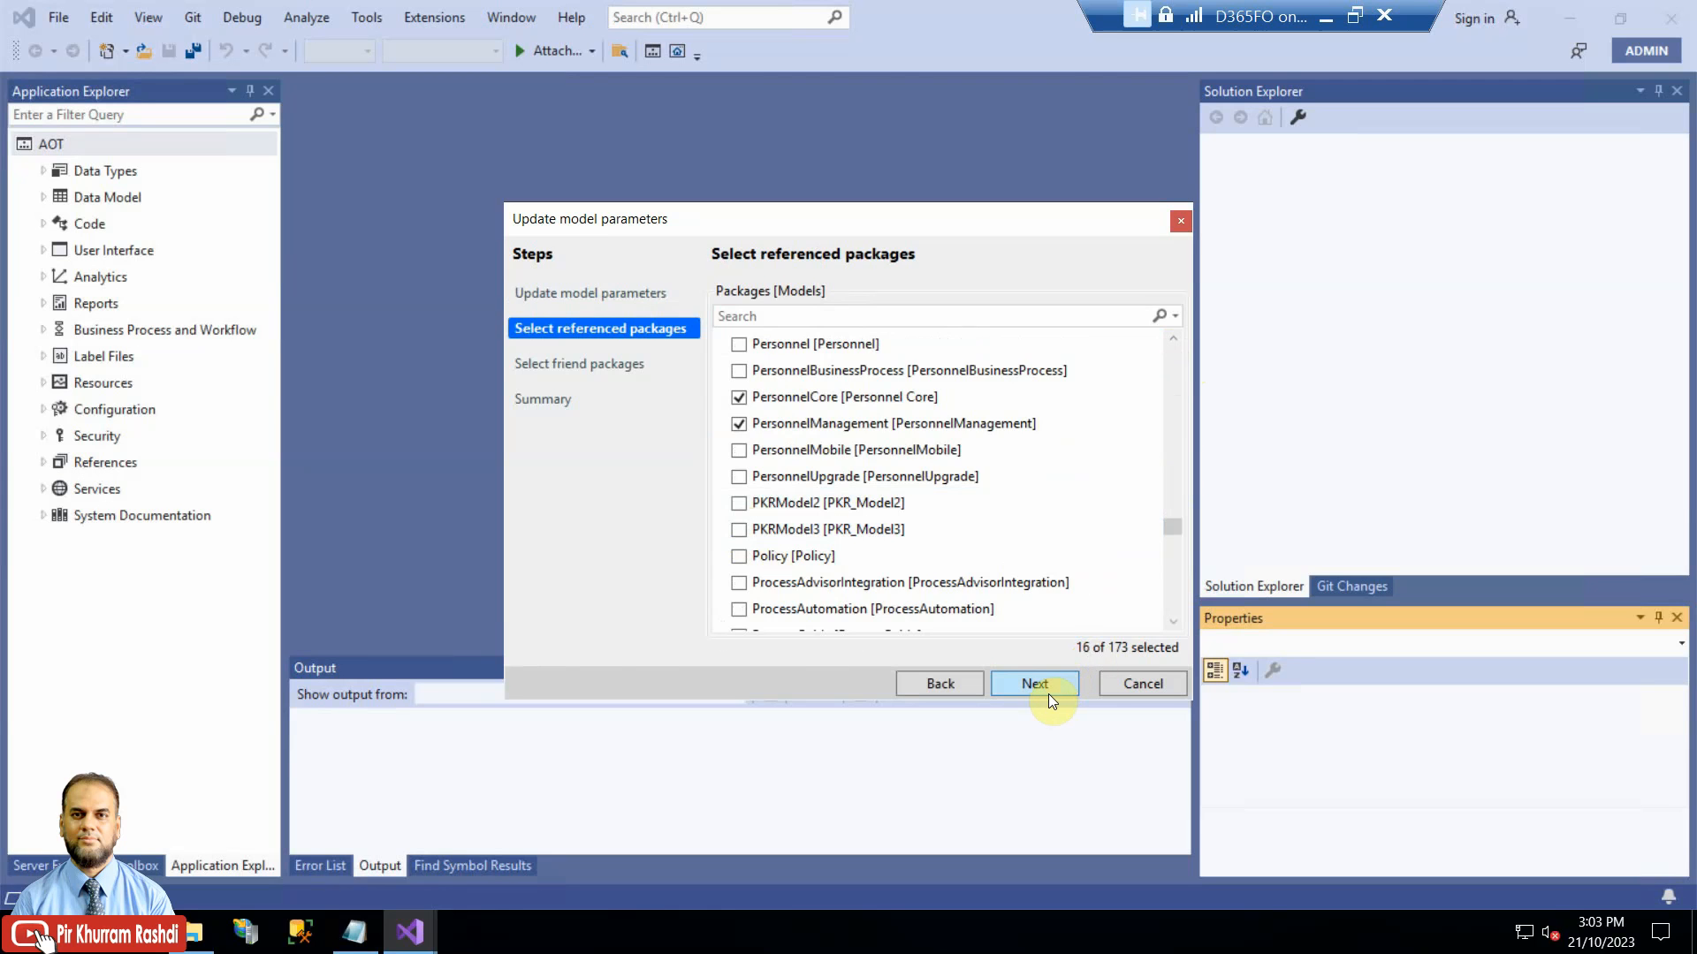
left_click(1033, 683)
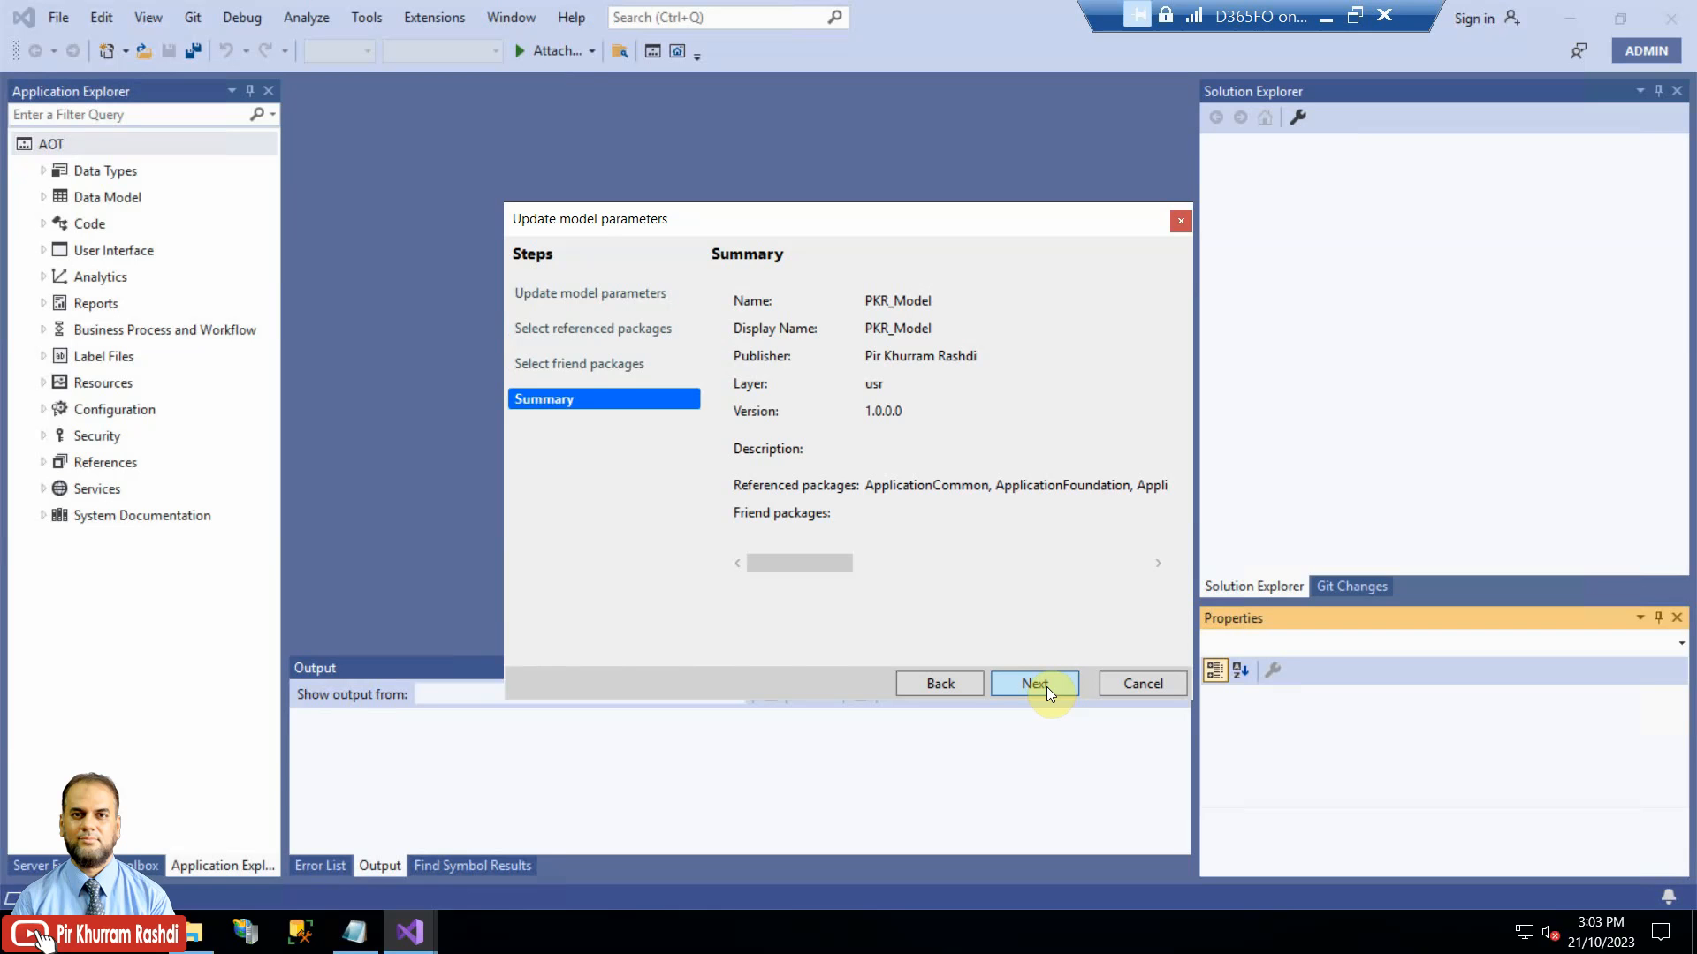
left_click(1033, 683)
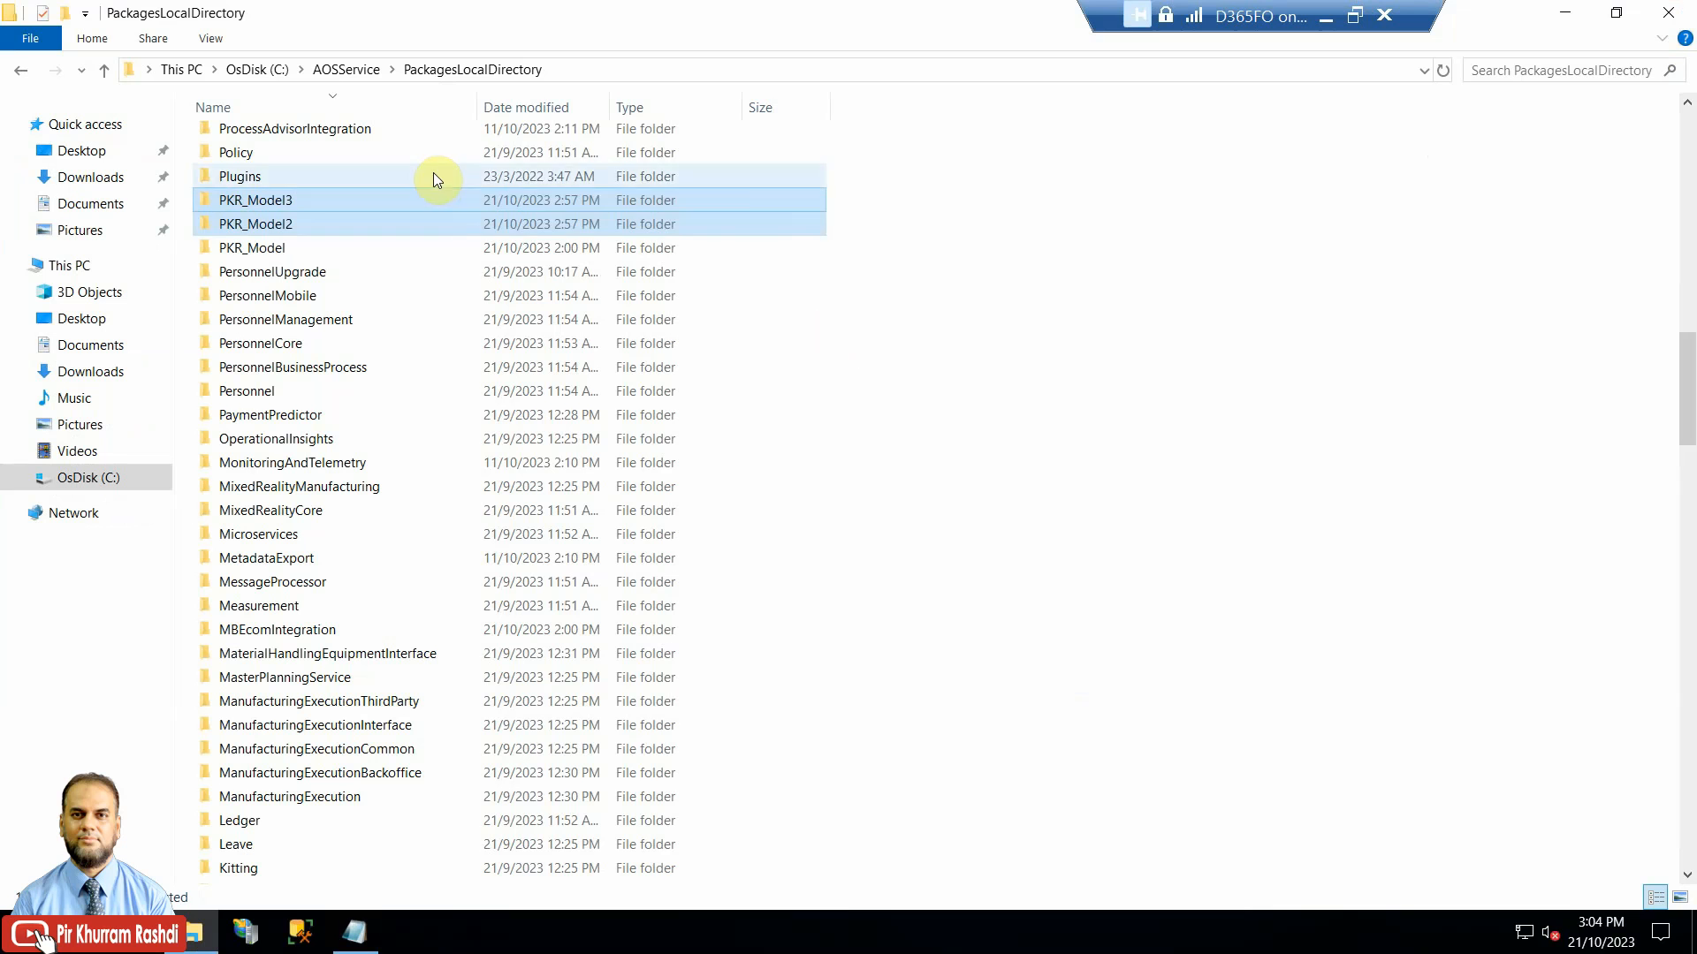
mouse_move(695, 297)
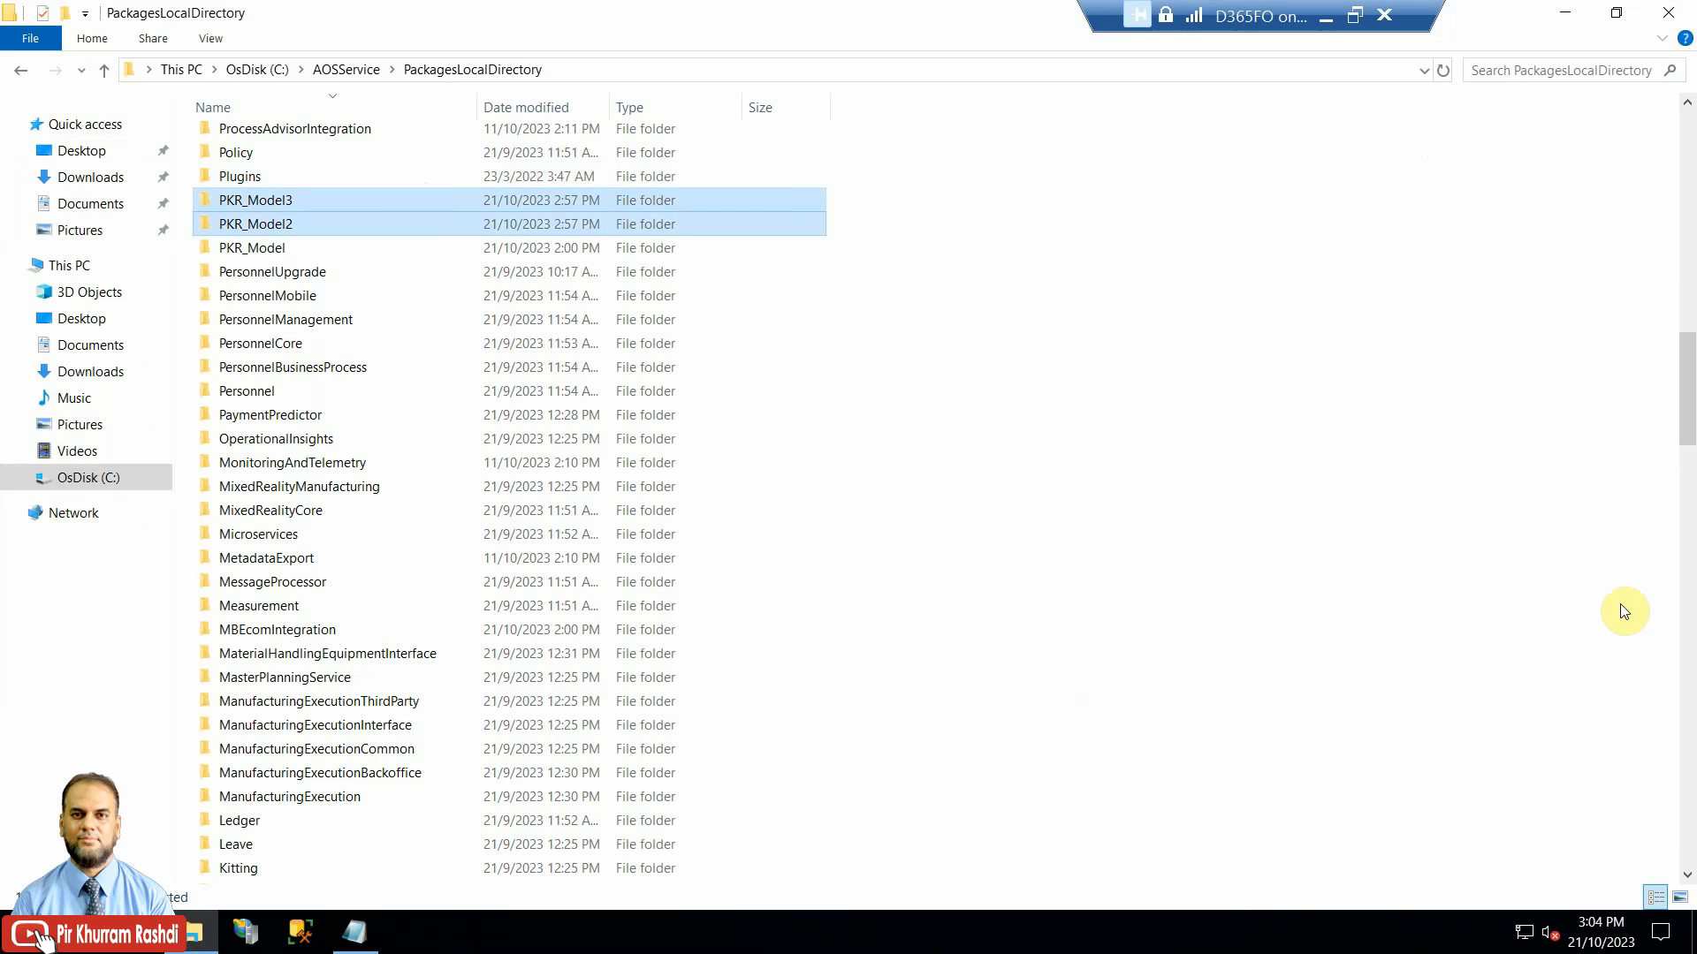
Step: Permanently delete the PKR_Model2 and PKR_Model3 folders, confirming with administrator permission
key("Delete")
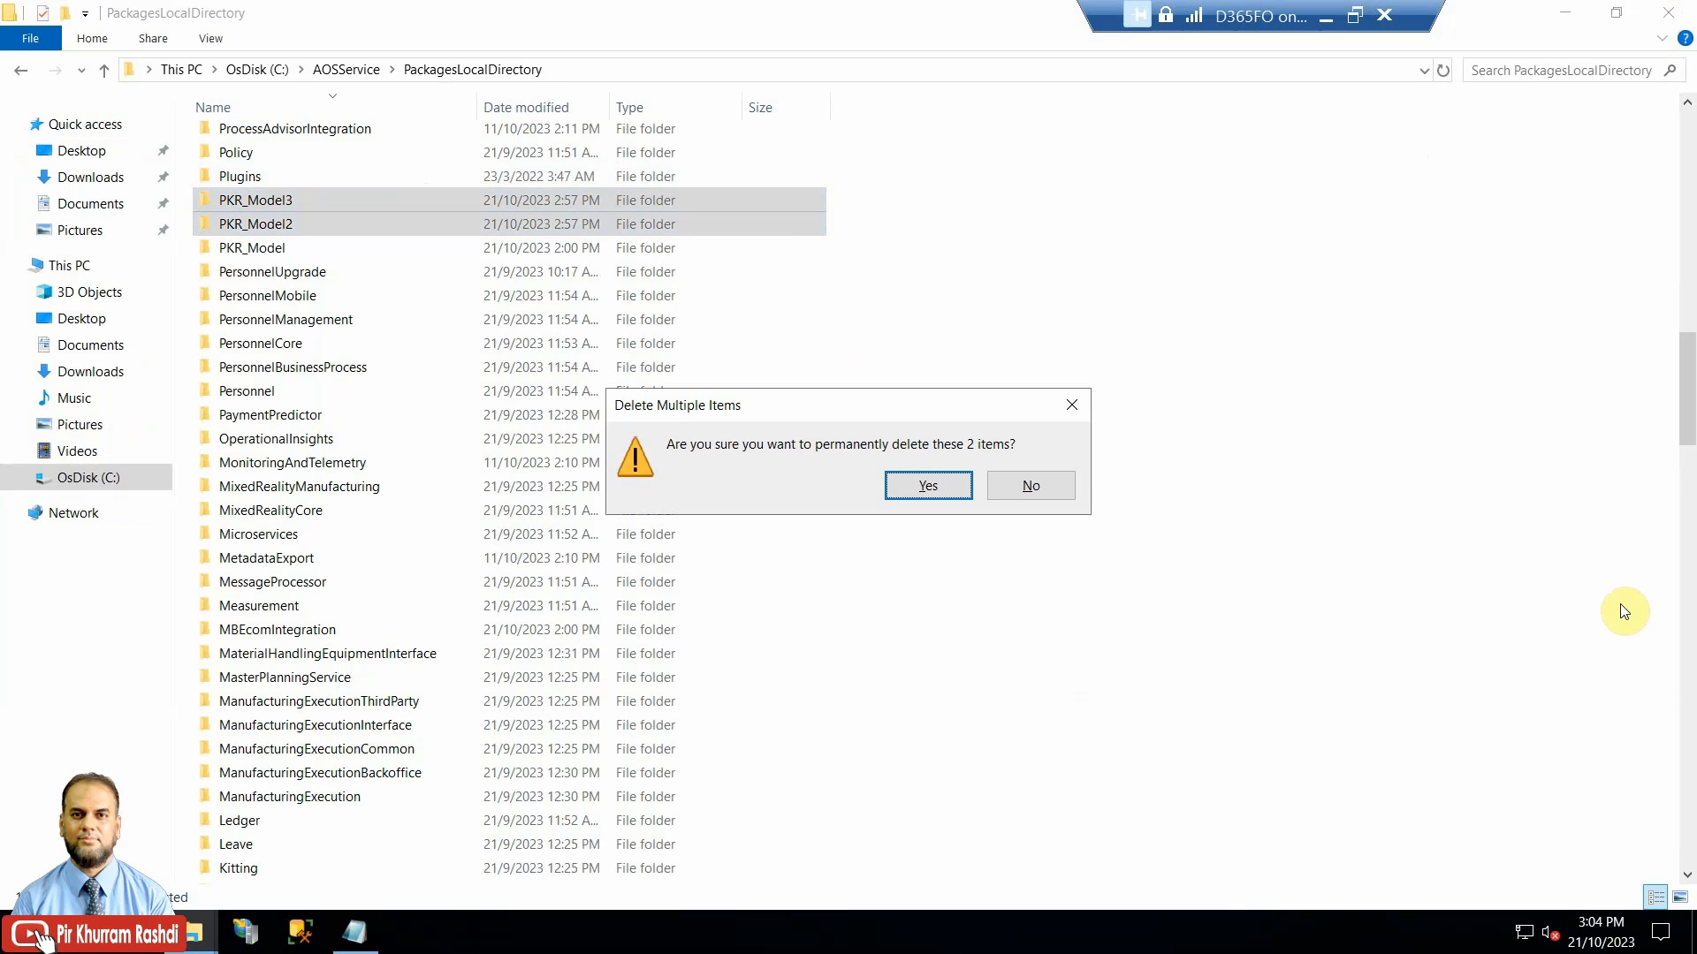
left_click(926, 485)
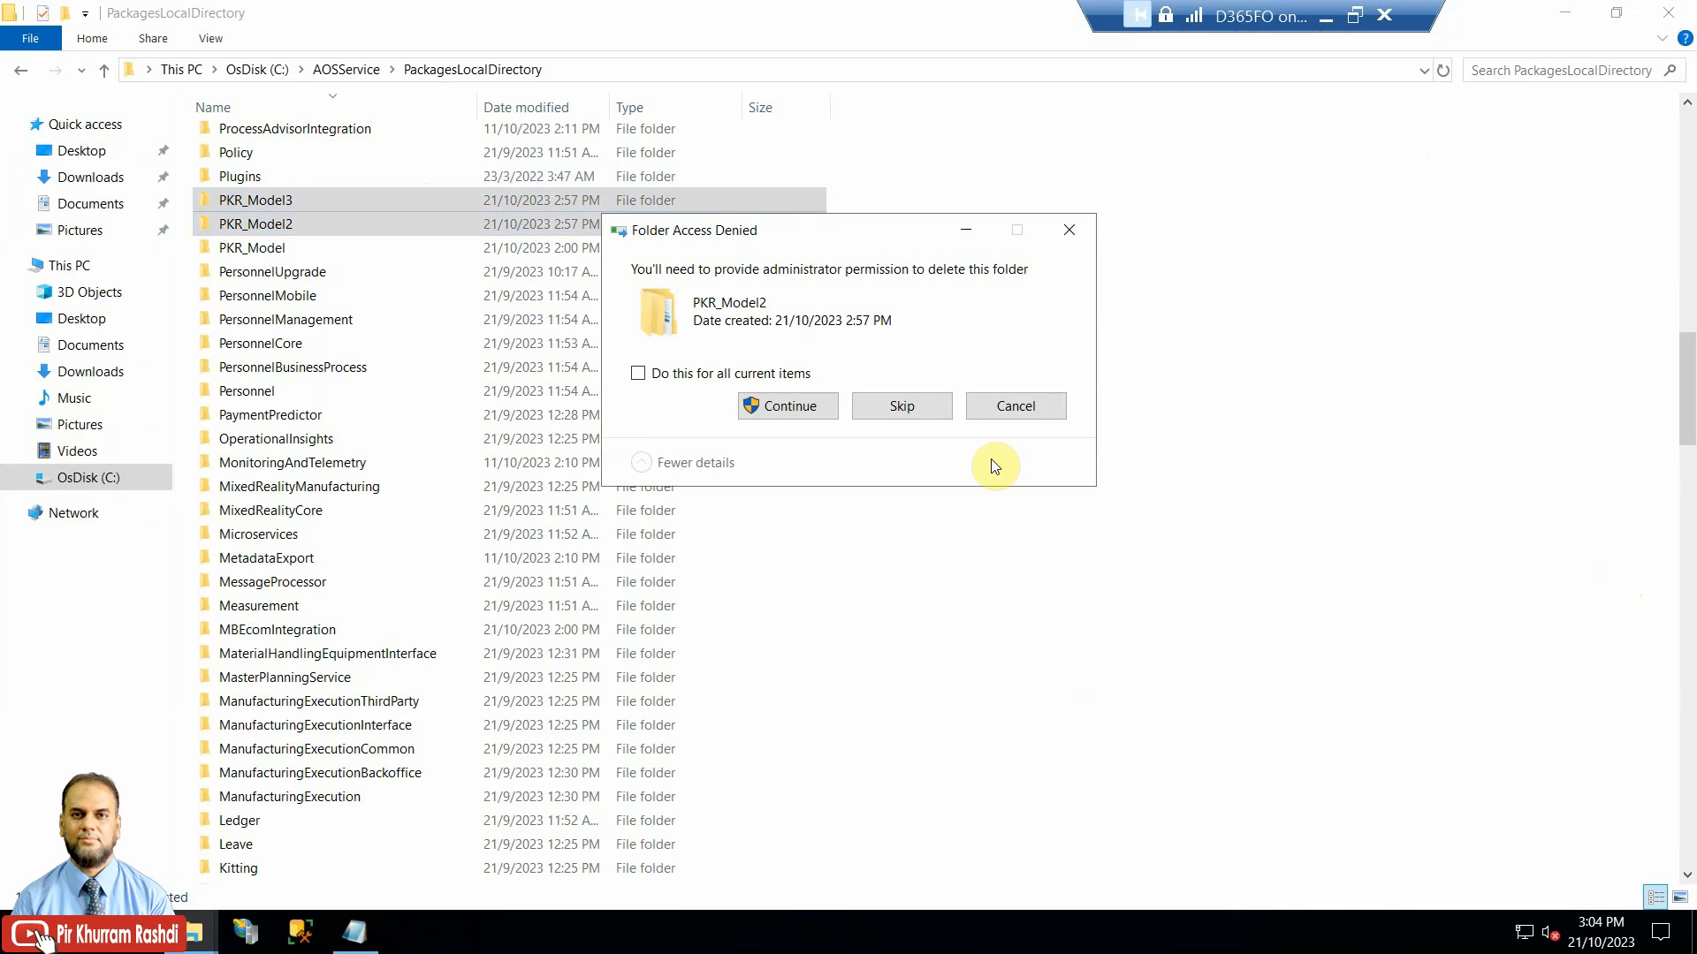
left_click(787, 405)
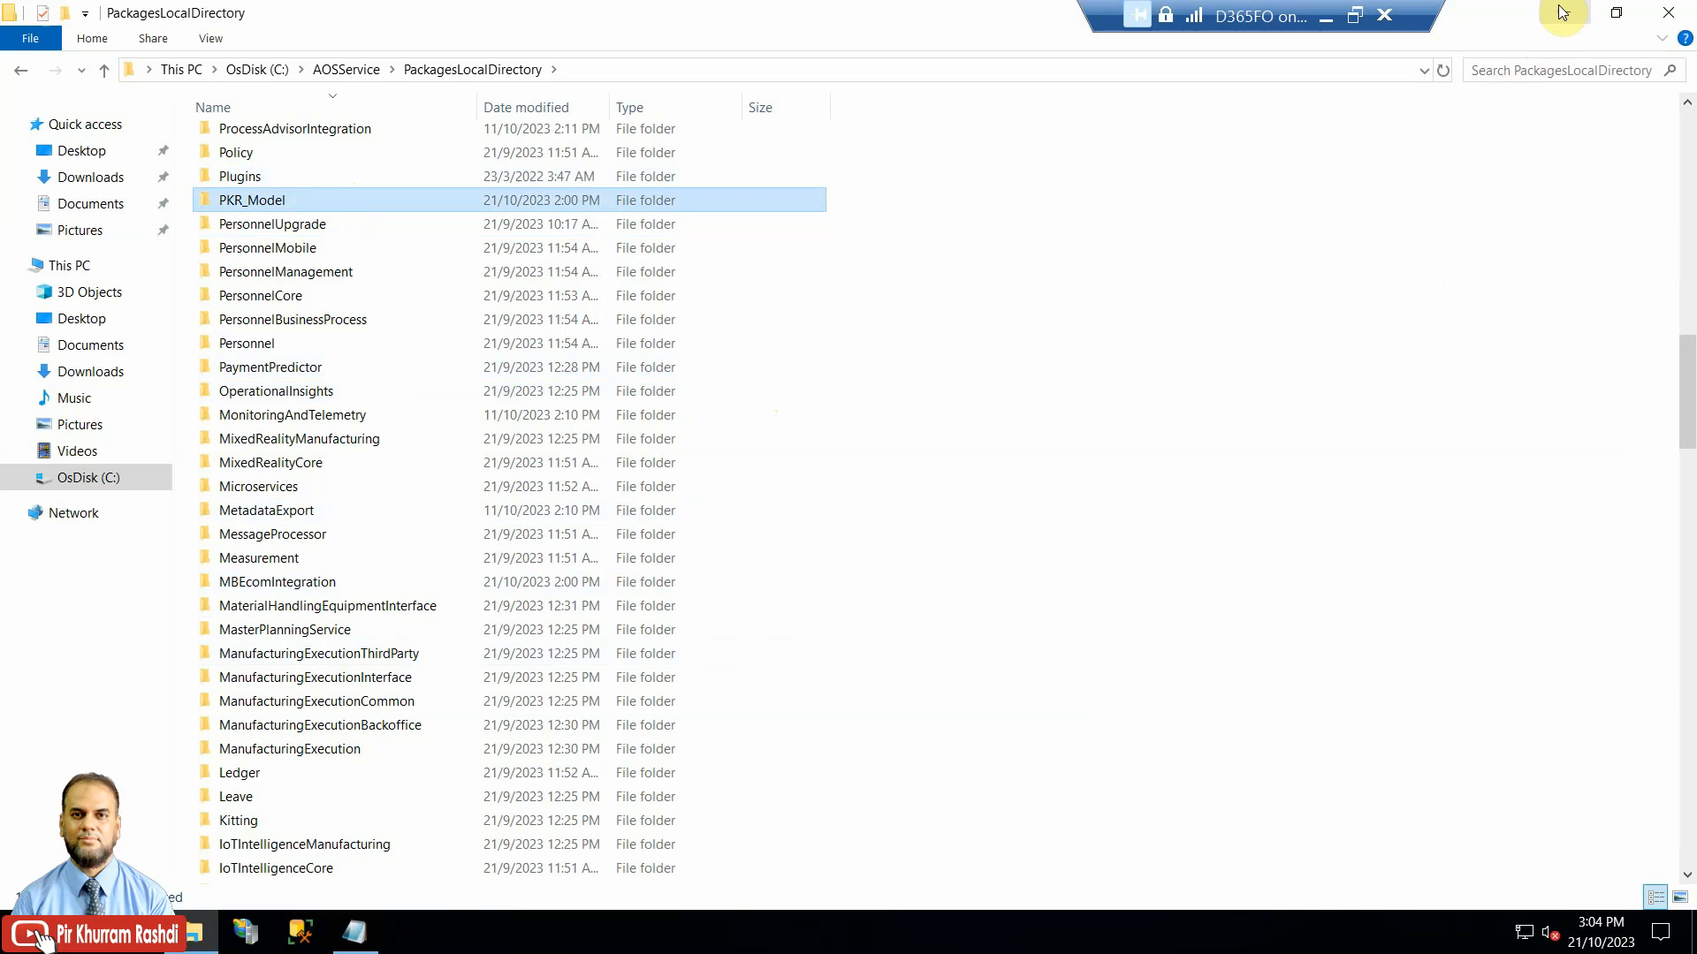
Step: Create a PKRModel deployment package saved to C:\Software\DeployablePackage
left_click(434, 16)
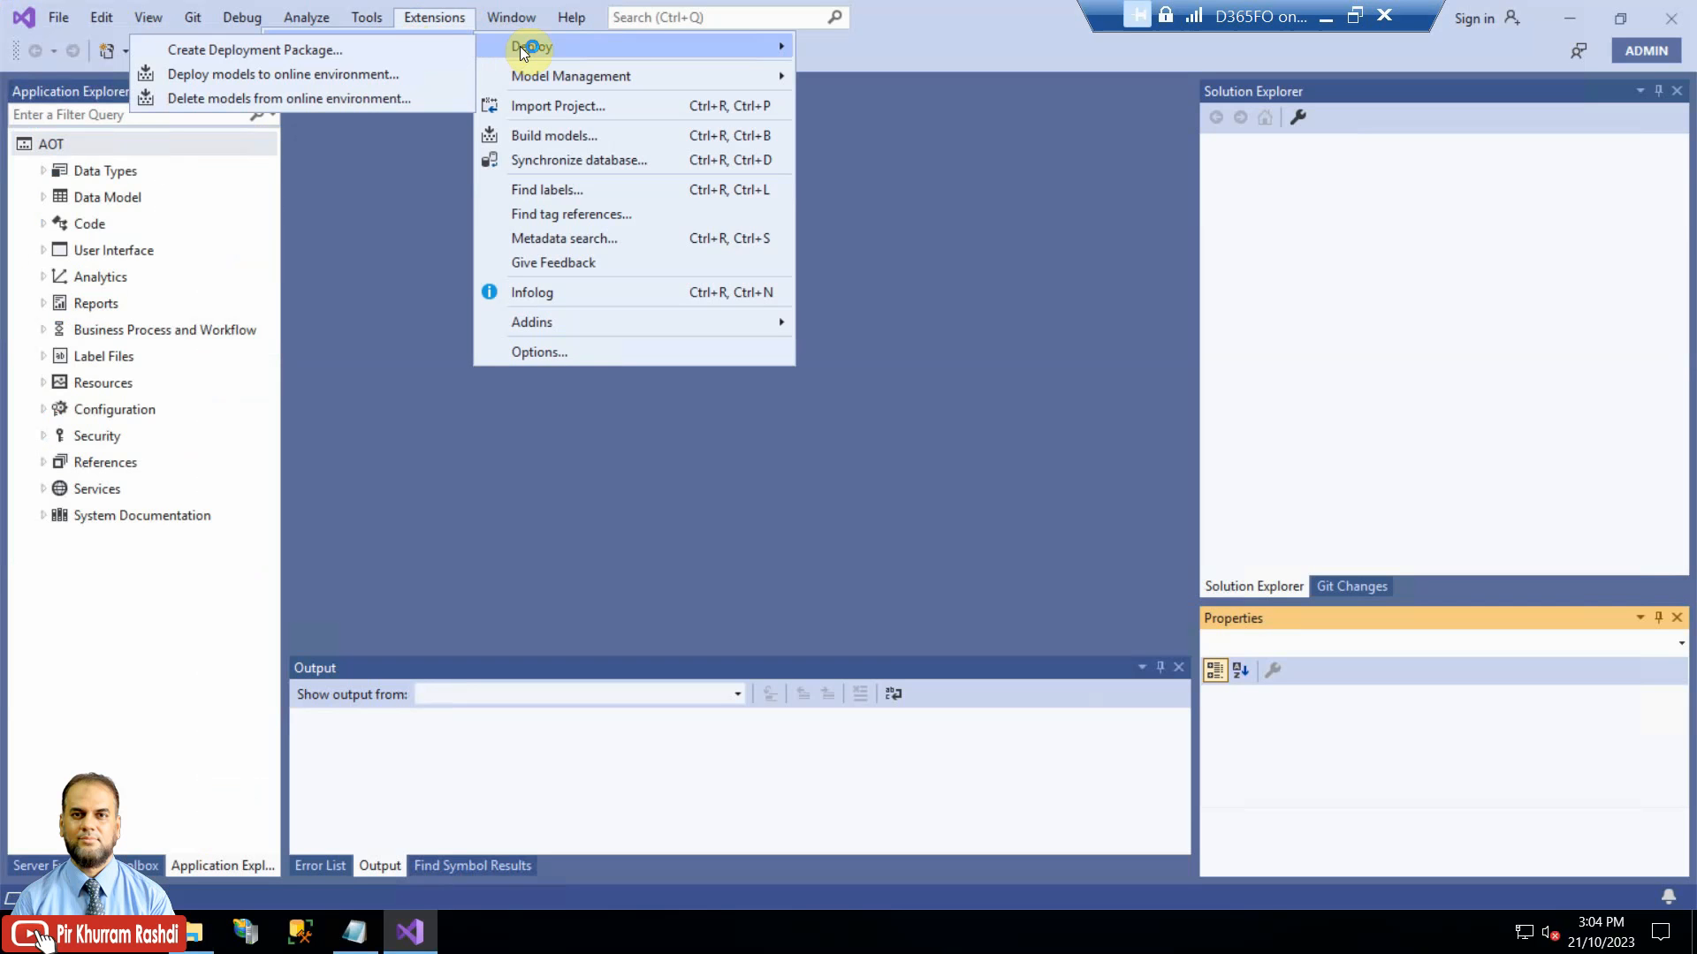
left_click(254, 50)
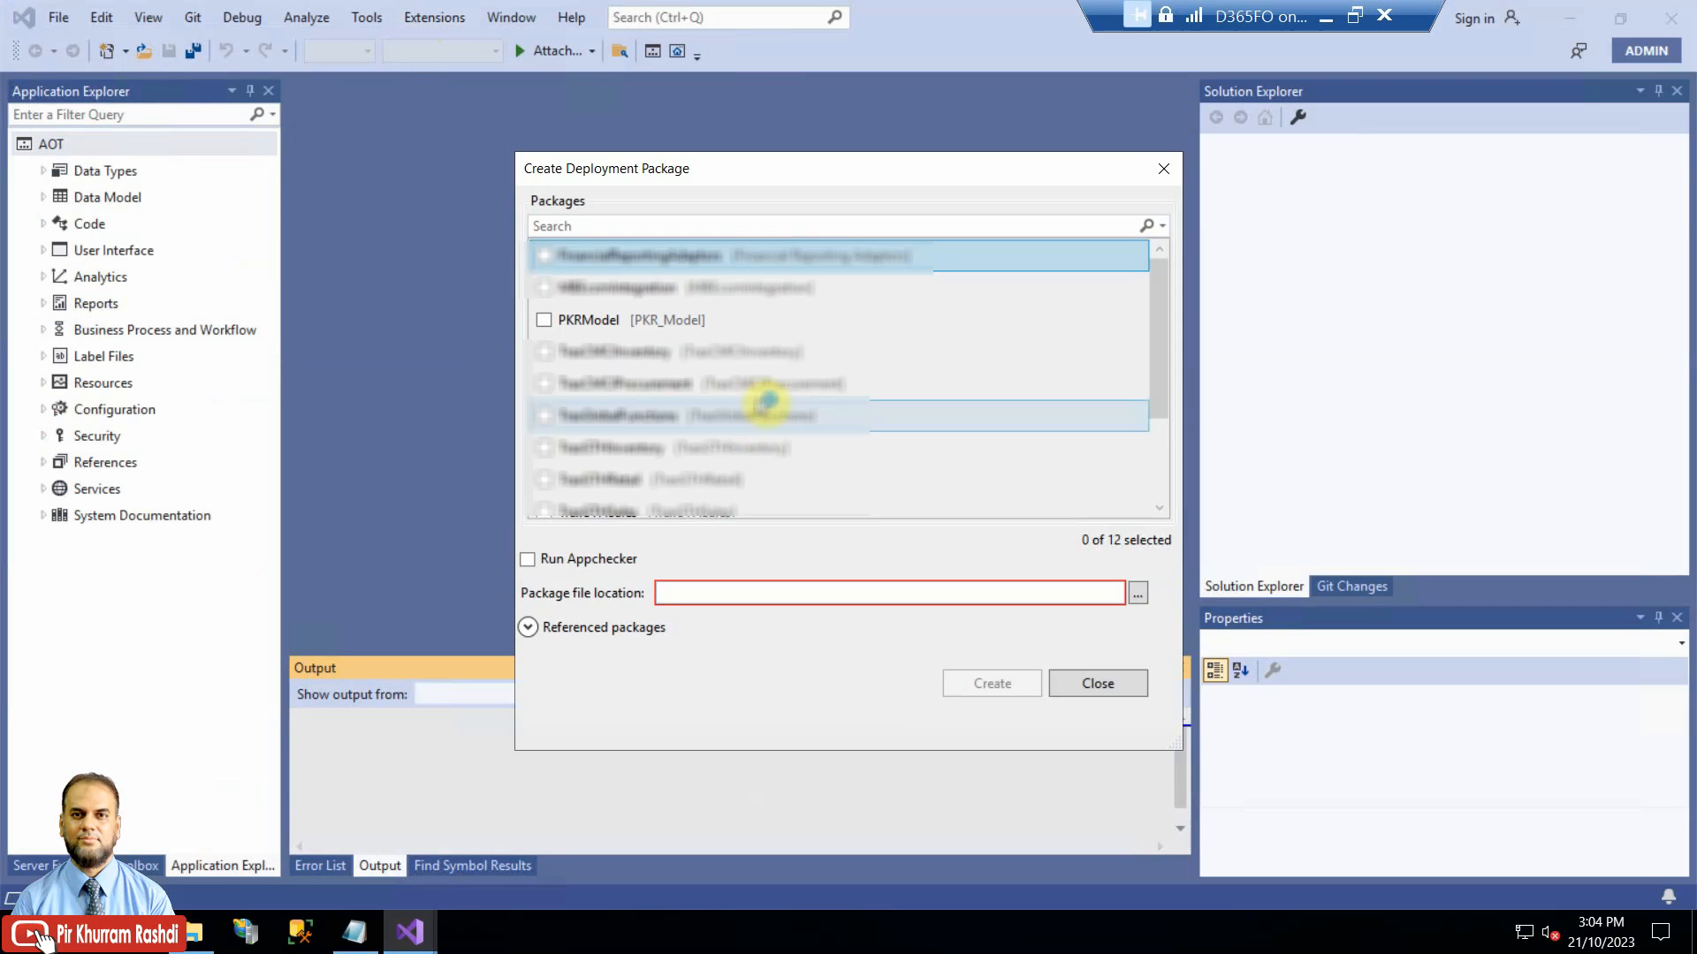
left_click(544, 319)
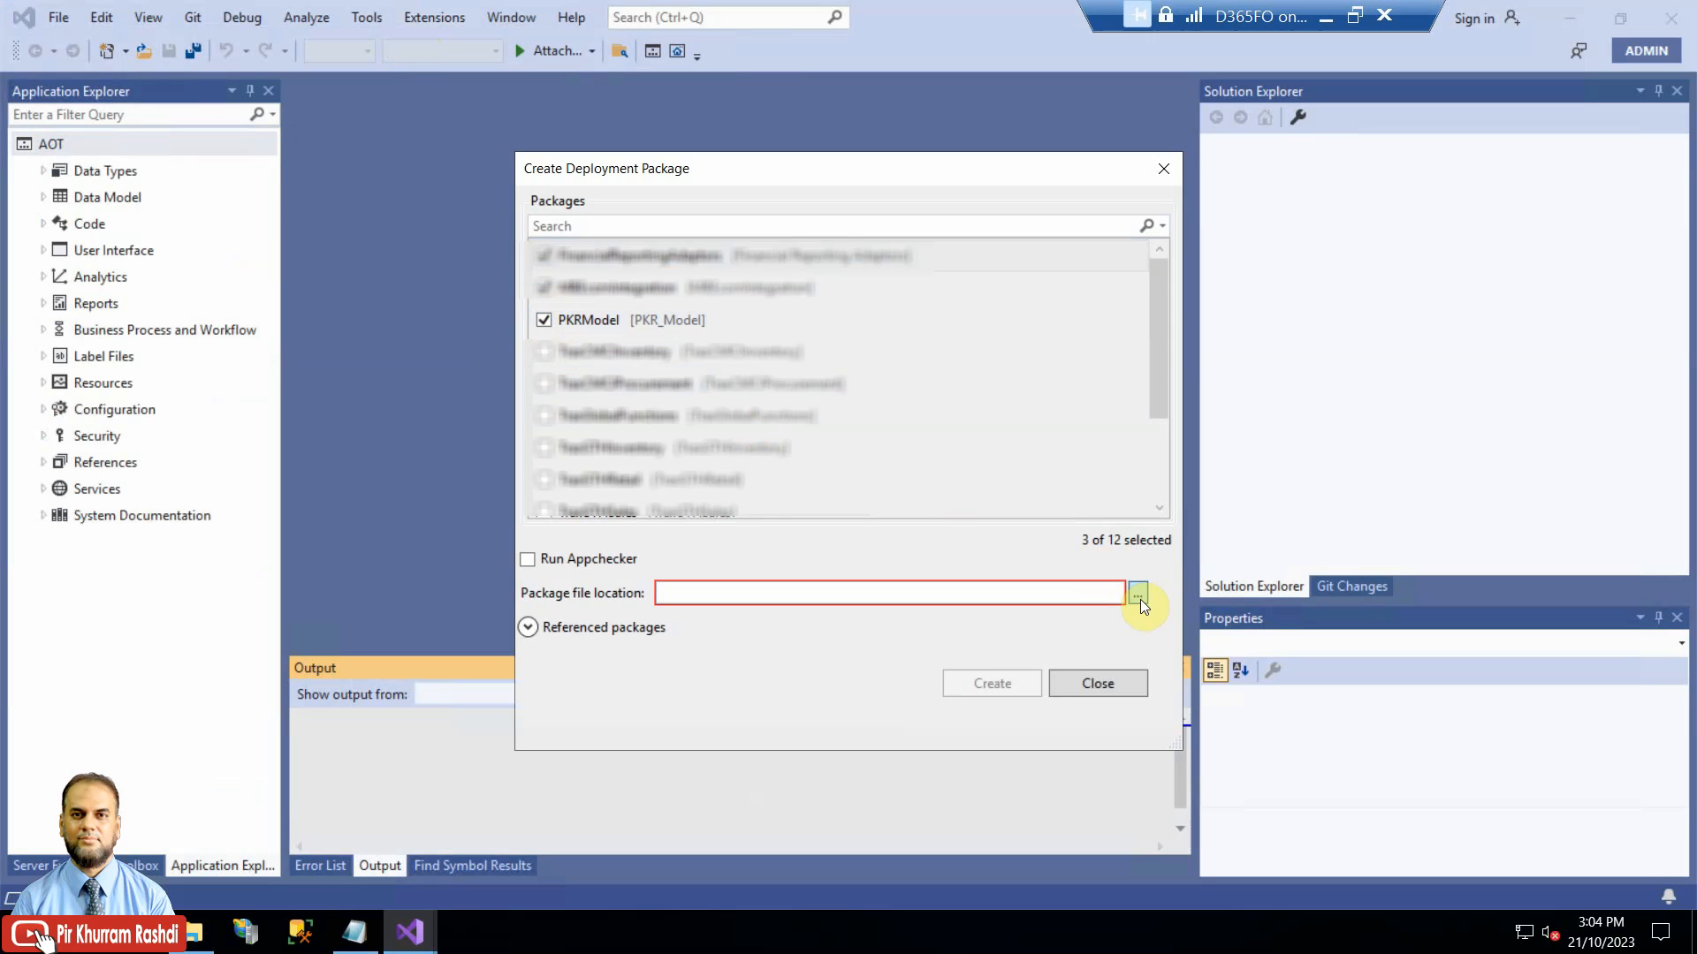
left_click(1137, 592)
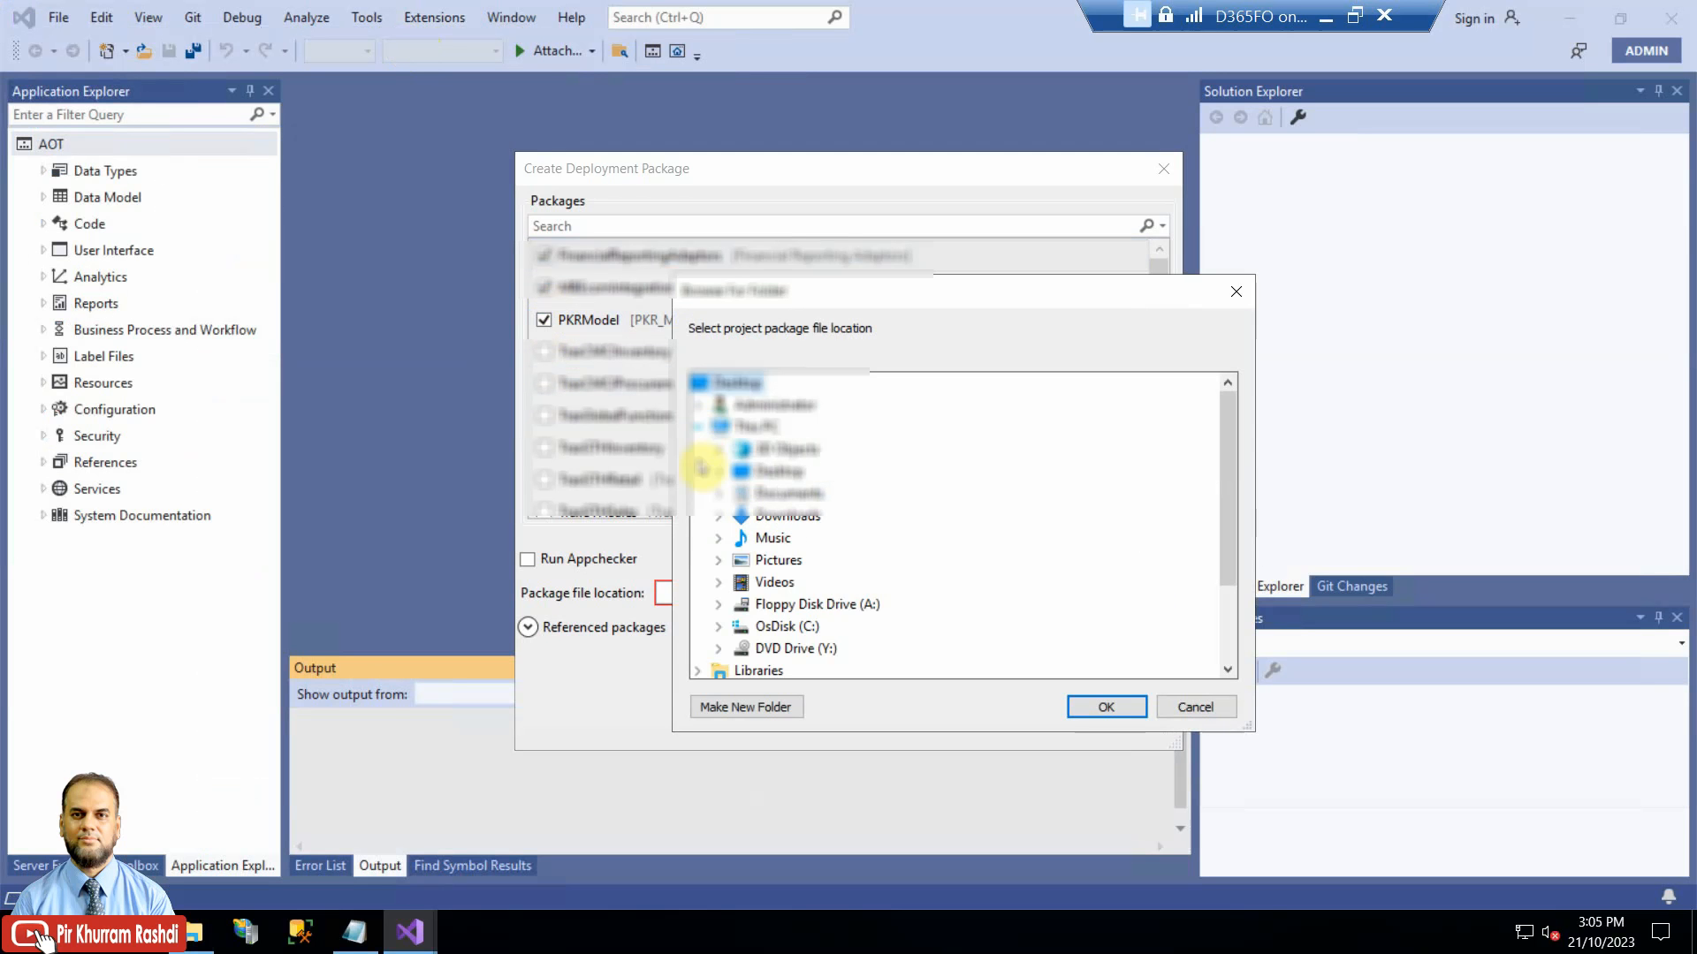
left_click(1105, 707)
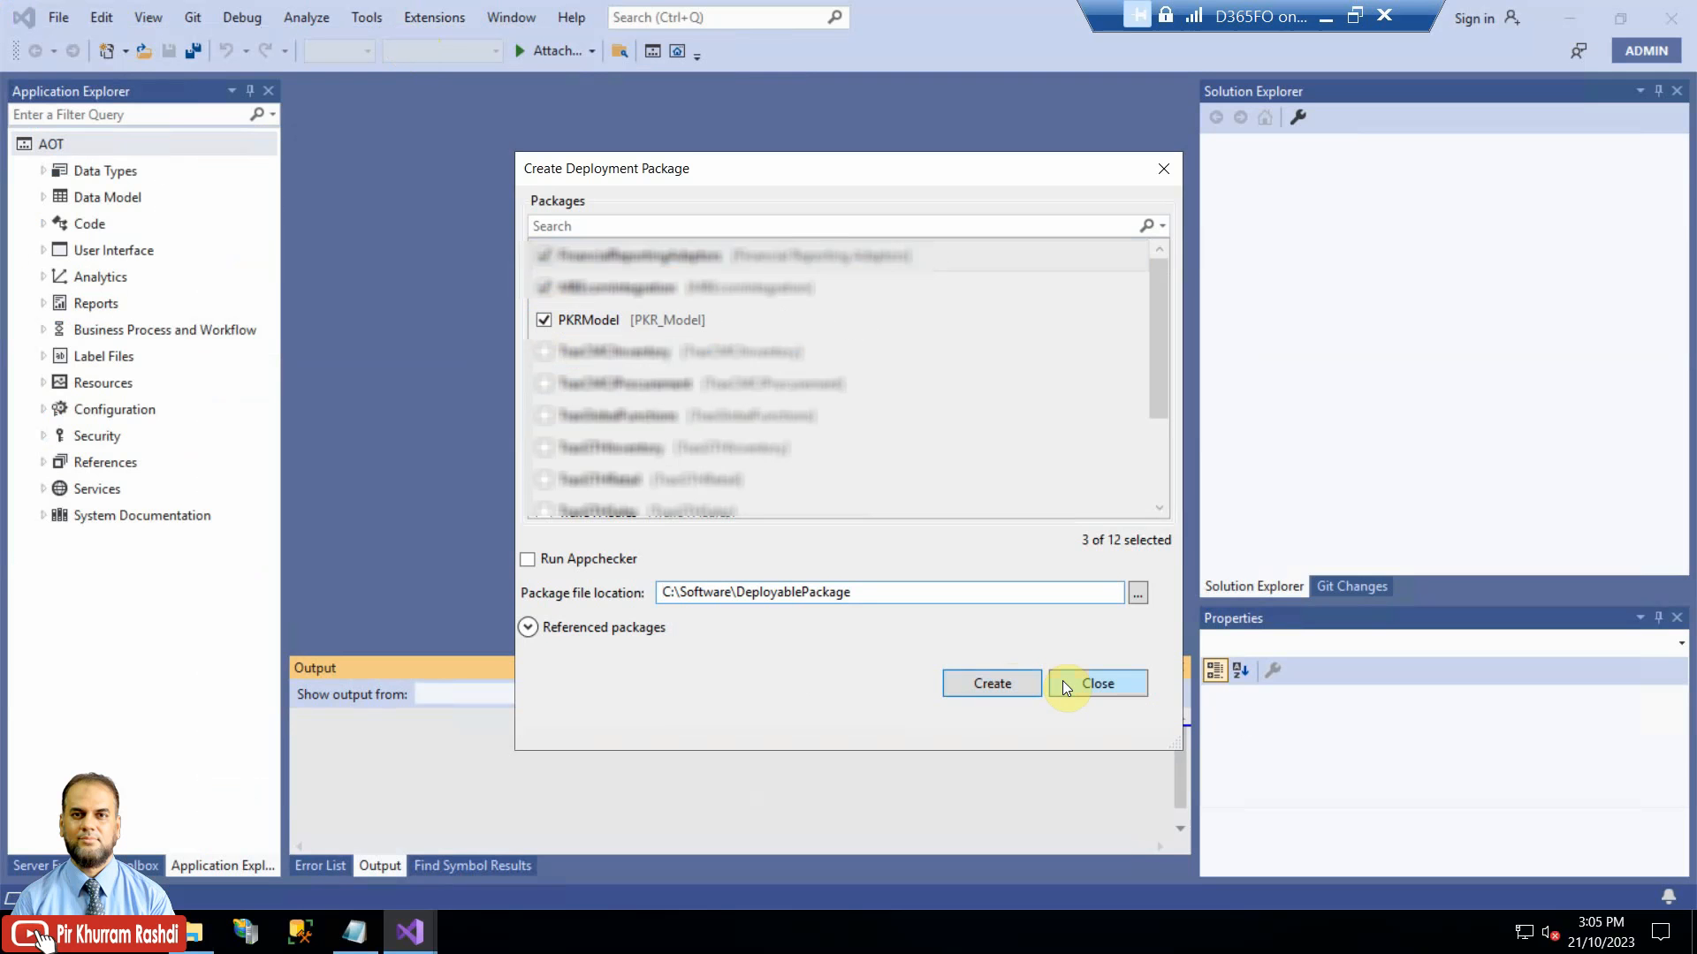
left_click(1095, 683)
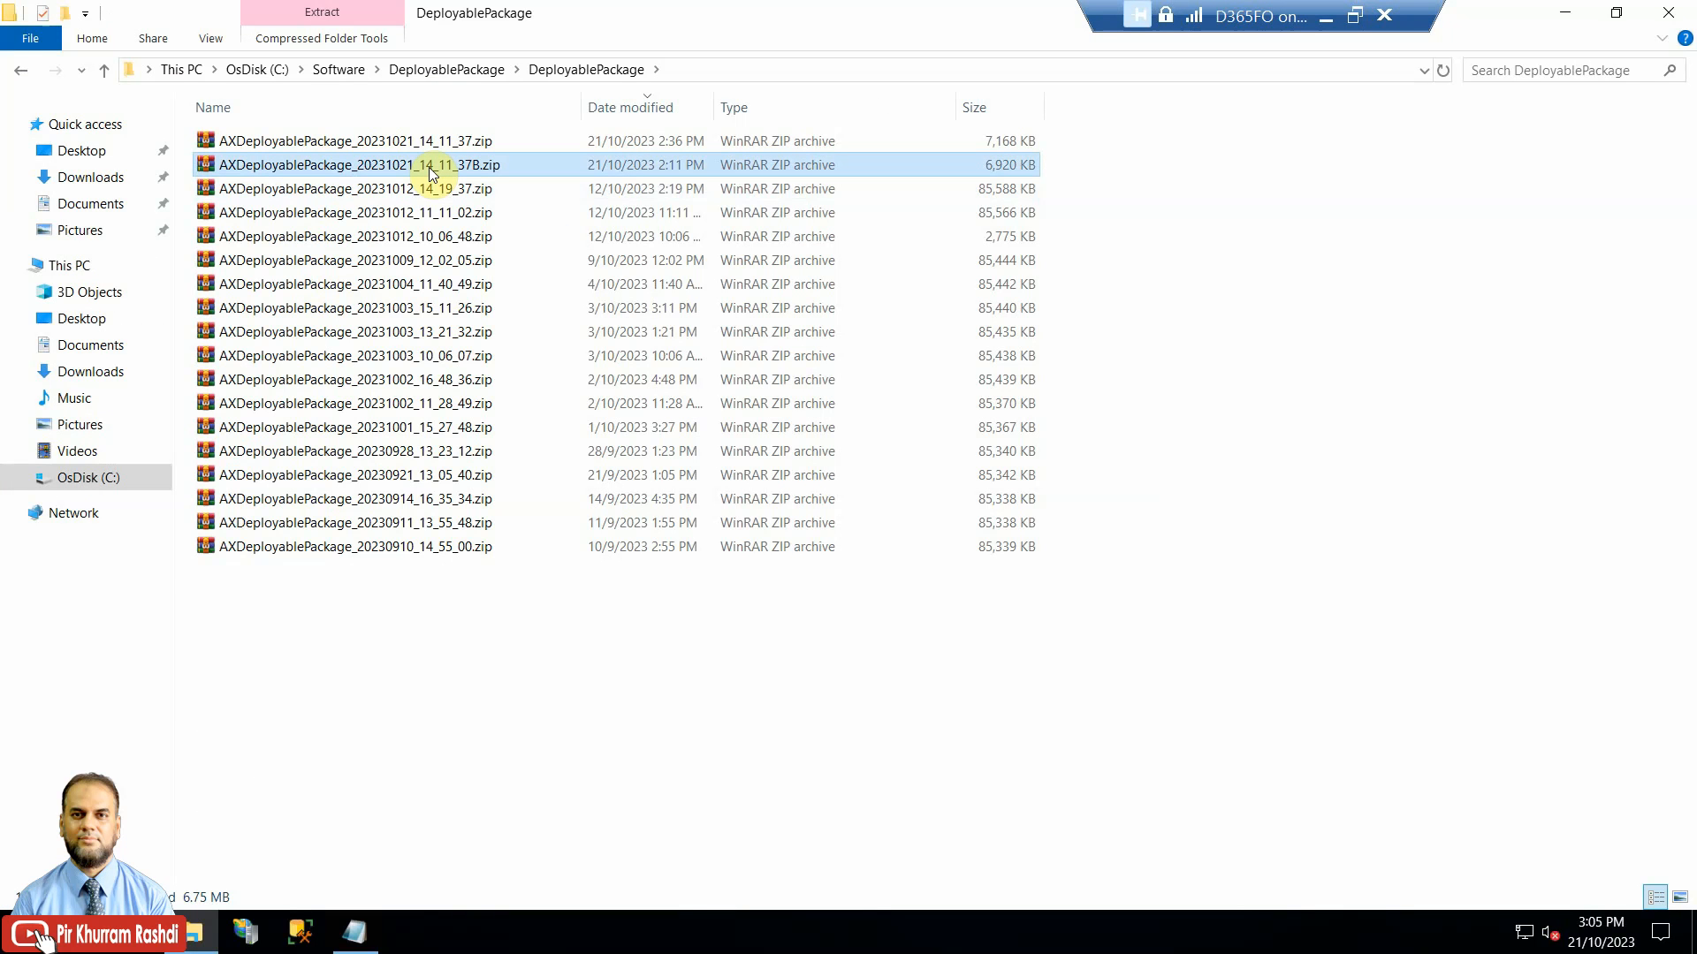
Step: Copy AXDeployablePackage_20231021_14_11_37B.zip into a new Temp folder and extract it
right_click(431, 164)
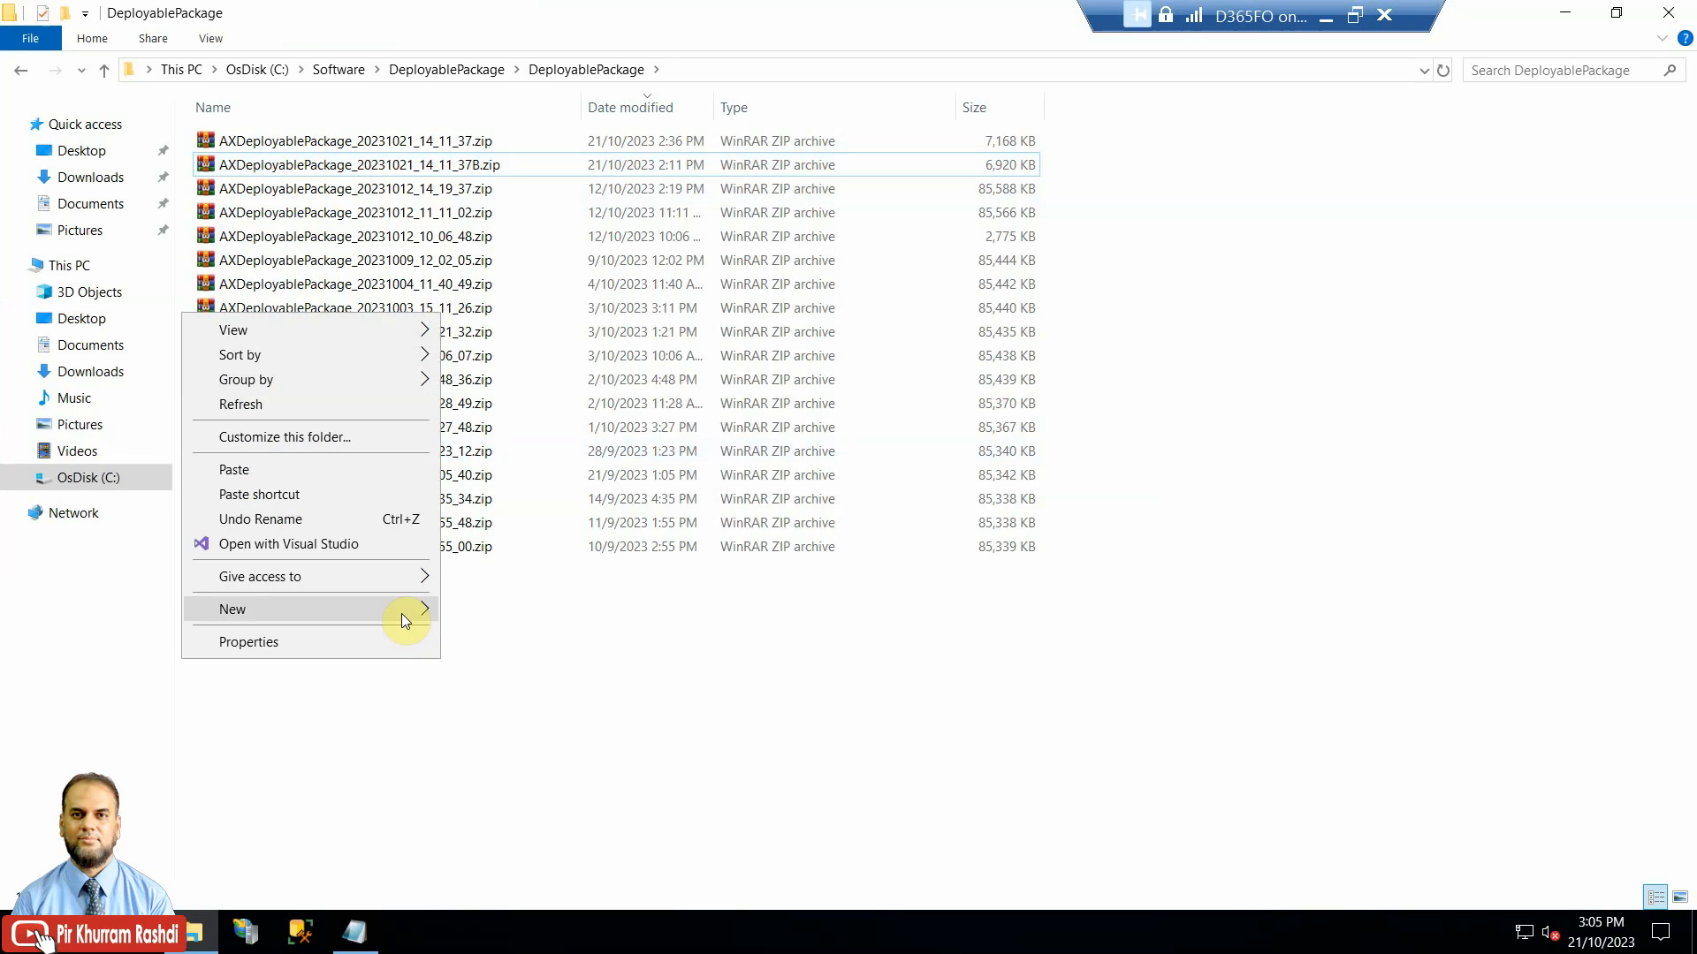
left_click(231, 608)
type("Temp")
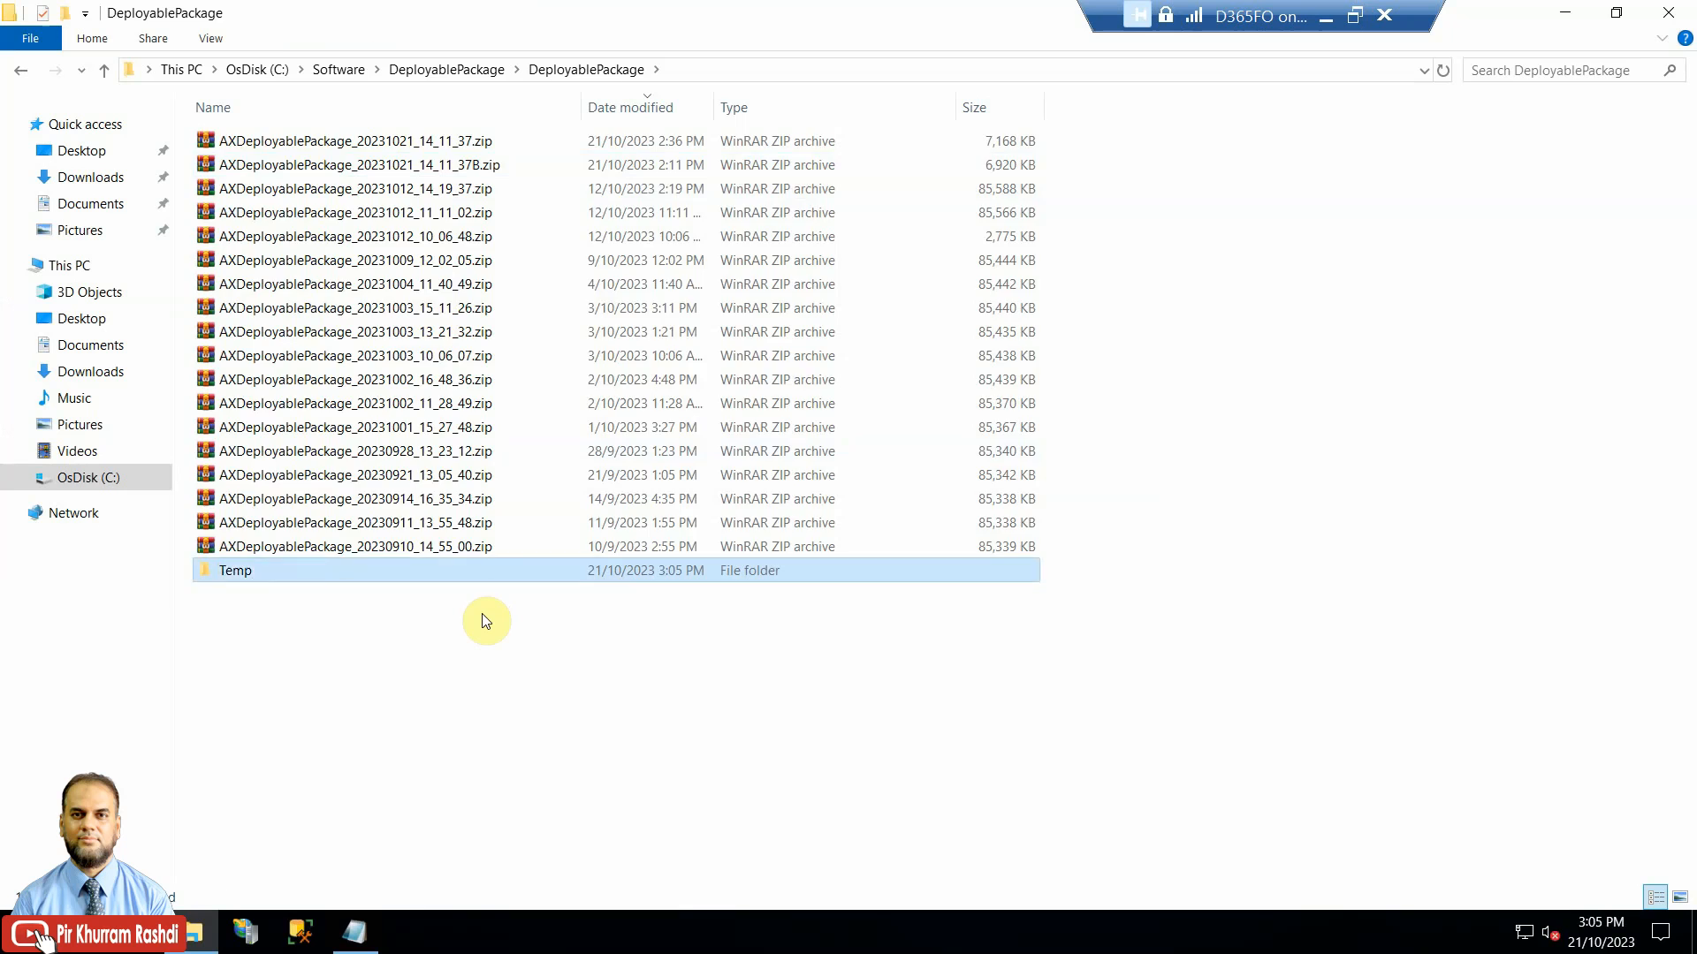
double_click(234, 570)
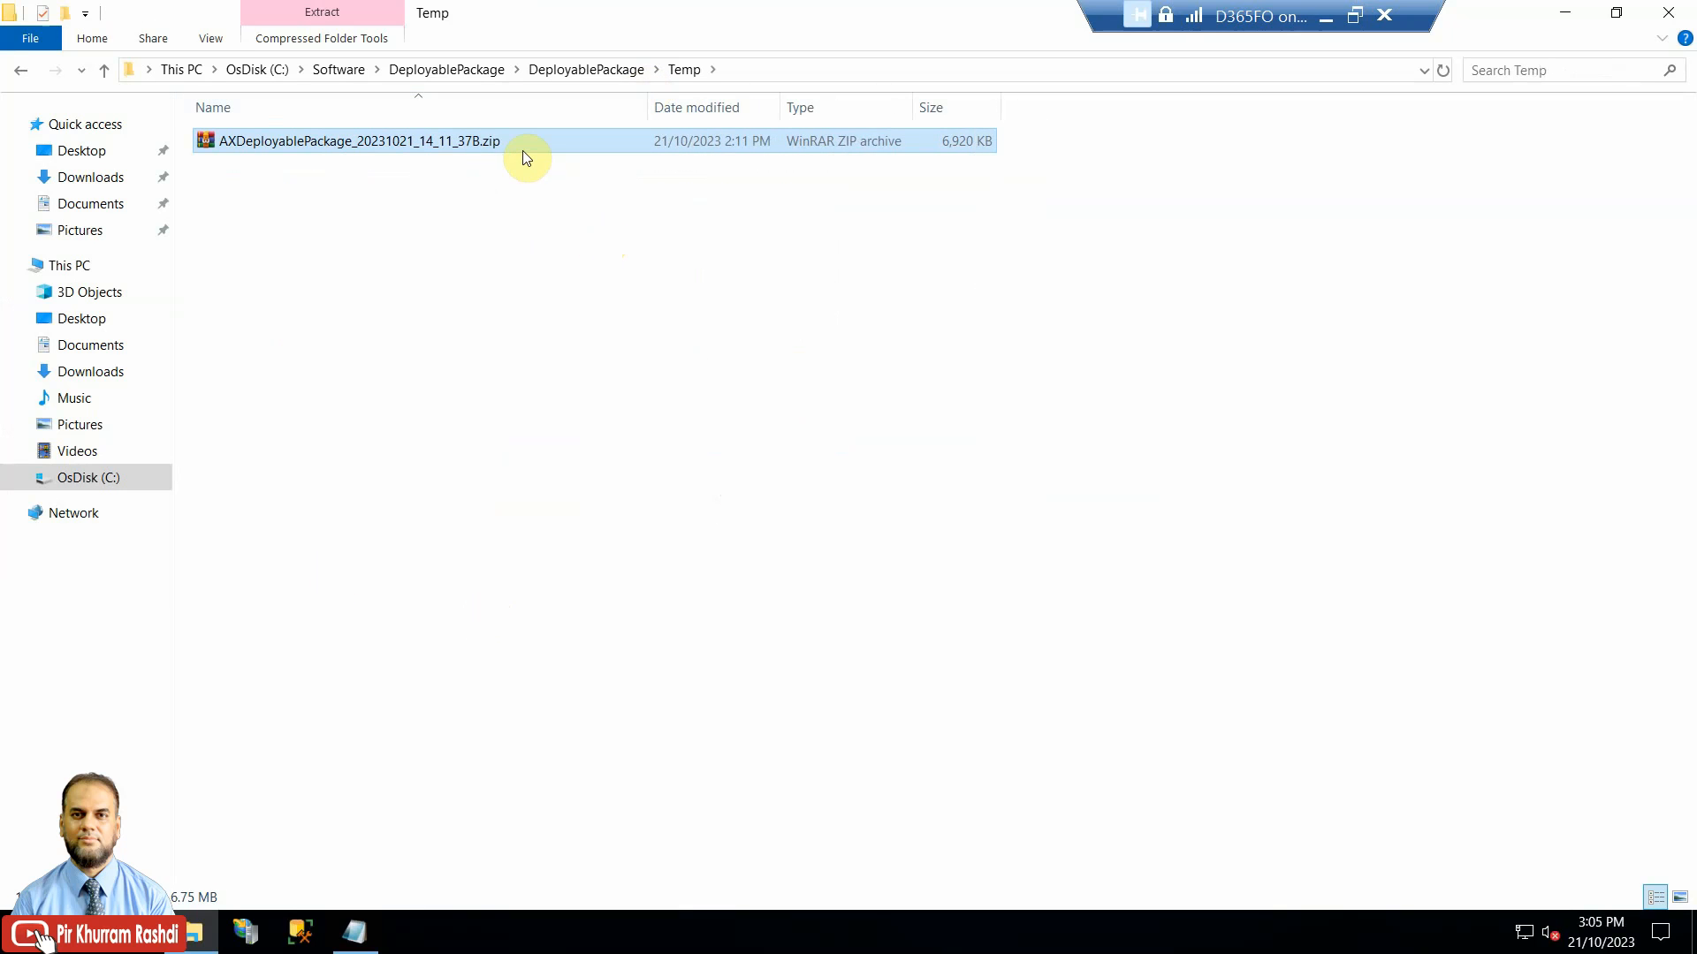
right_click(357, 140)
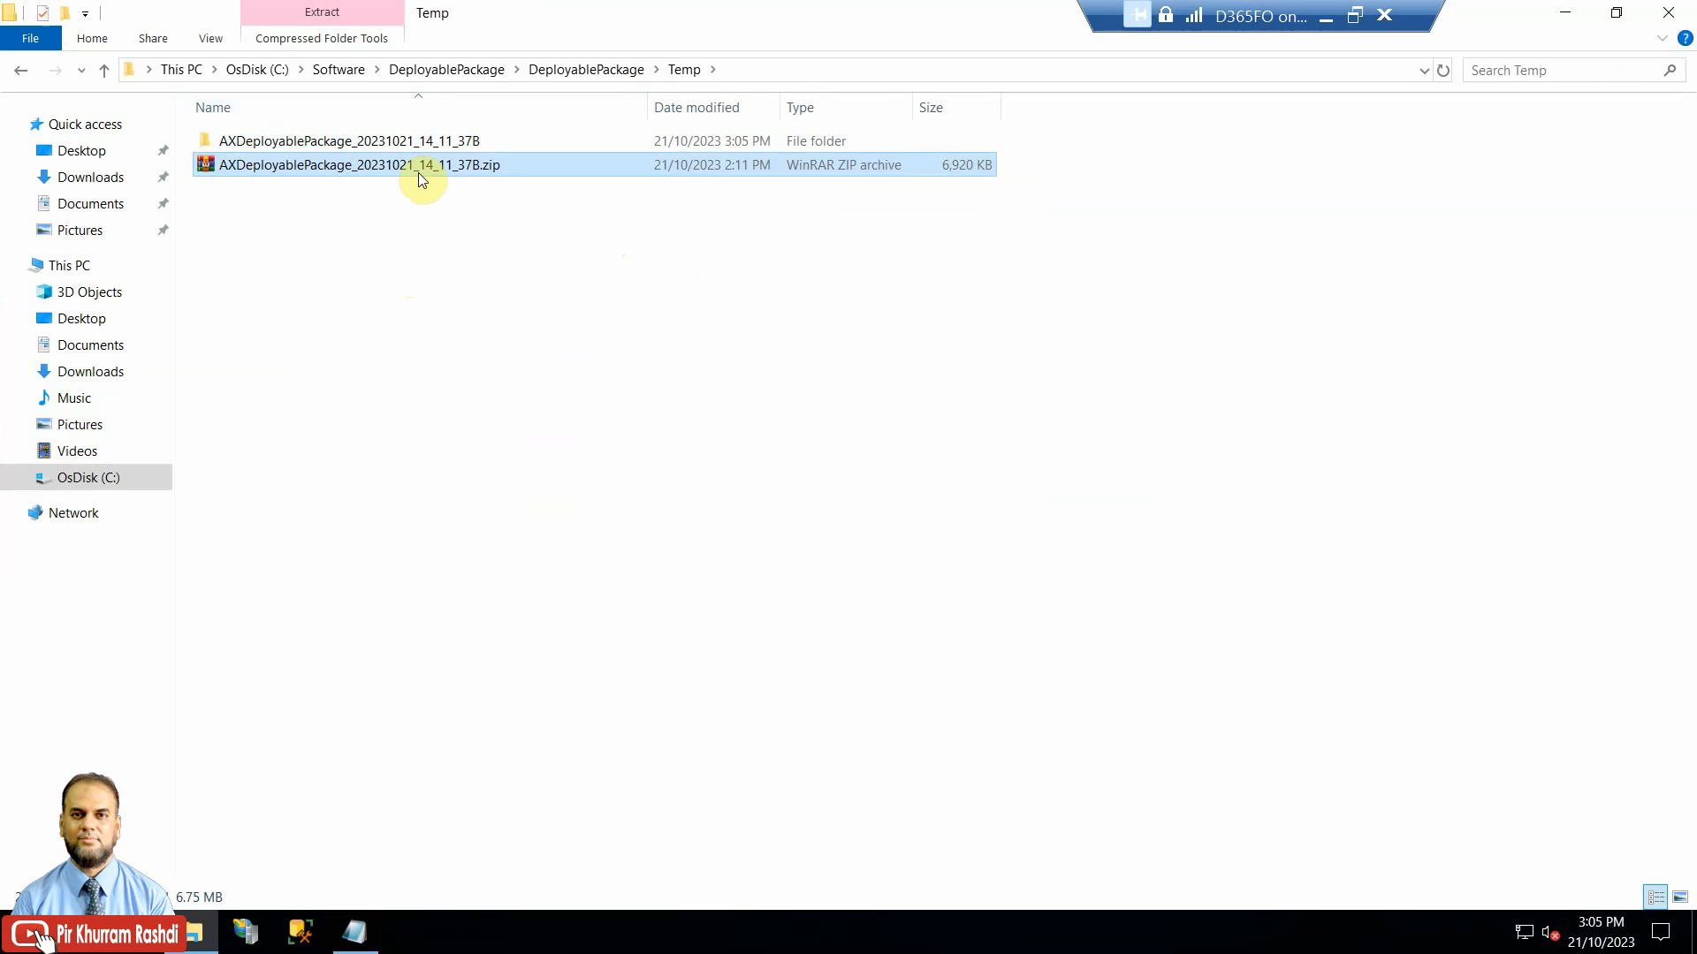
double_click(347, 140)
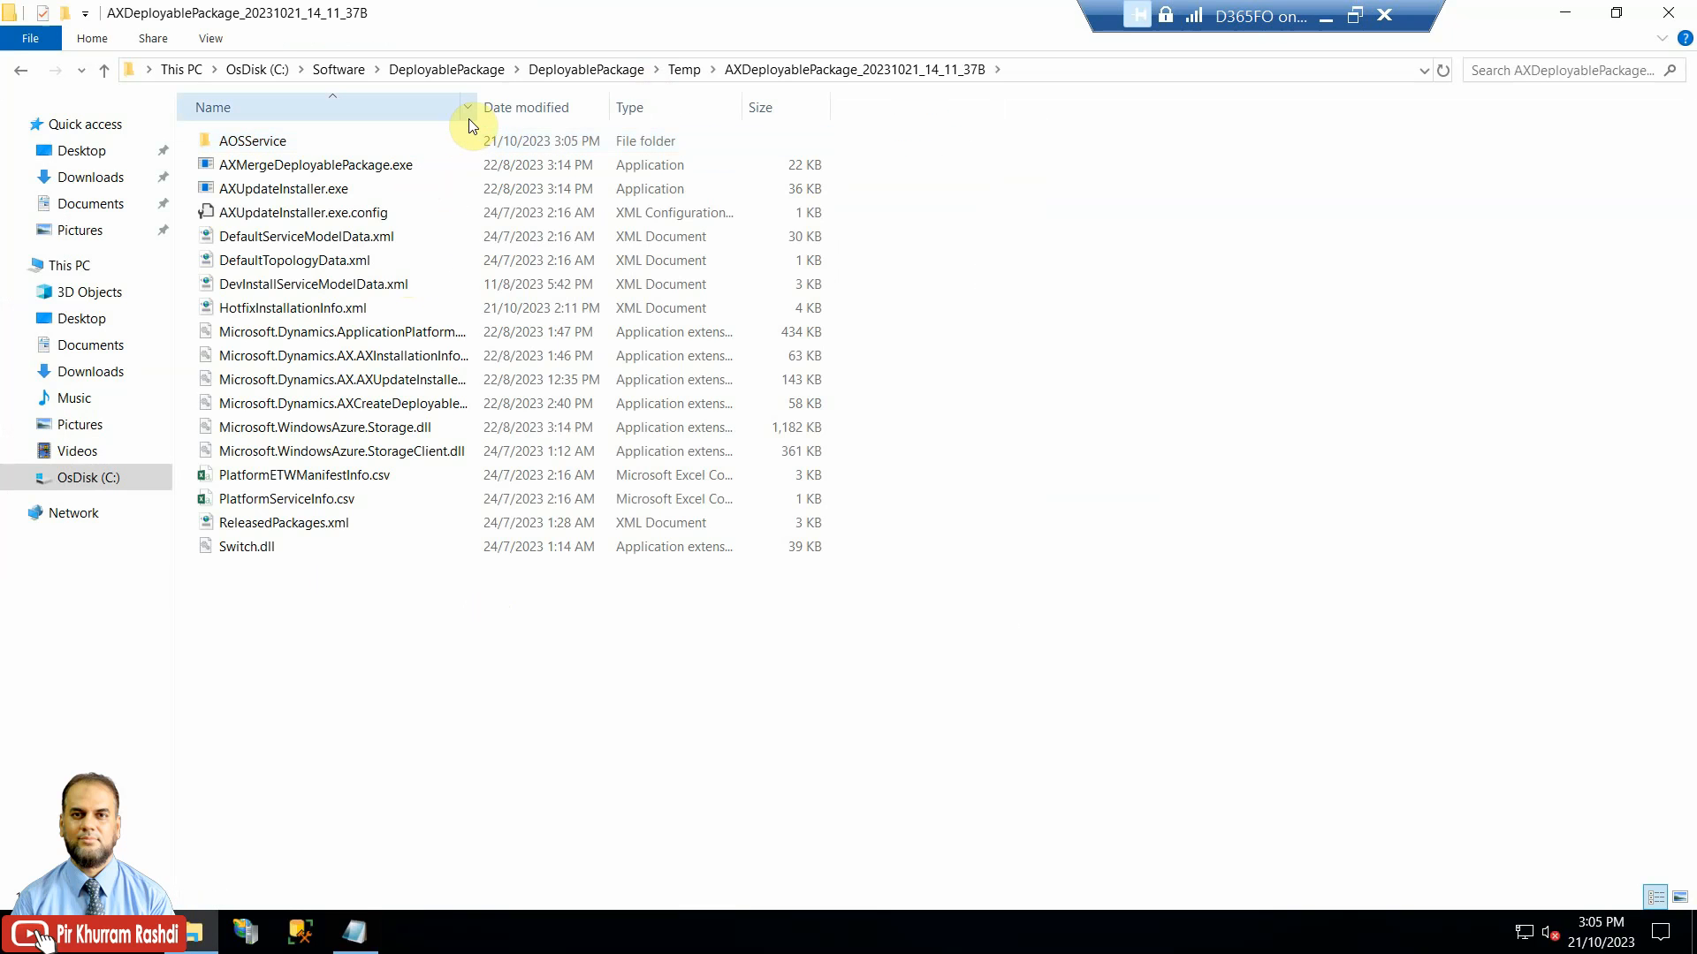
Step: Add a ModuleToRemove.txt file to the package's AOSService\Scripts folder and open it in Notepad
double_click(252, 141)
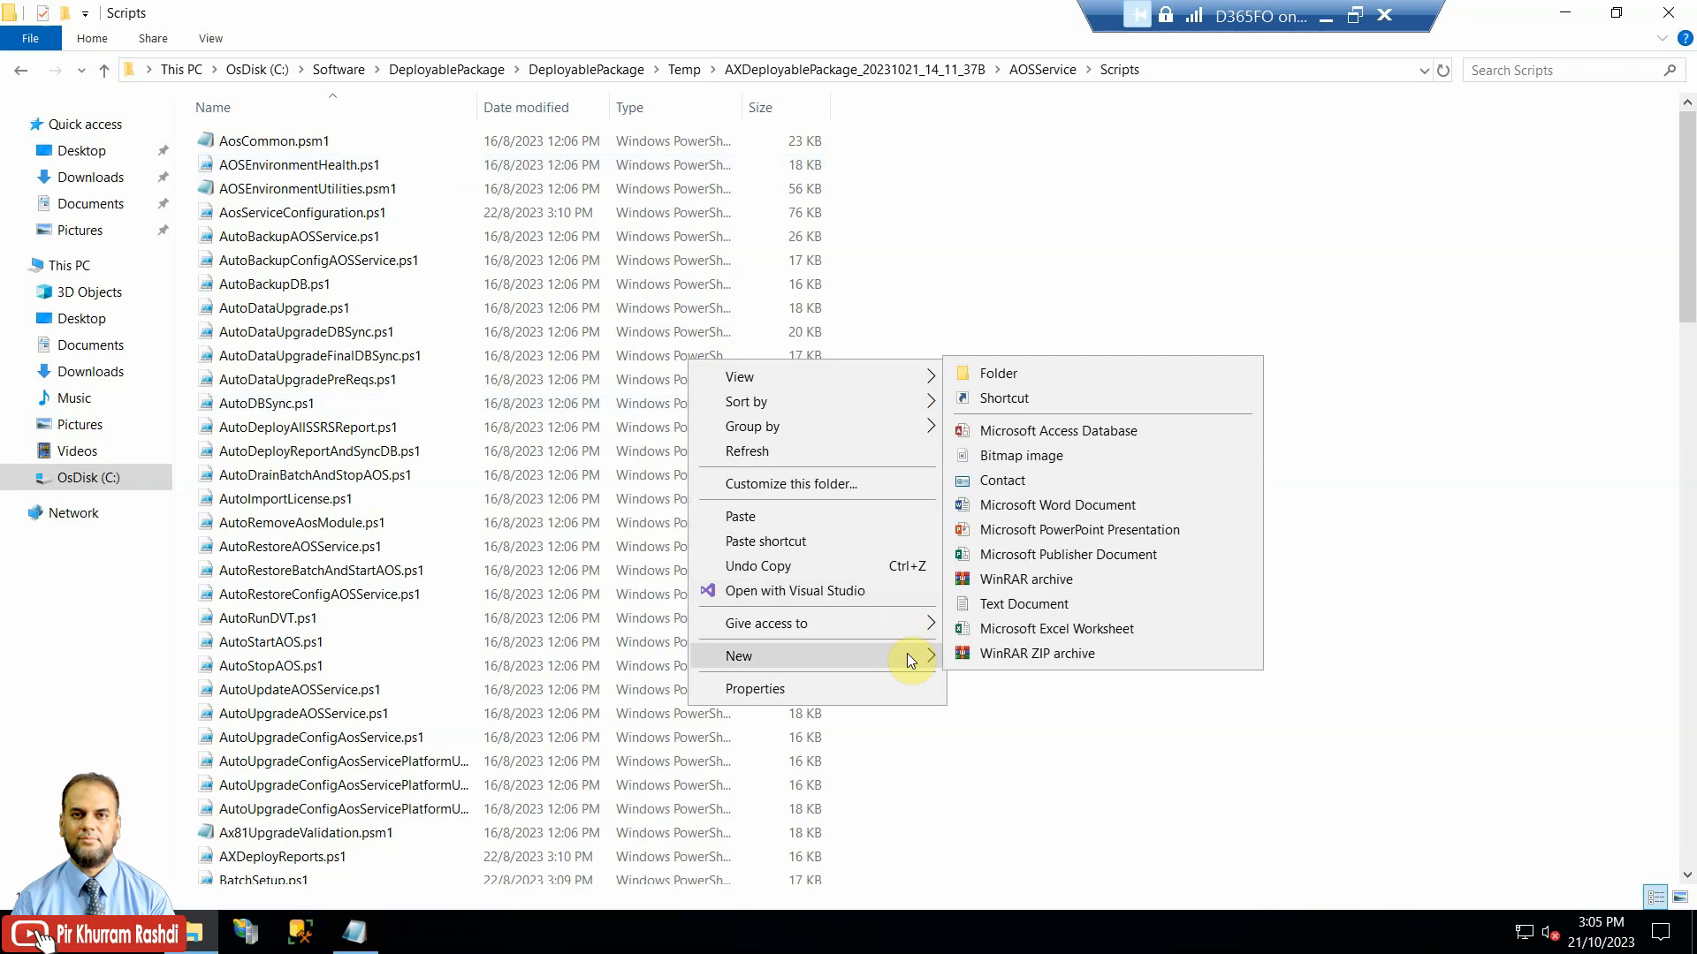
left_click(1022, 604)
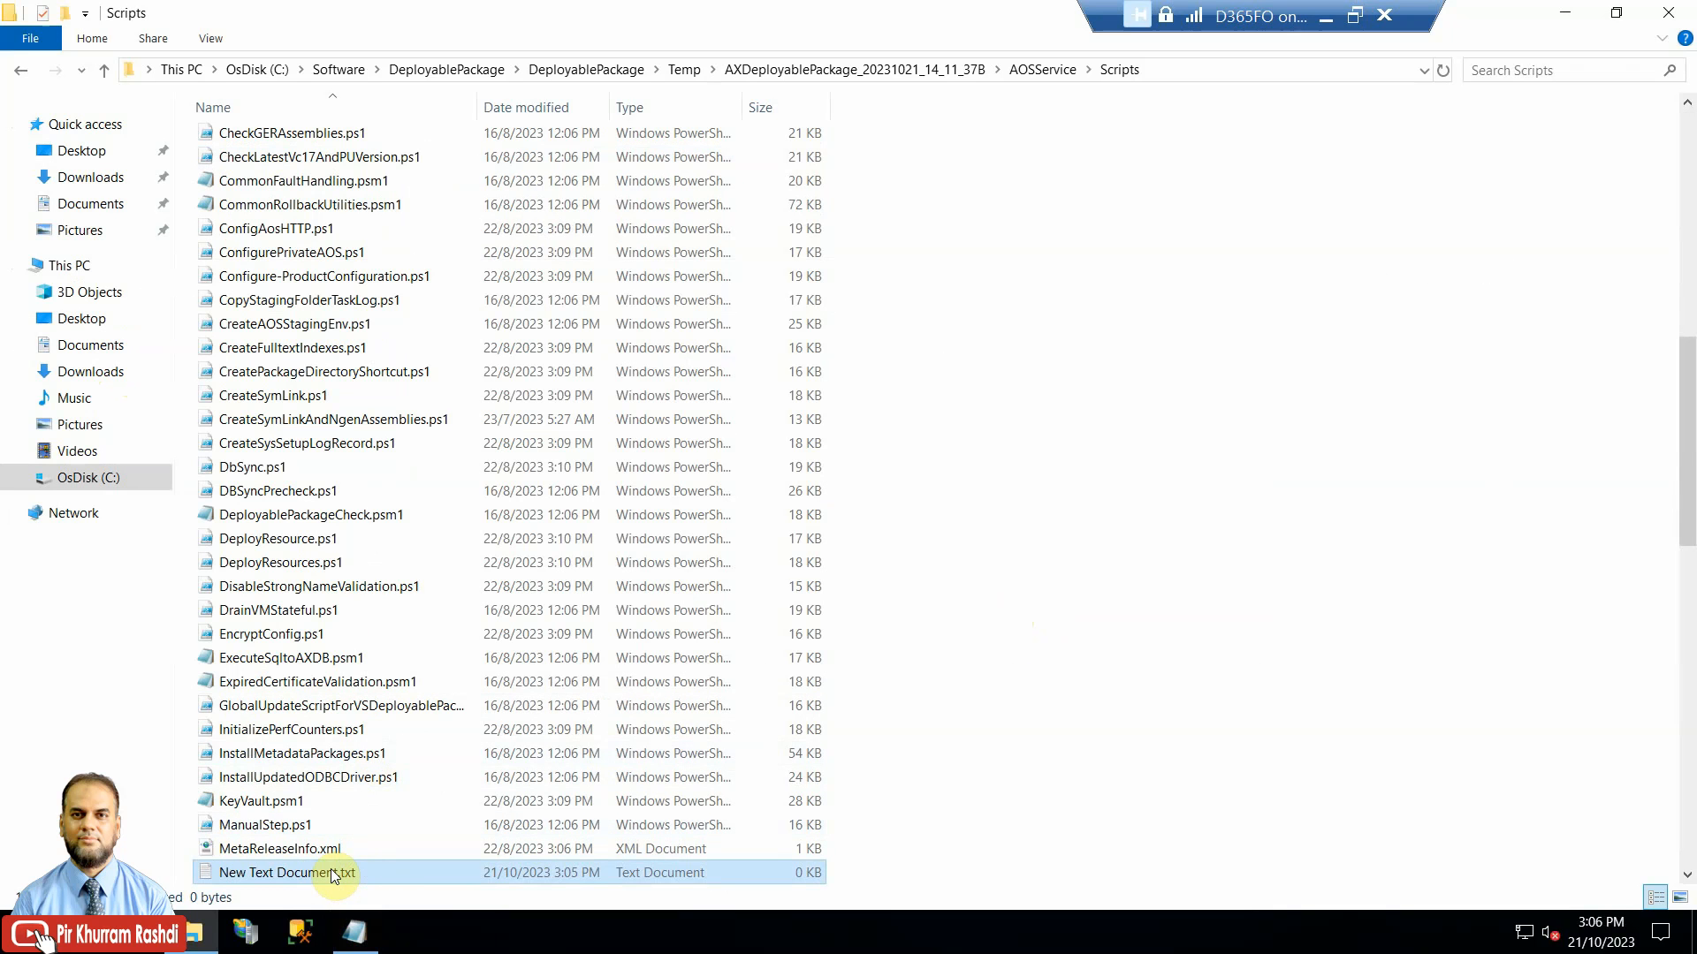
double_click(281, 872)
type("ModuleToRemove")
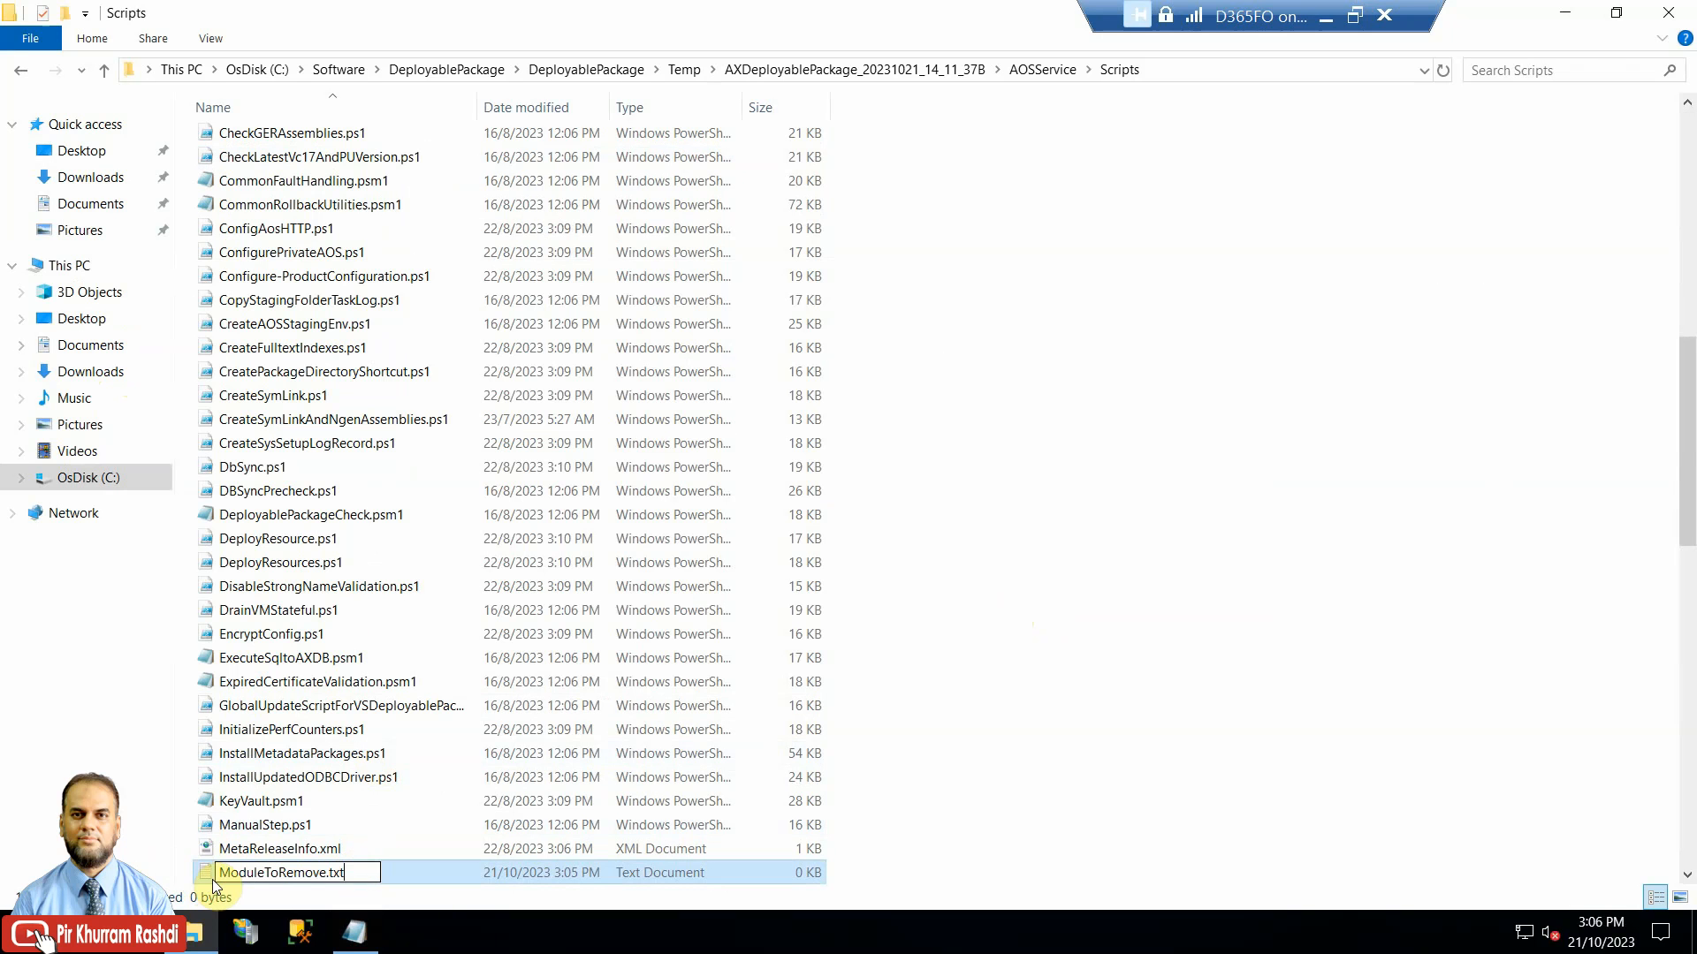
double_click(279, 872)
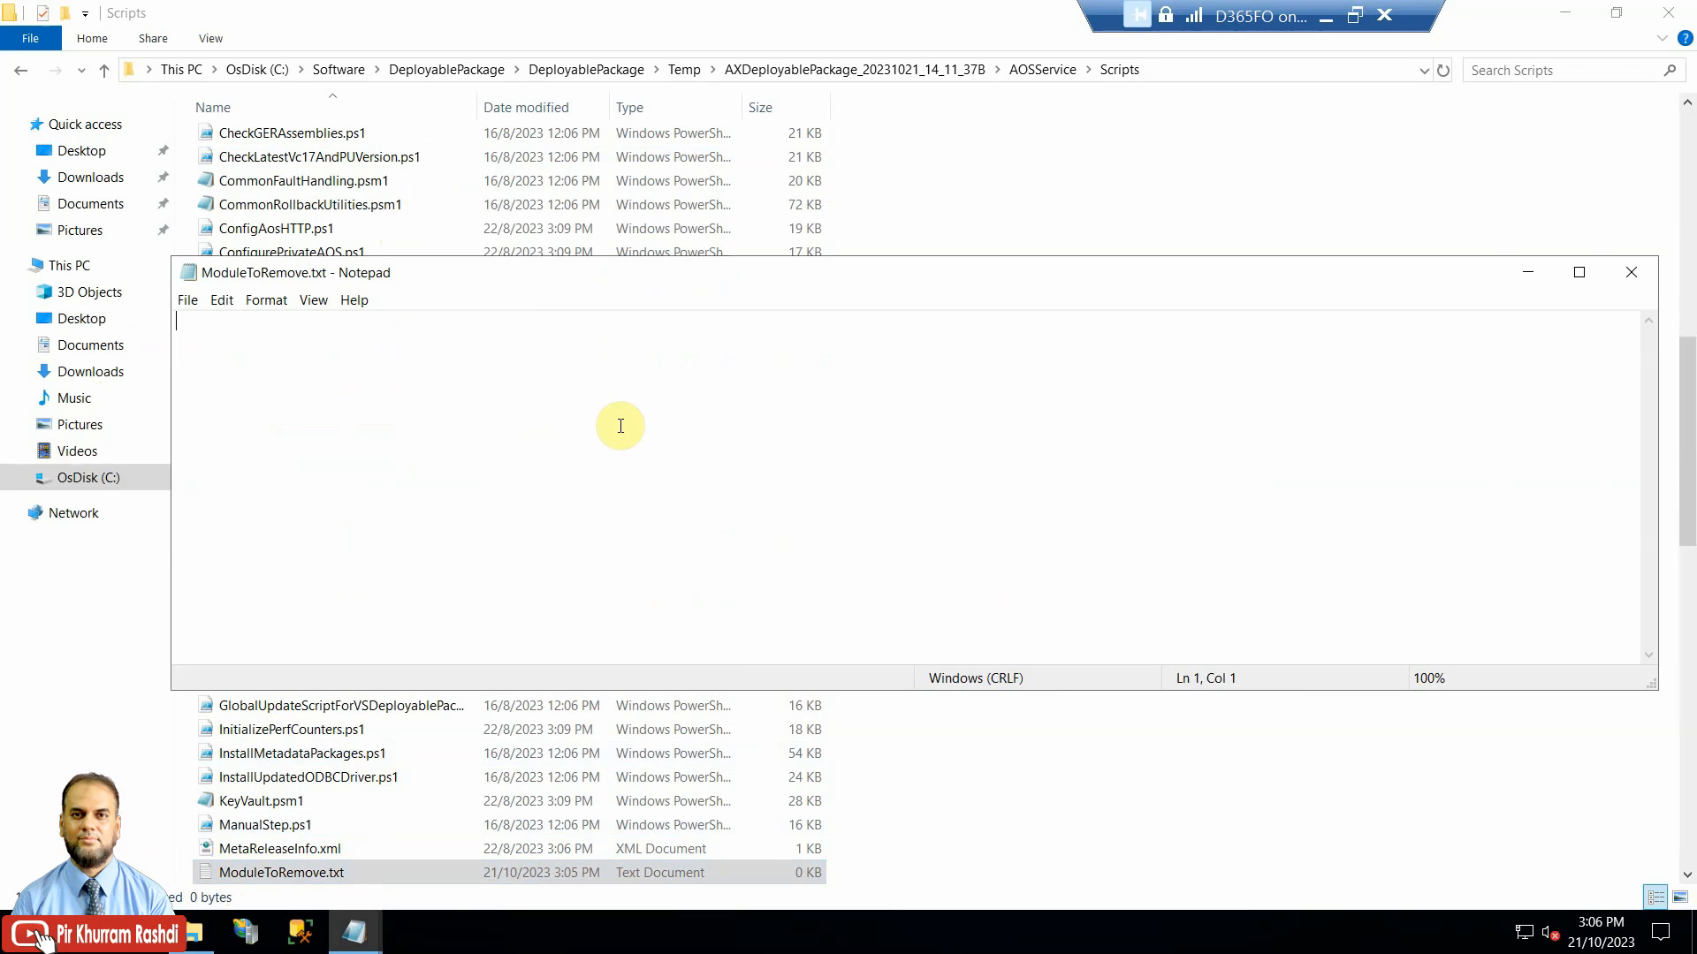
Step: Enter PKR_Model2 and PKR_Model3 on separate lines in ModuleToRemove.txt
type("PKR_Model2")
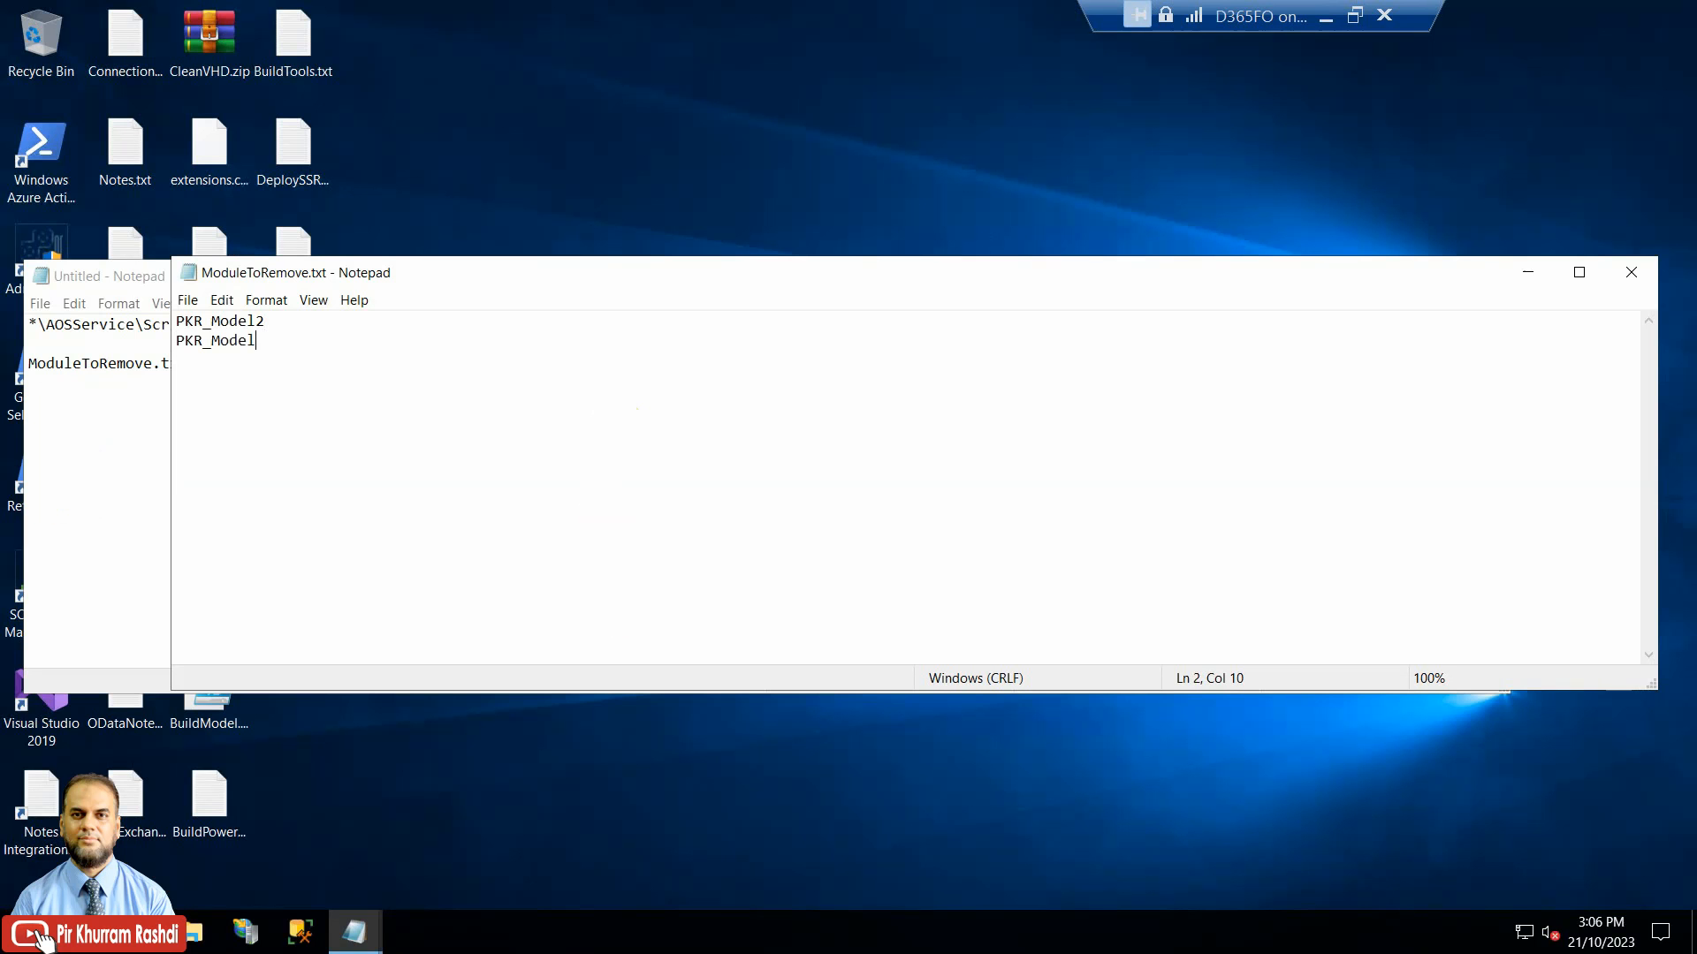
type("3")
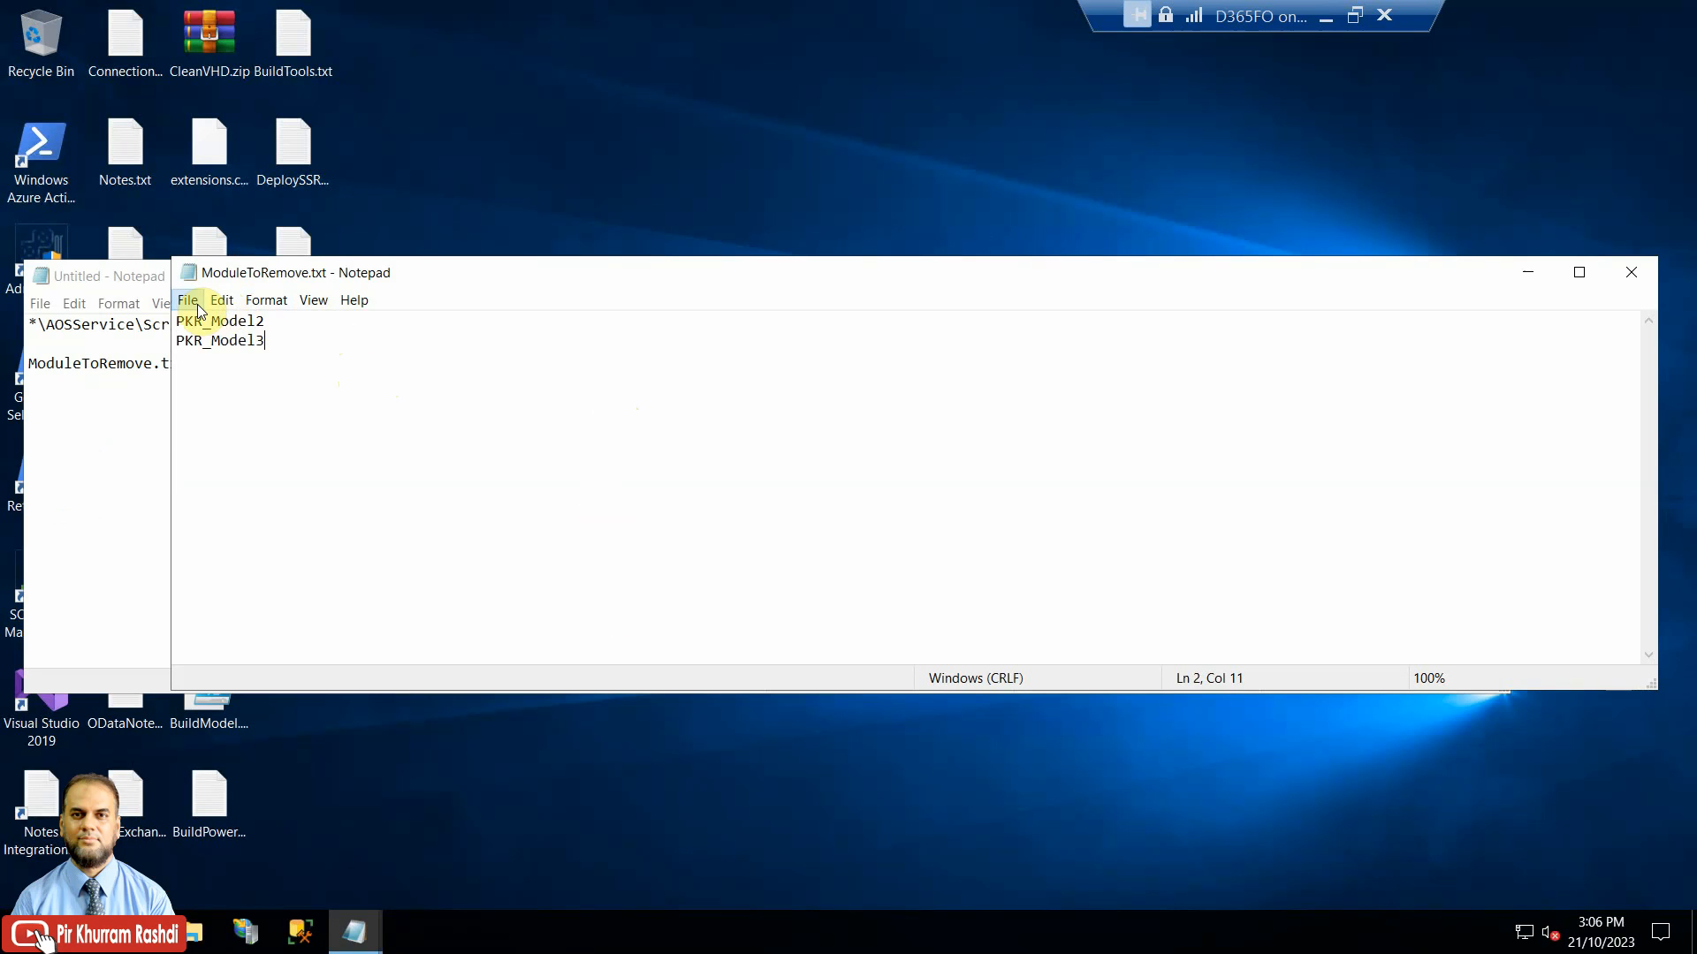
mouse_move(1645, 284)
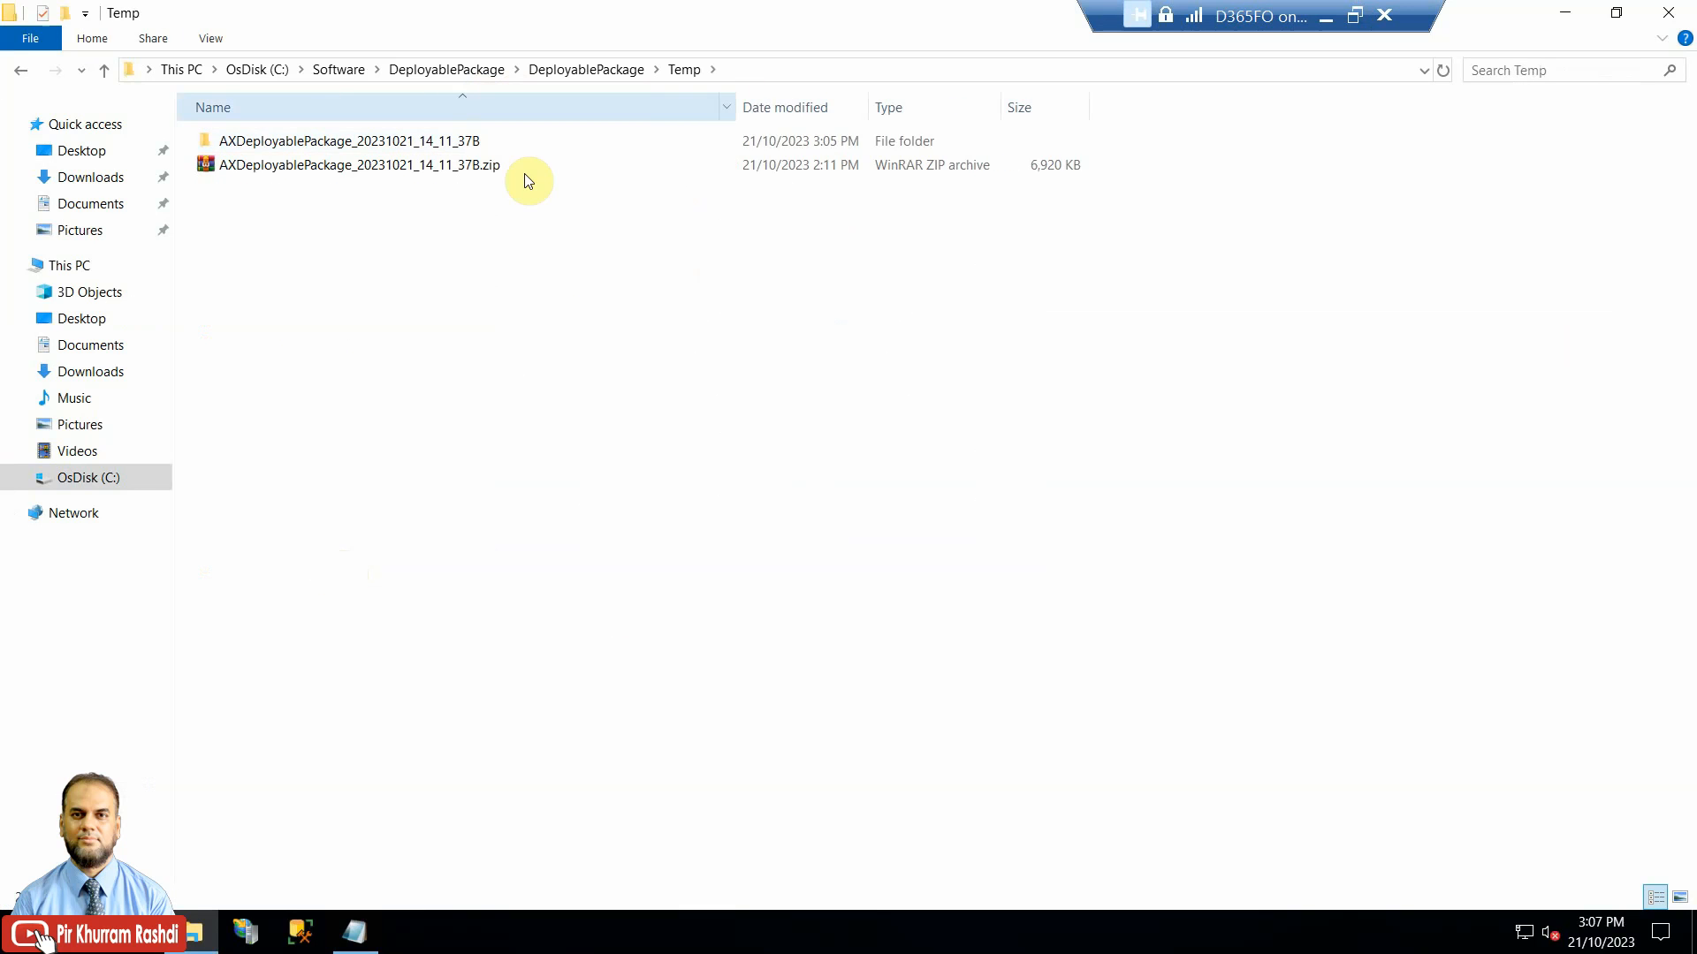
double_click(348, 140)
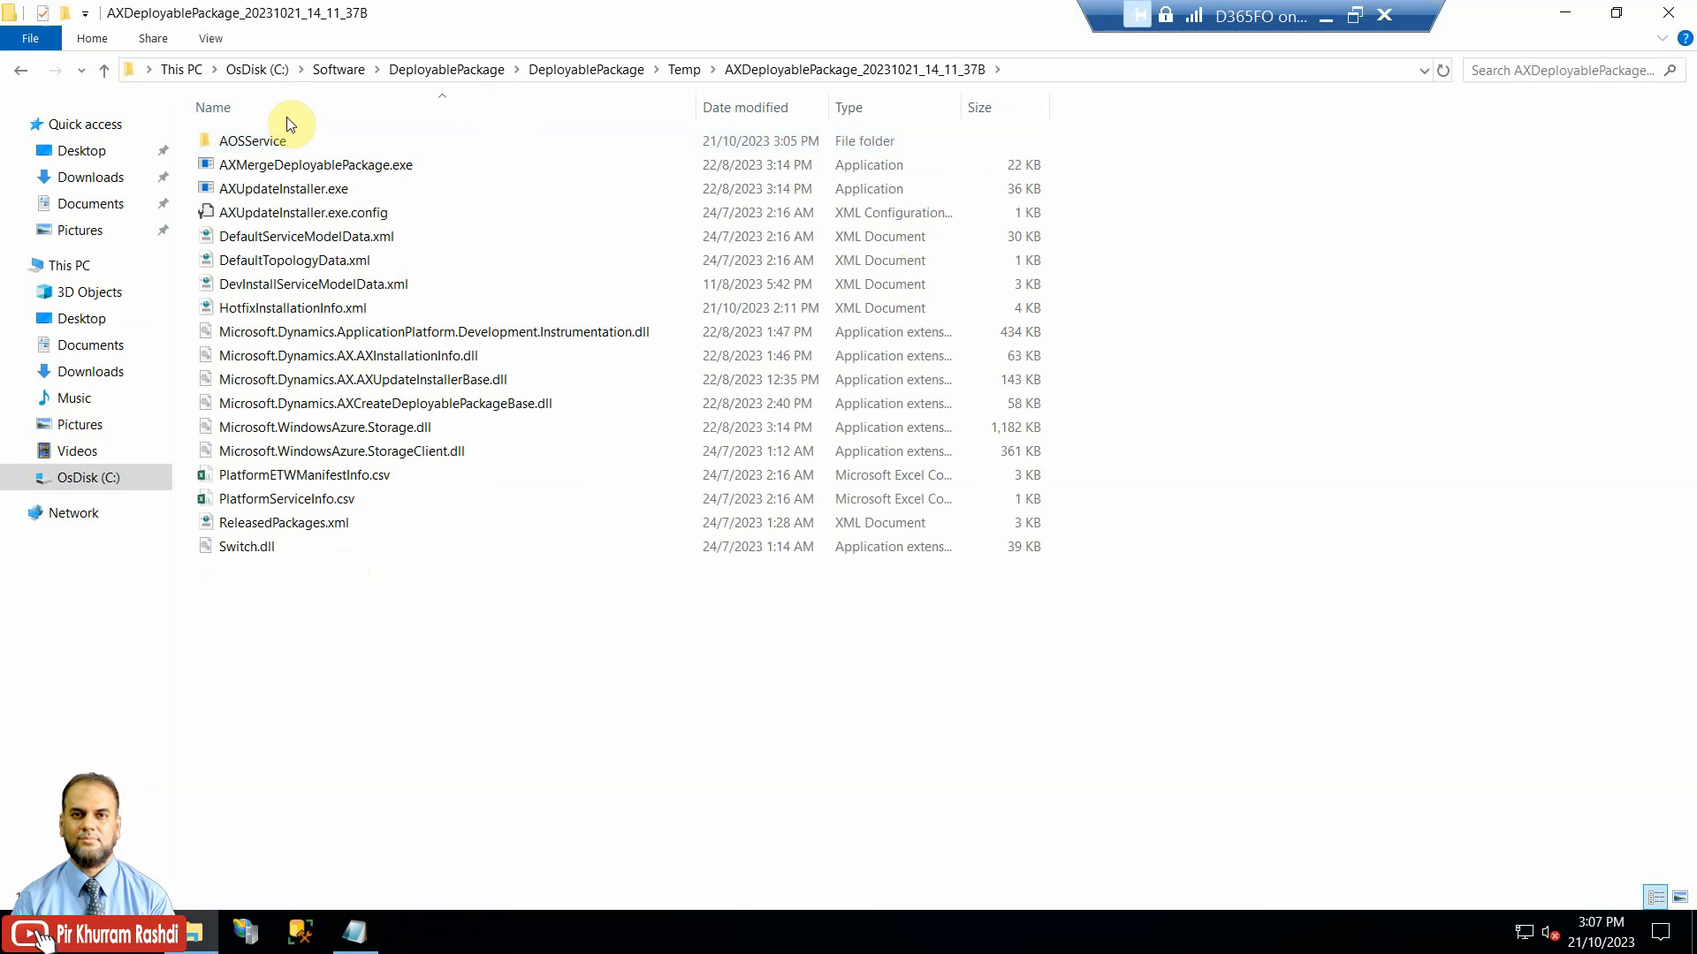
double_click(252, 140)
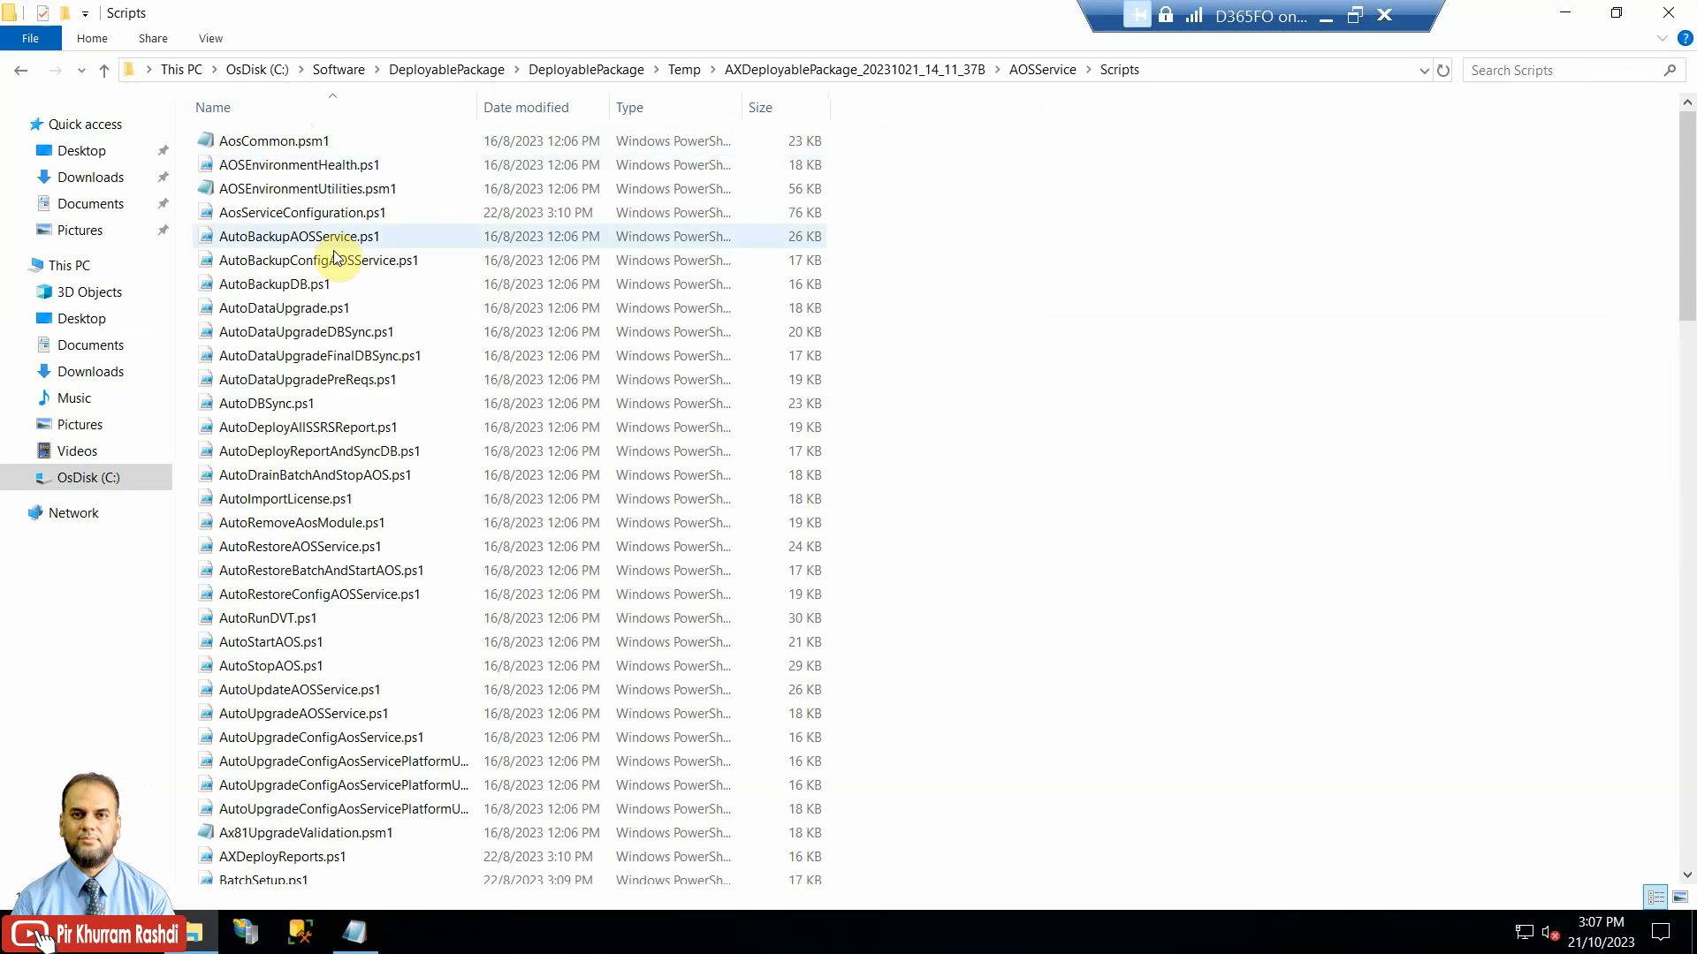
scroll("down", 3)
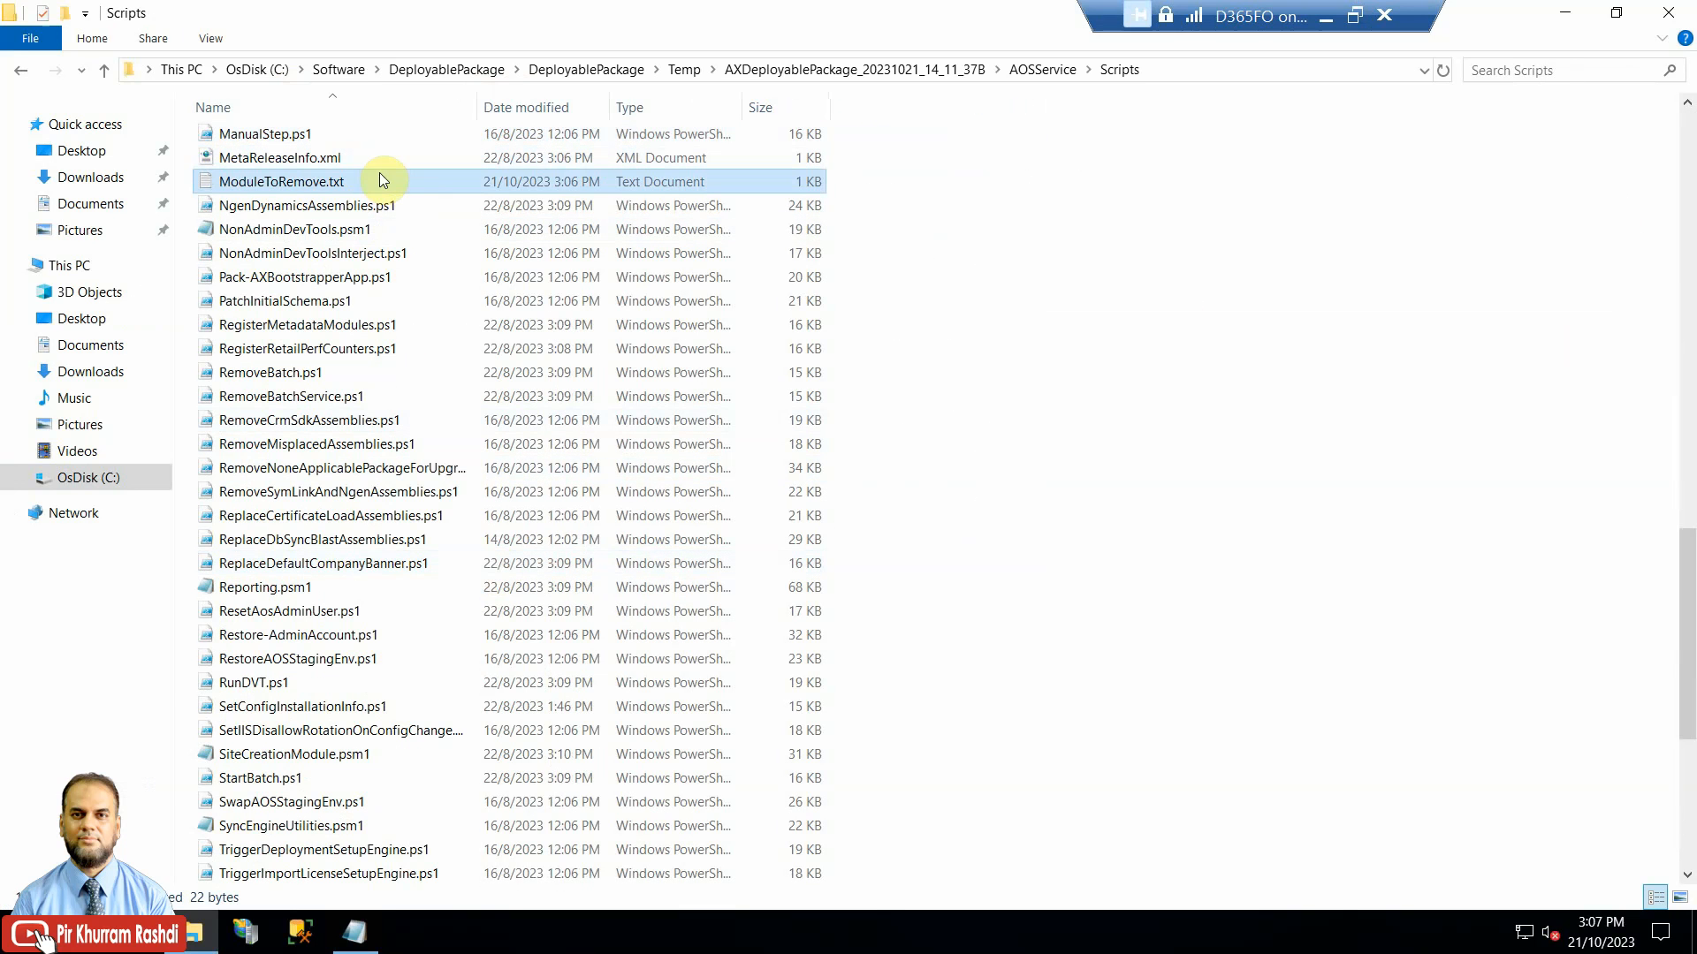
double_click(280, 180)
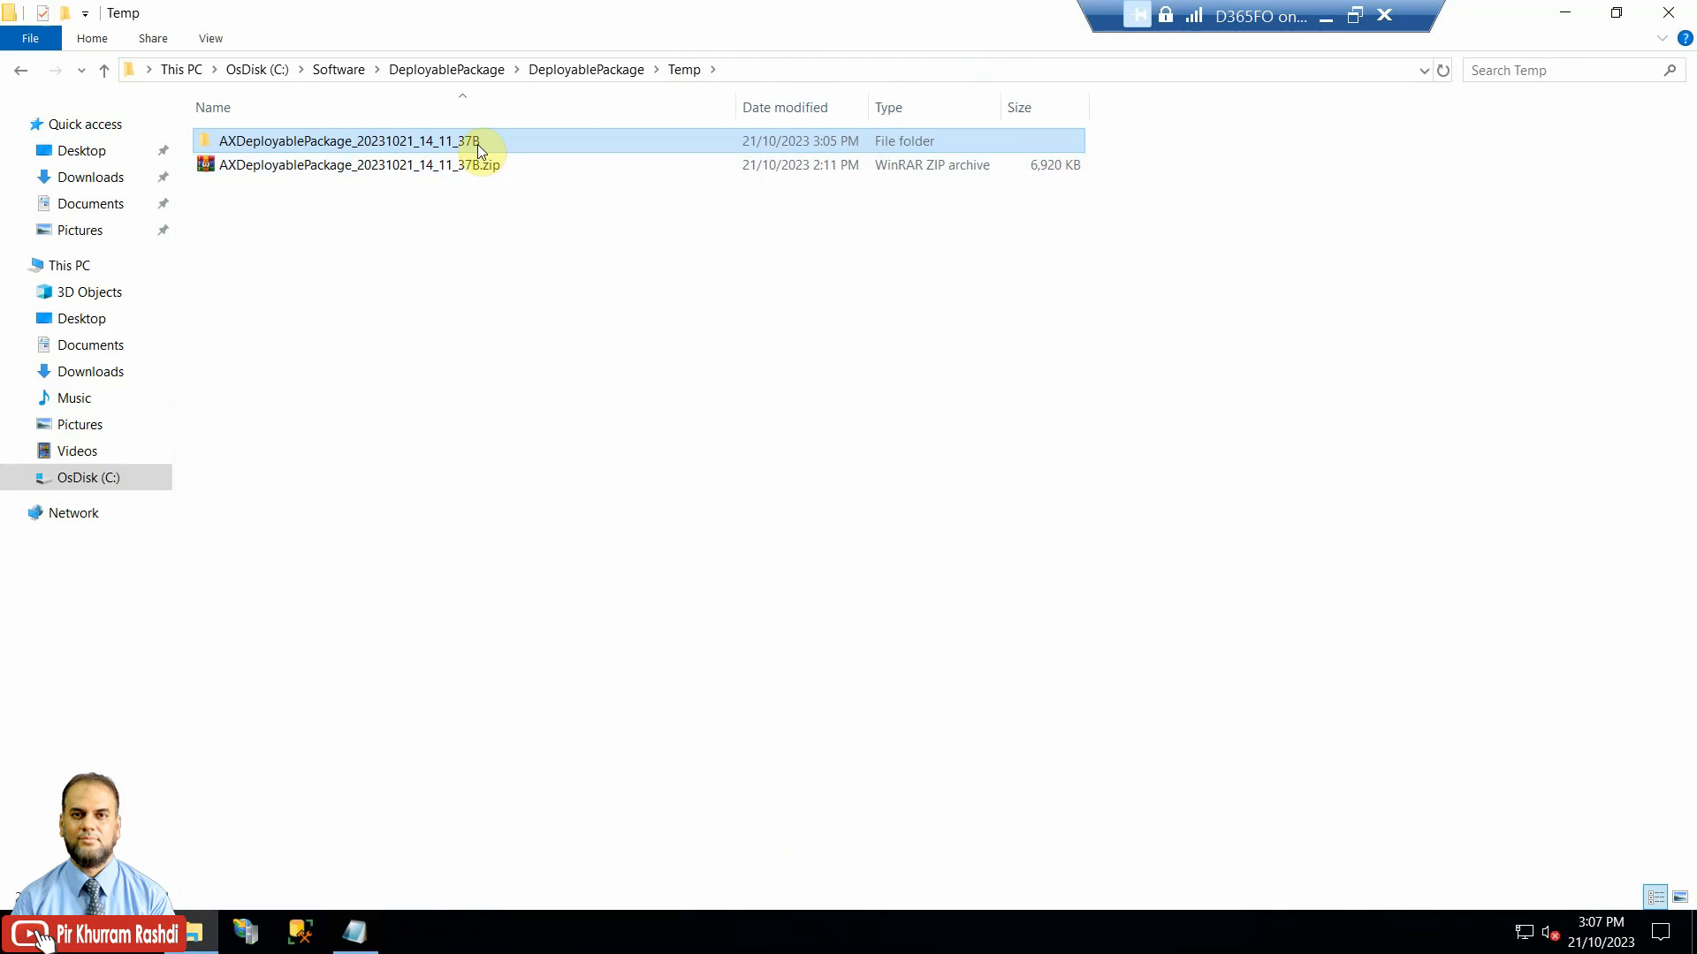
Step: Archive all package files as ZIP AXDeployablePackage_20231021_14_11_37B.zip with WinRAR
double_click(342, 141)
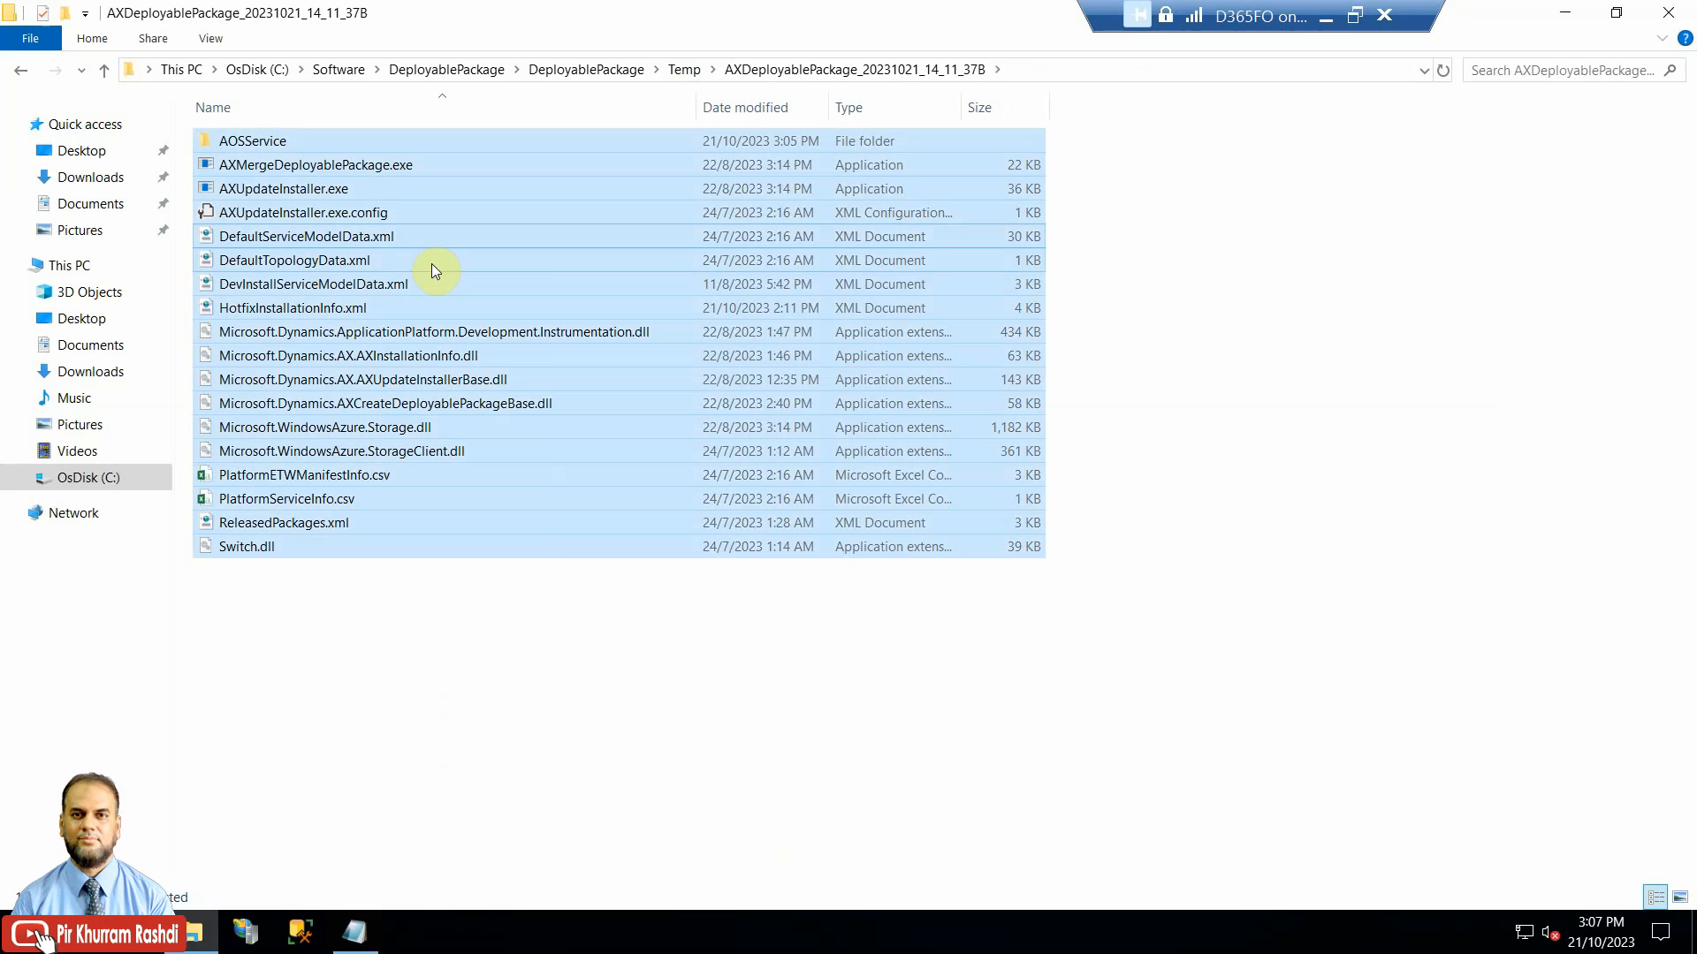
right_click(430, 271)
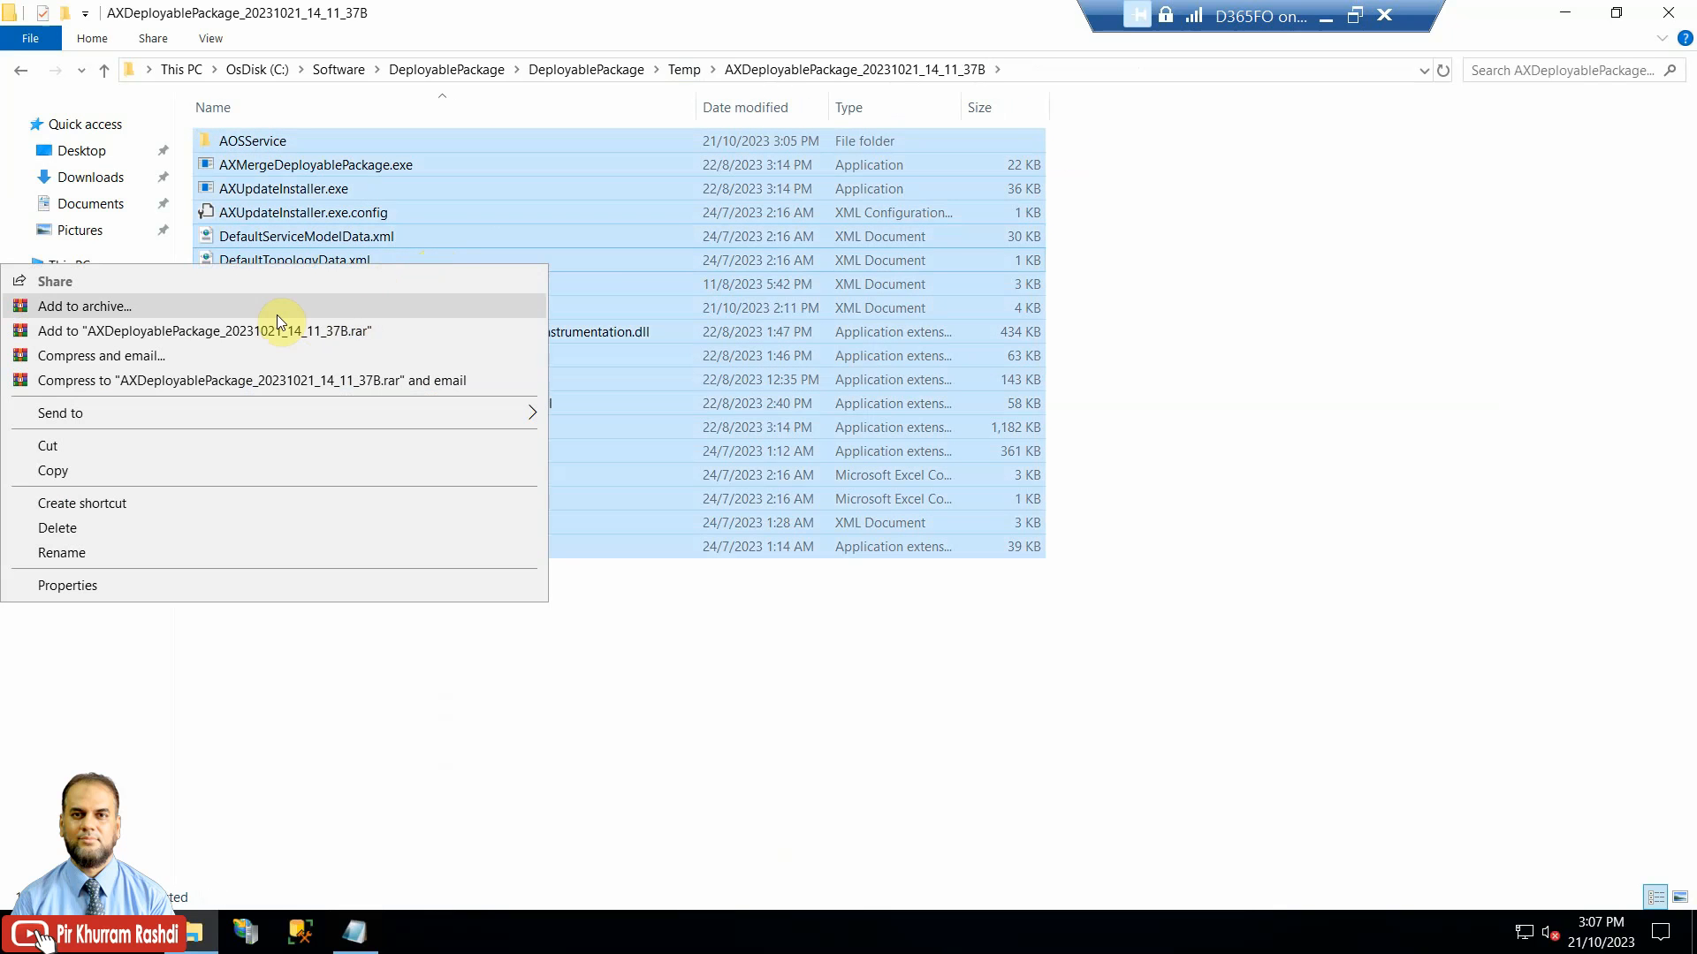
left_click(83, 306)
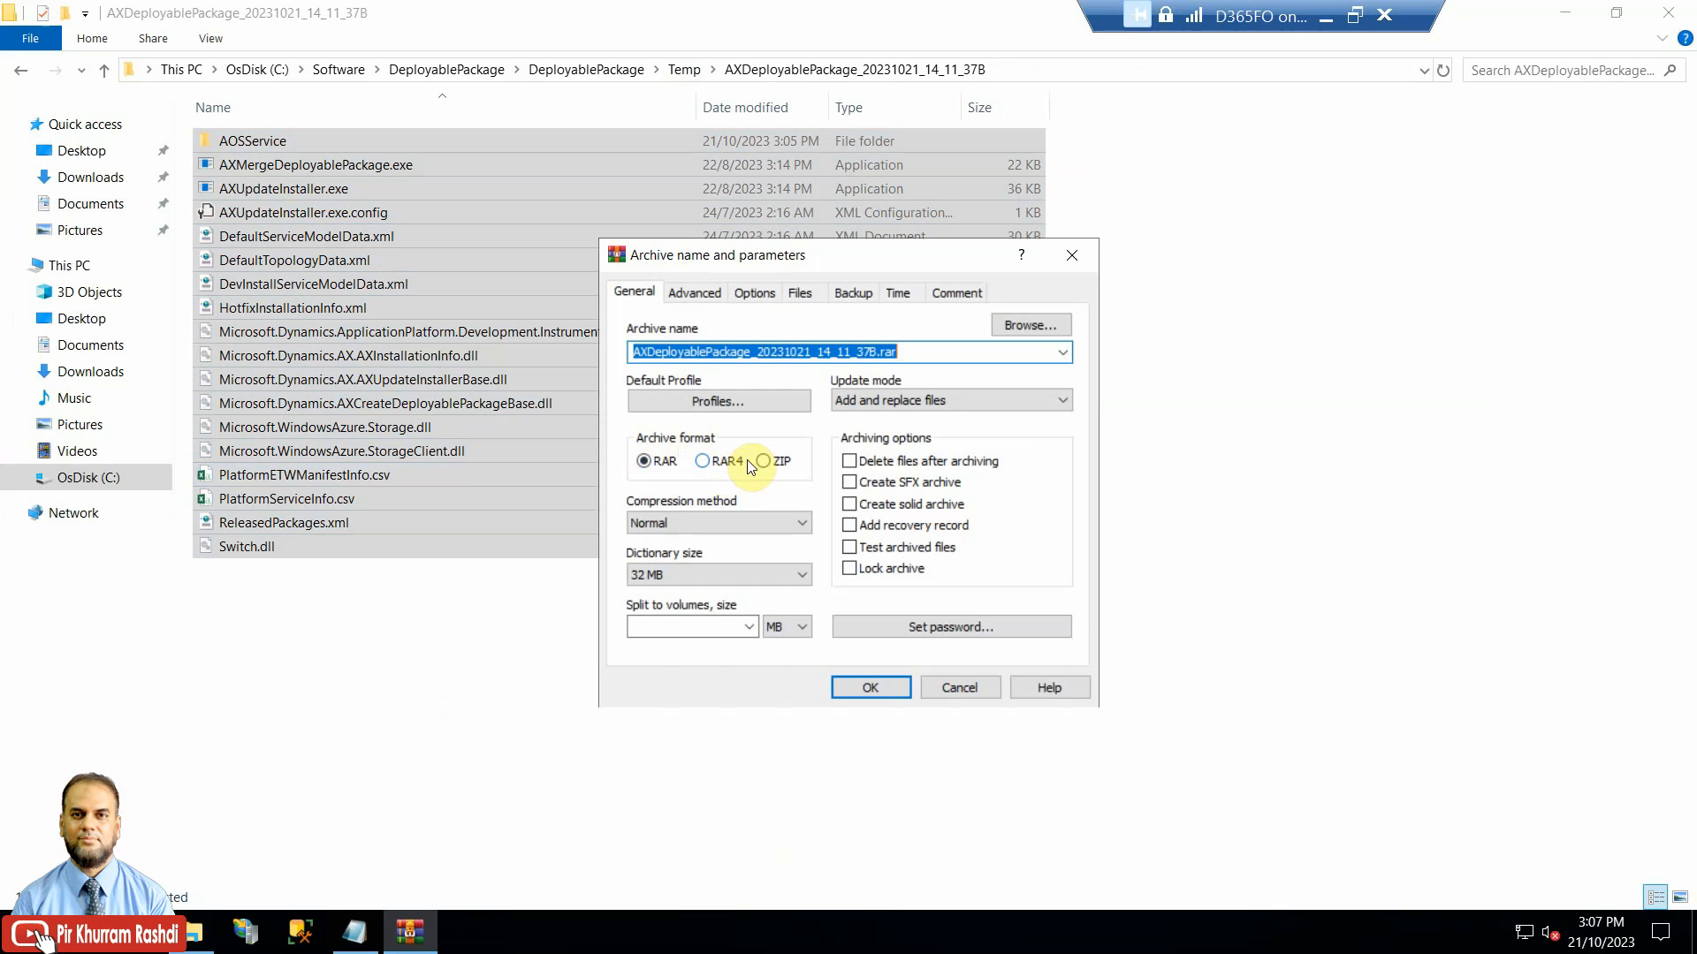
left_click(765, 459)
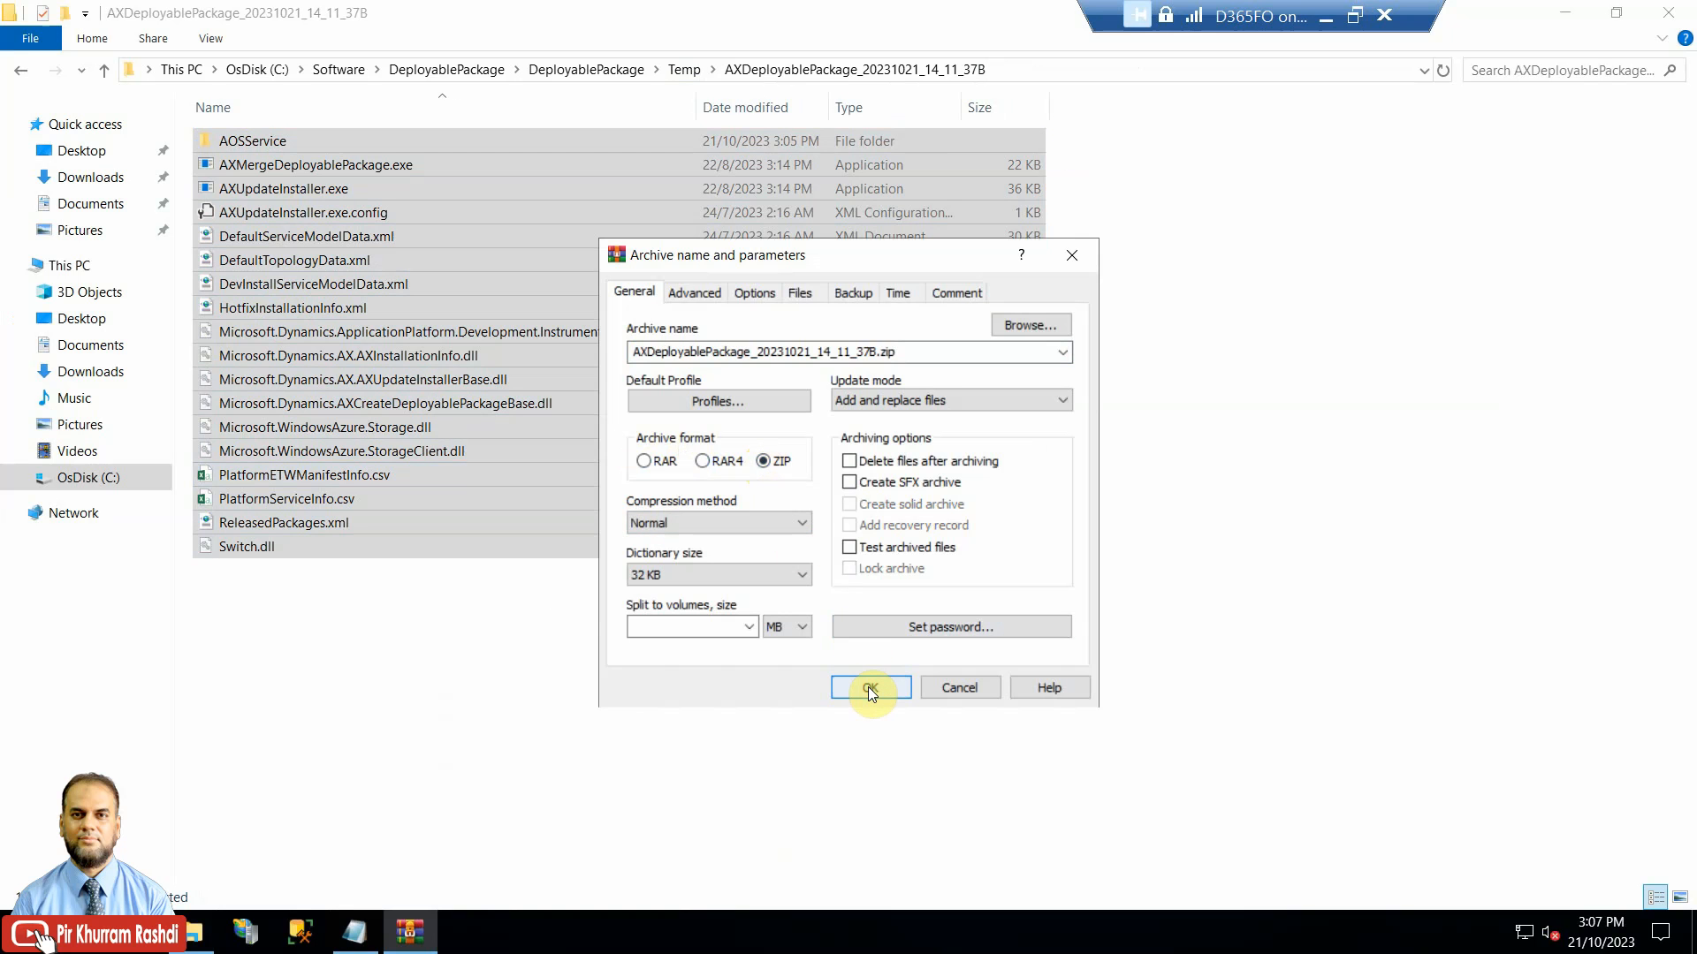
left_click(870, 688)
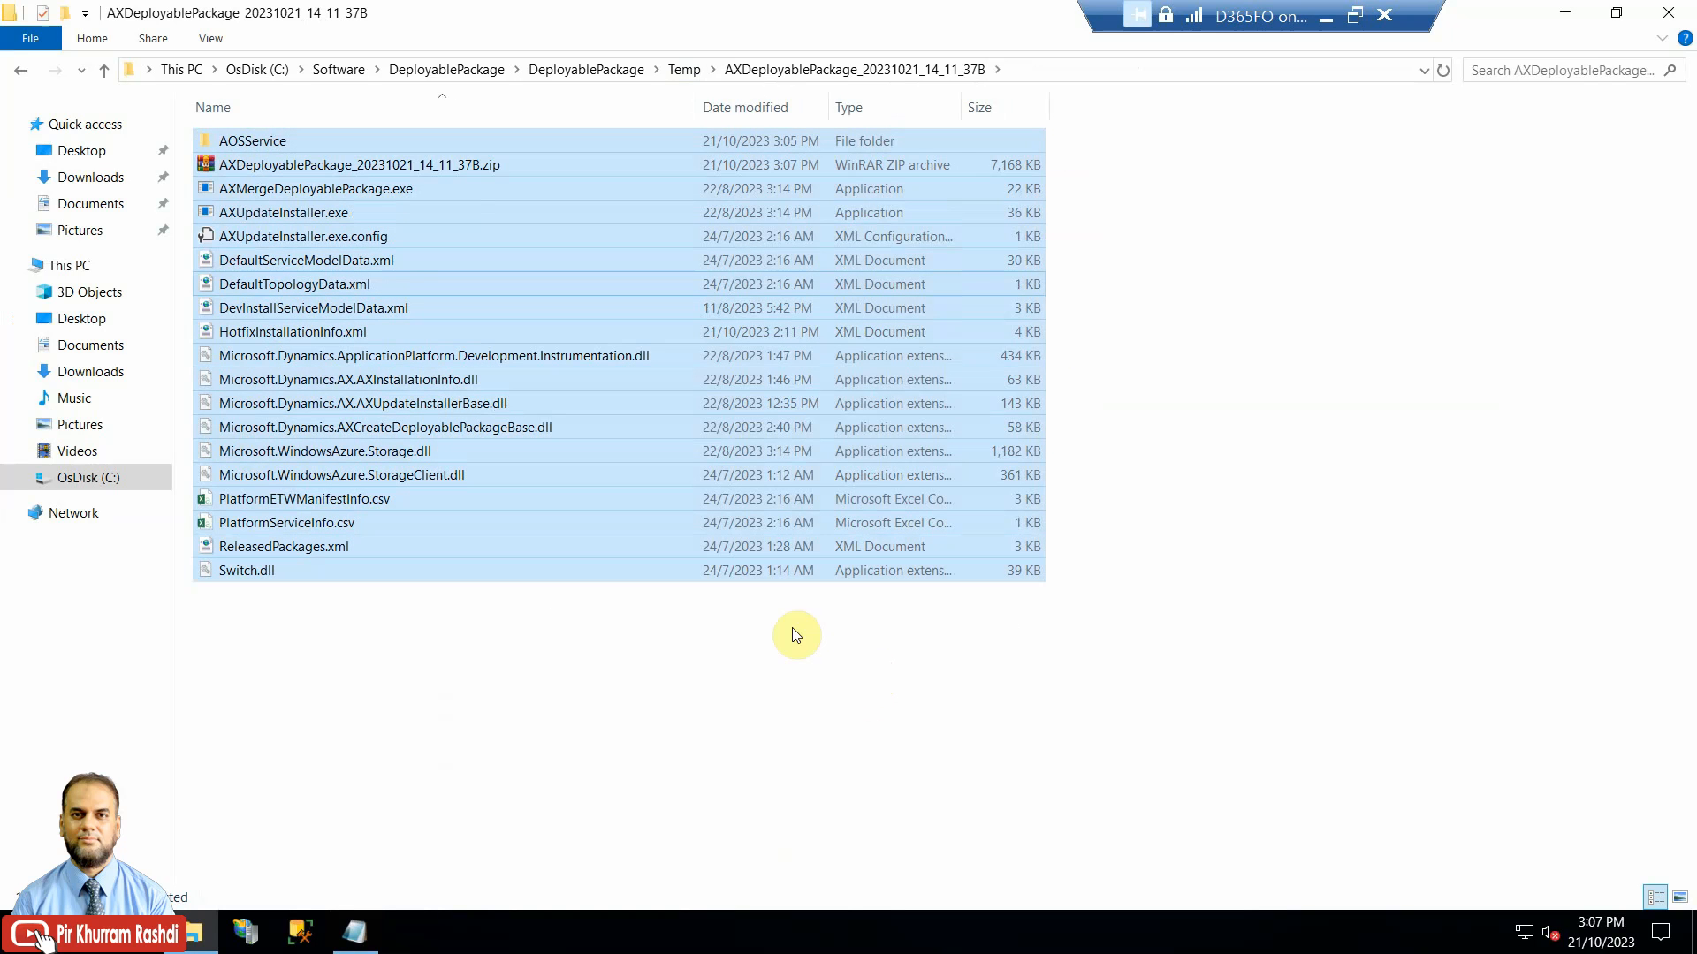
mouse_move(343, 164)
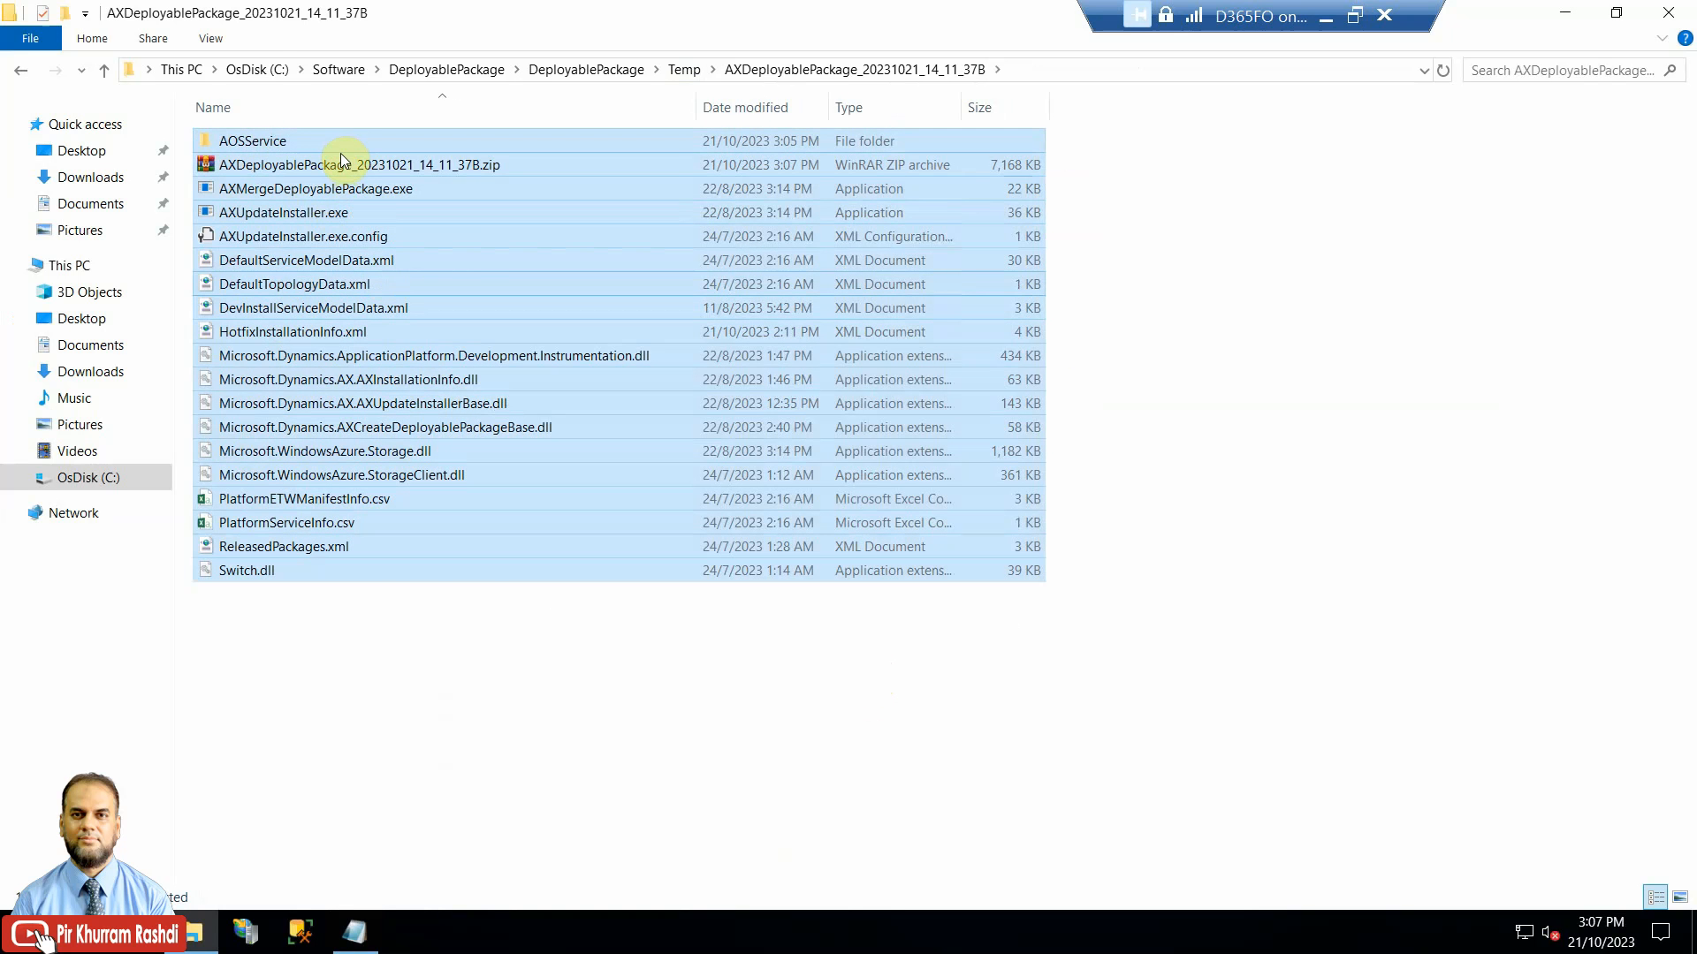
left_click(357, 164)
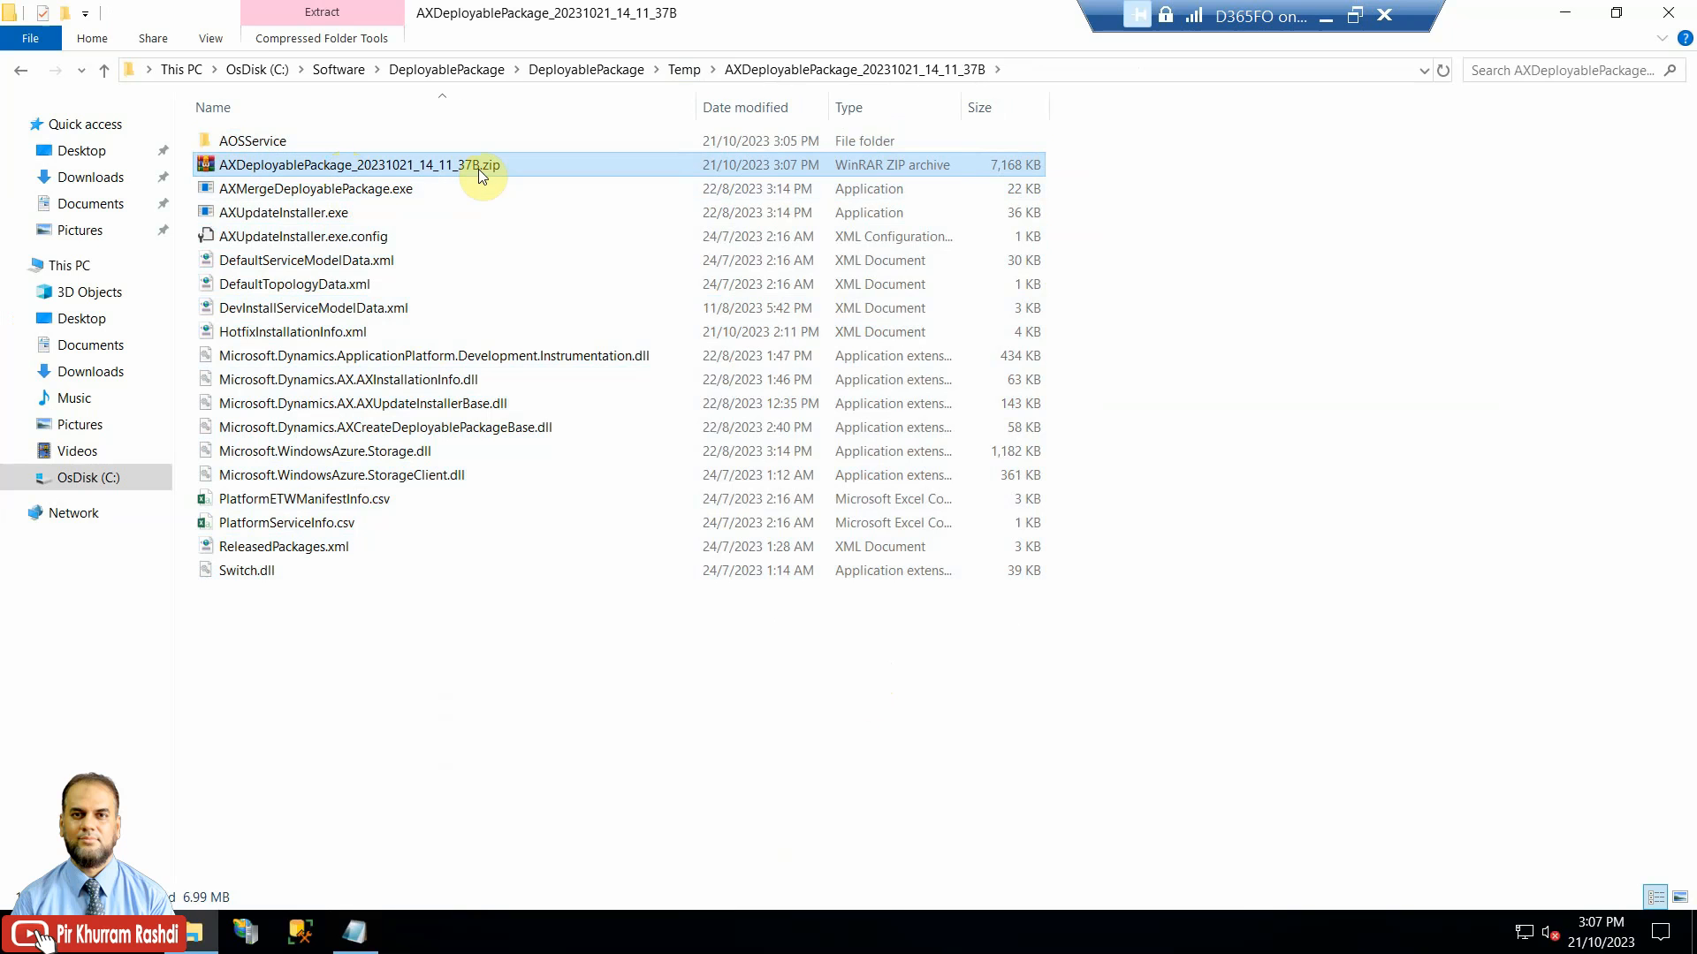
mouse_move(482, 174)
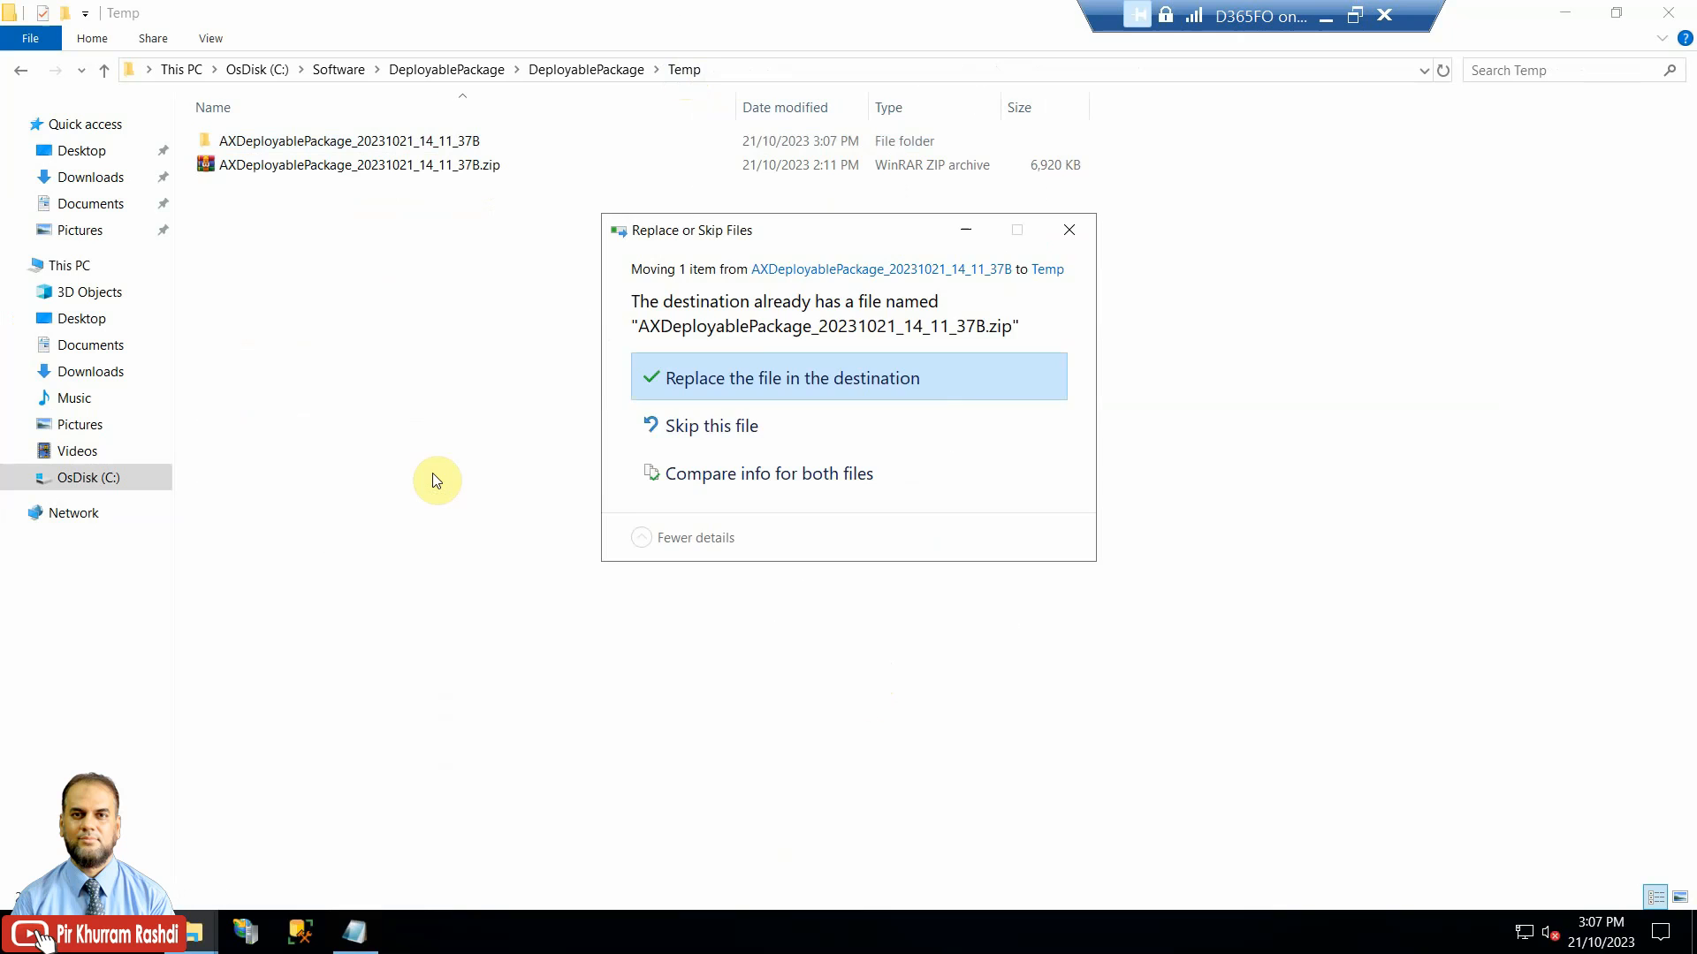
Step: Replace Temp's old 6,920 KB AXDeployablePackage_20231021_14_11_37B.zip with the new 7,168 KB zip
left_click(791, 377)
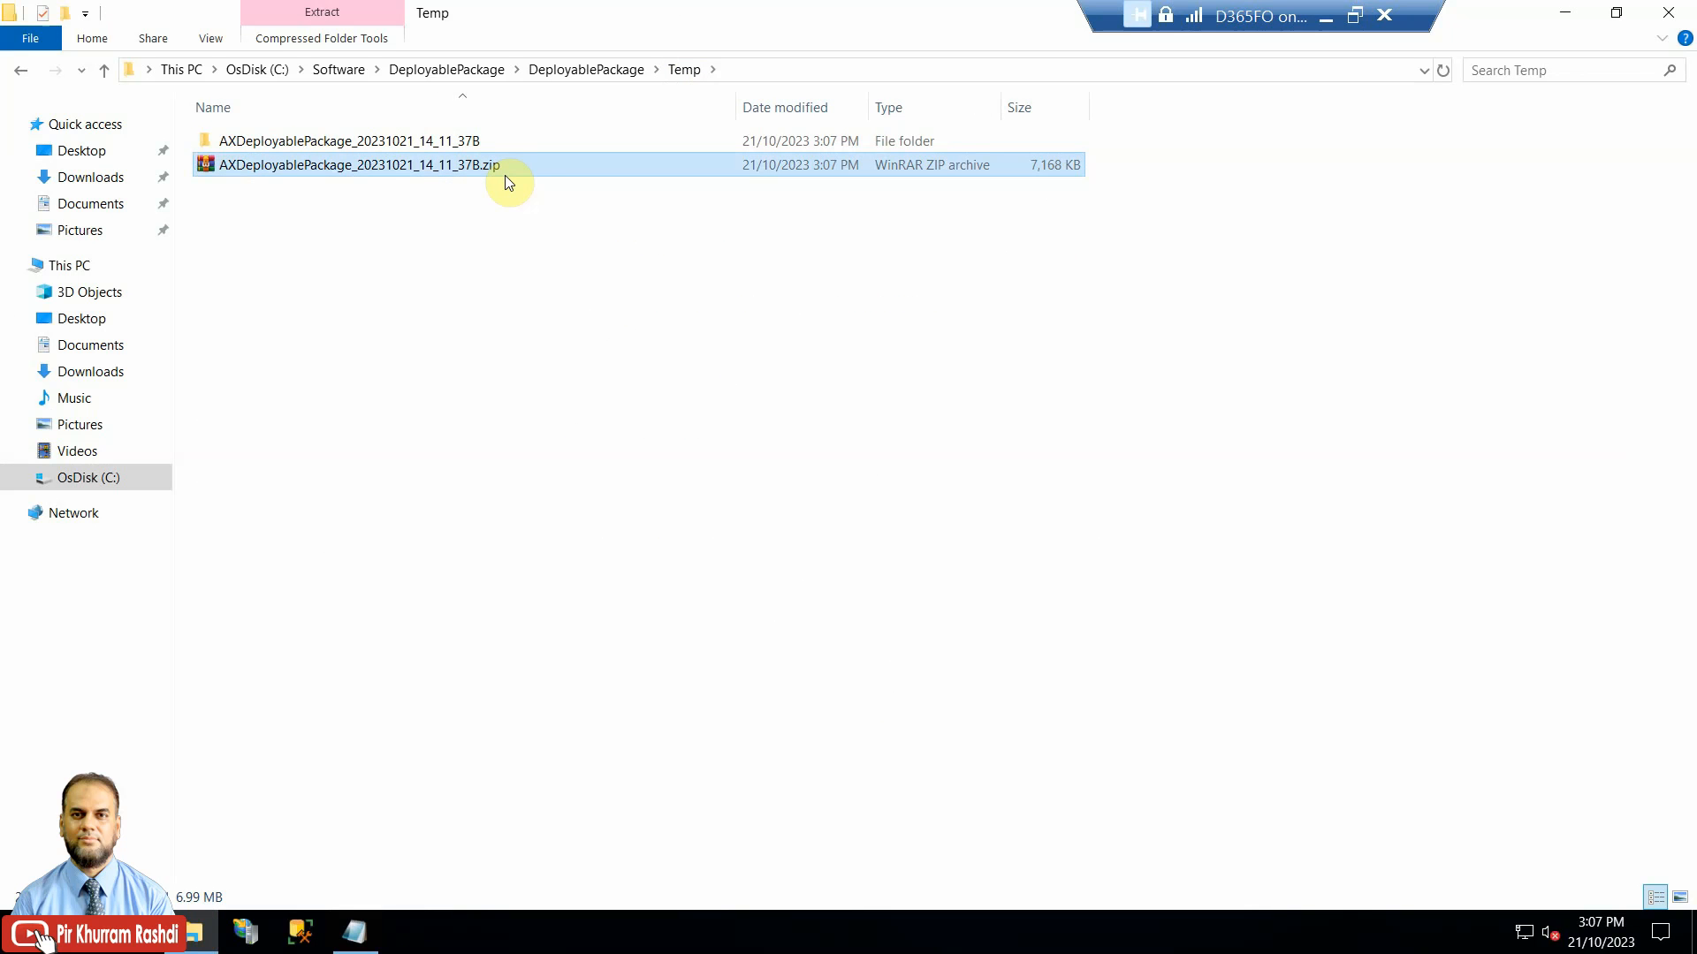
mouse_move(502, 173)
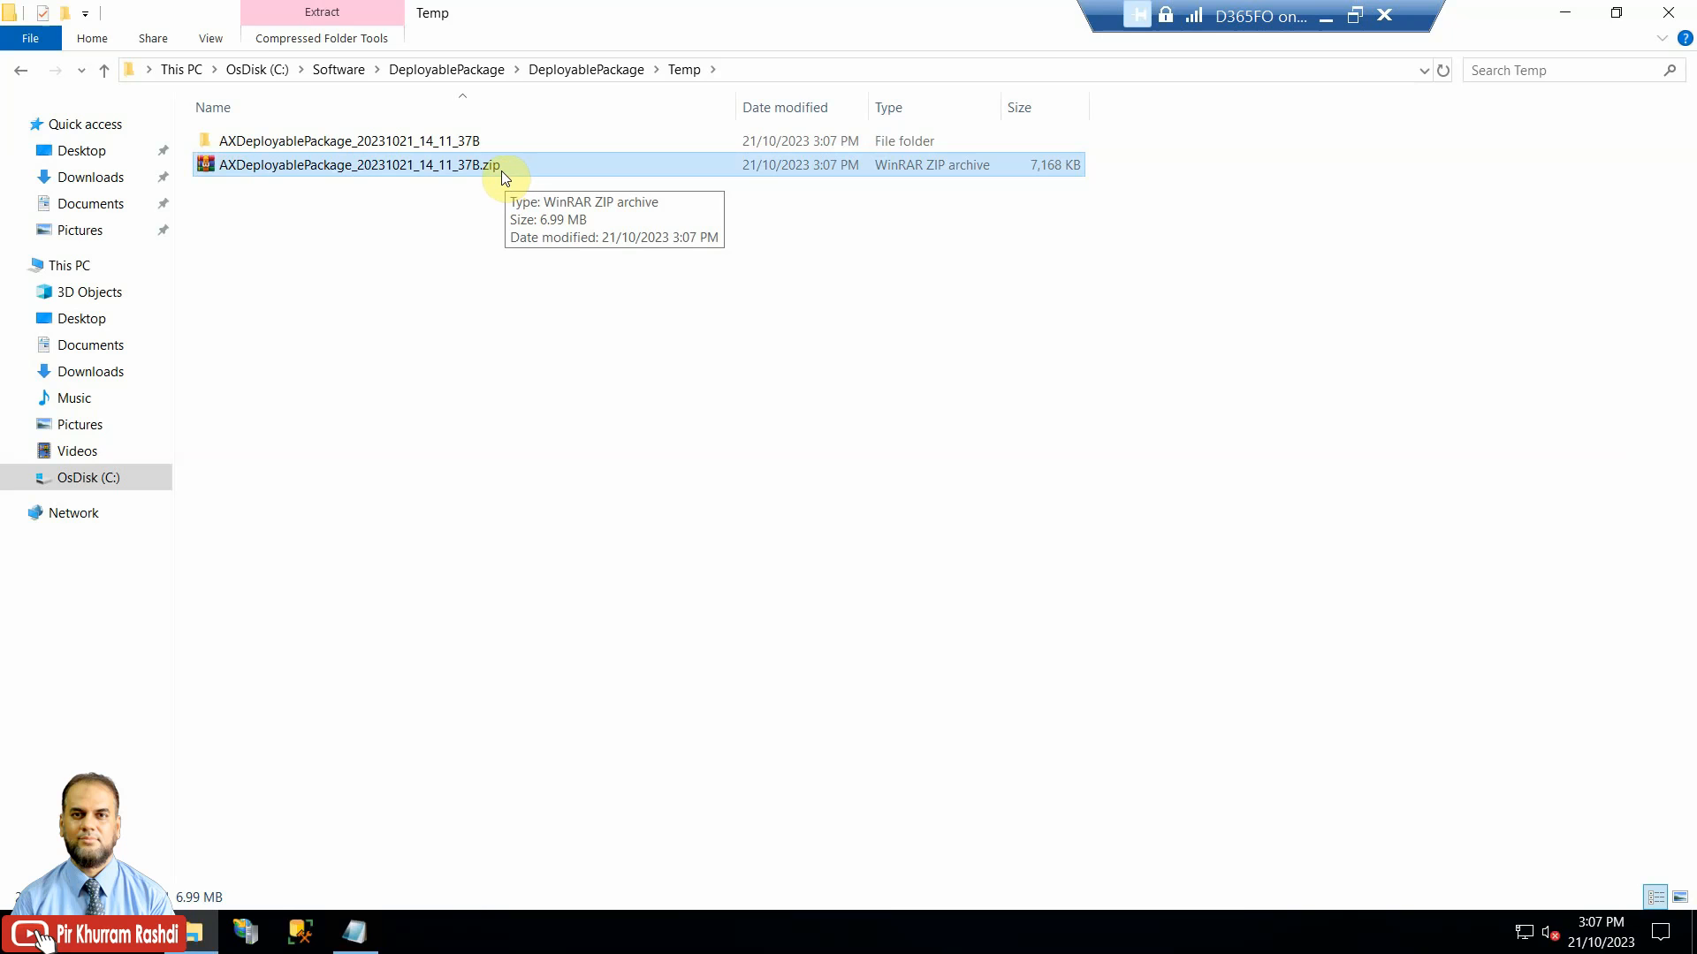